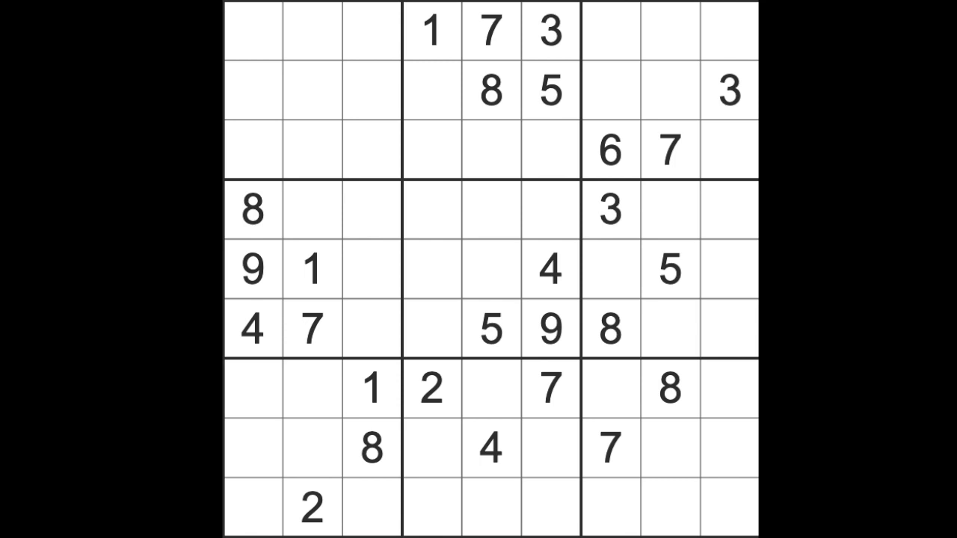
mouse_move(644, 86)
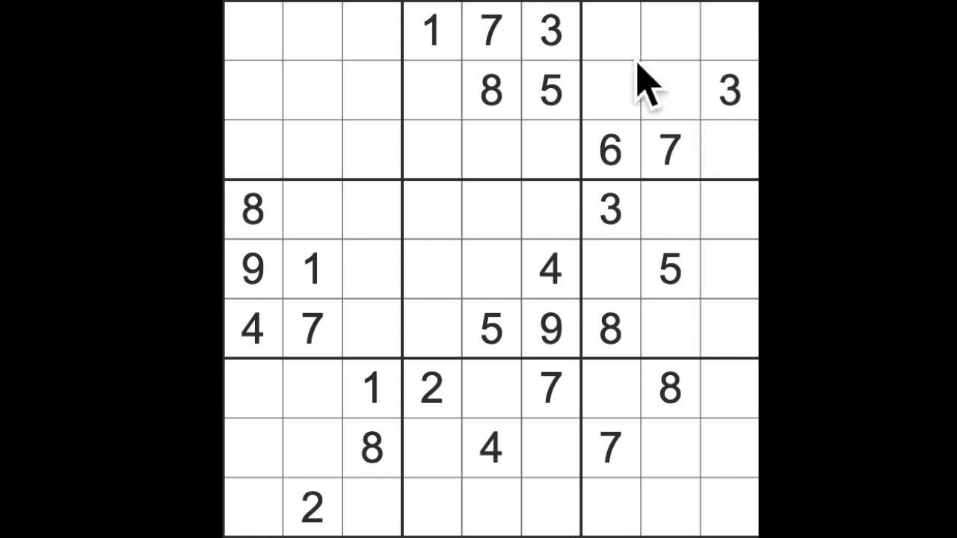
Step: Enter 8 at row 5 column 4 (central box) and at row 9 column 6 (bottom-middle box)
click(728, 30)
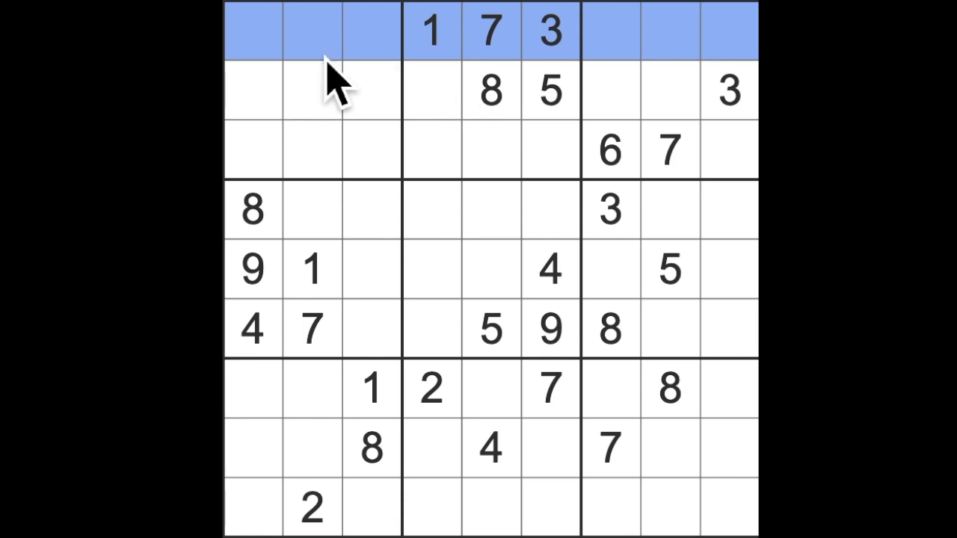
mouse_move(355, 56)
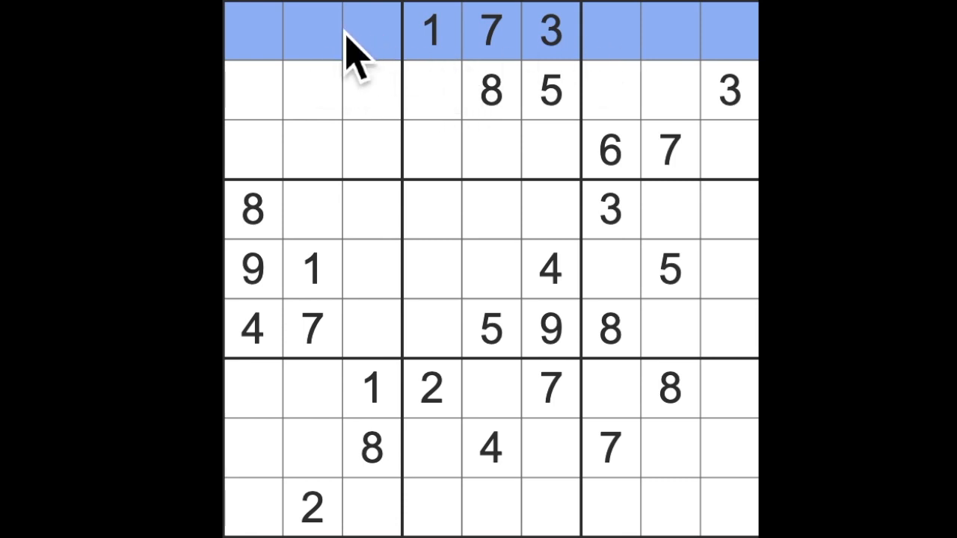
click(312, 89)
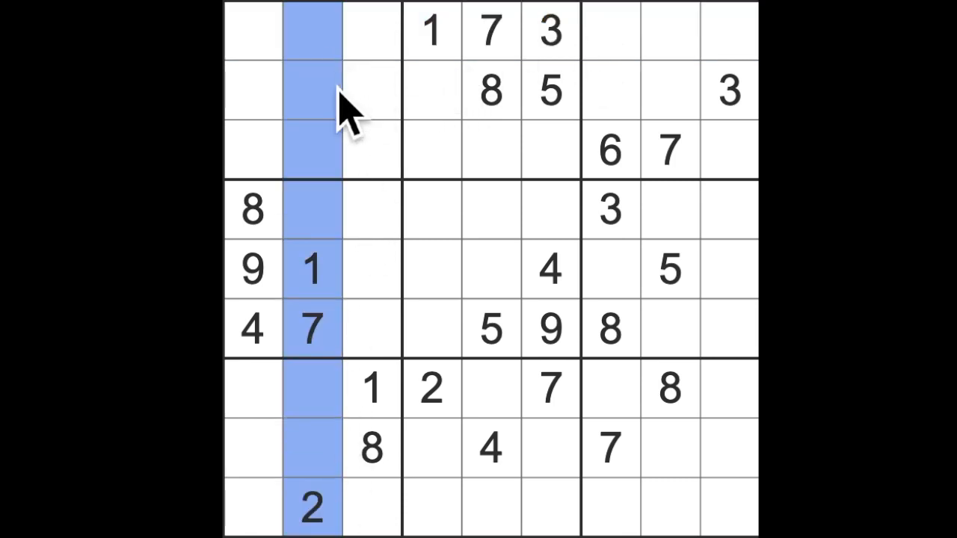
mouse_move(714, 71)
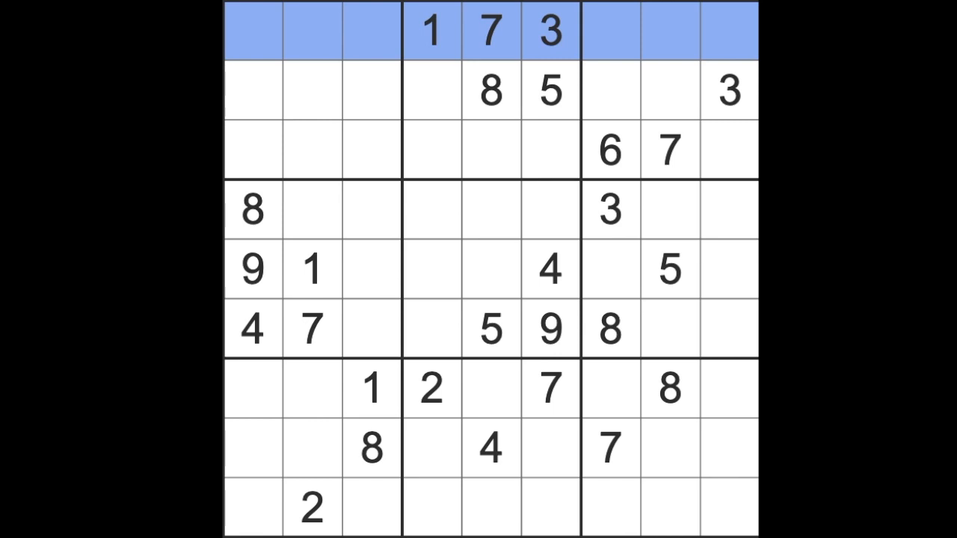
mouse_move(583, 172)
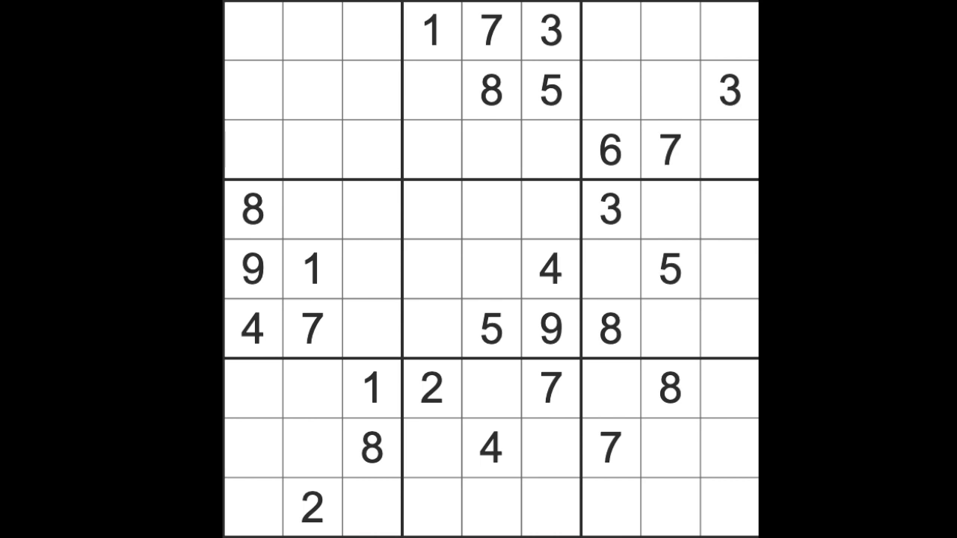
click(252, 210)
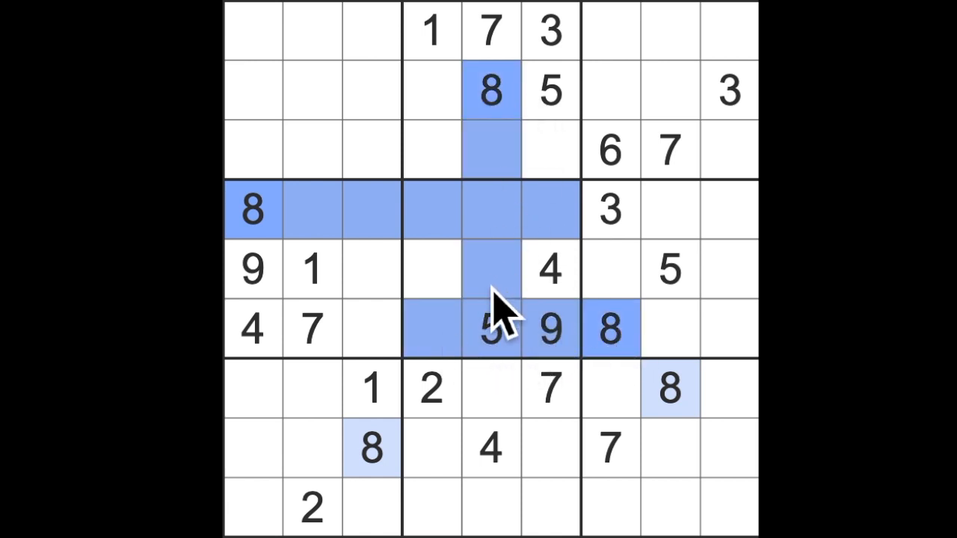
mouse_move(445, 307)
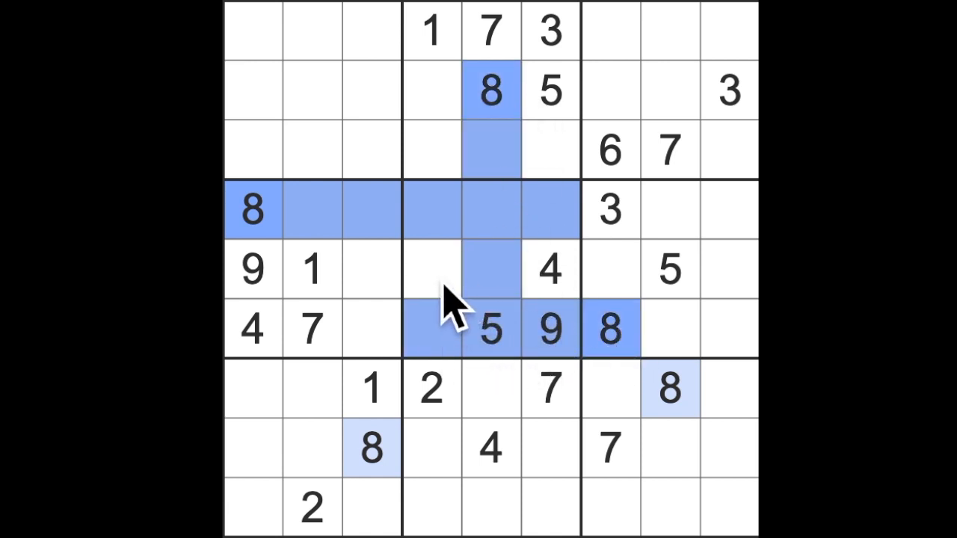
mouse_move(531, 321)
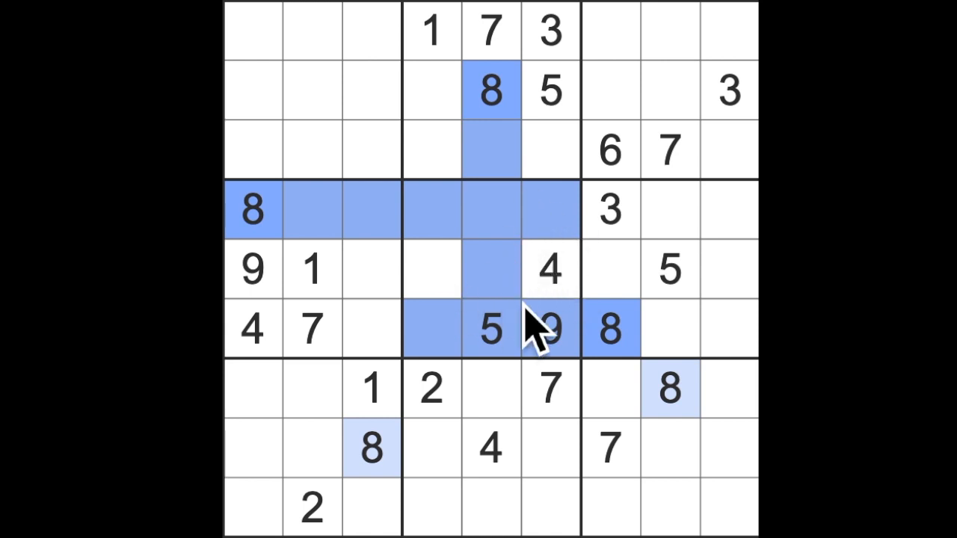
mouse_move(456, 299)
text(8)
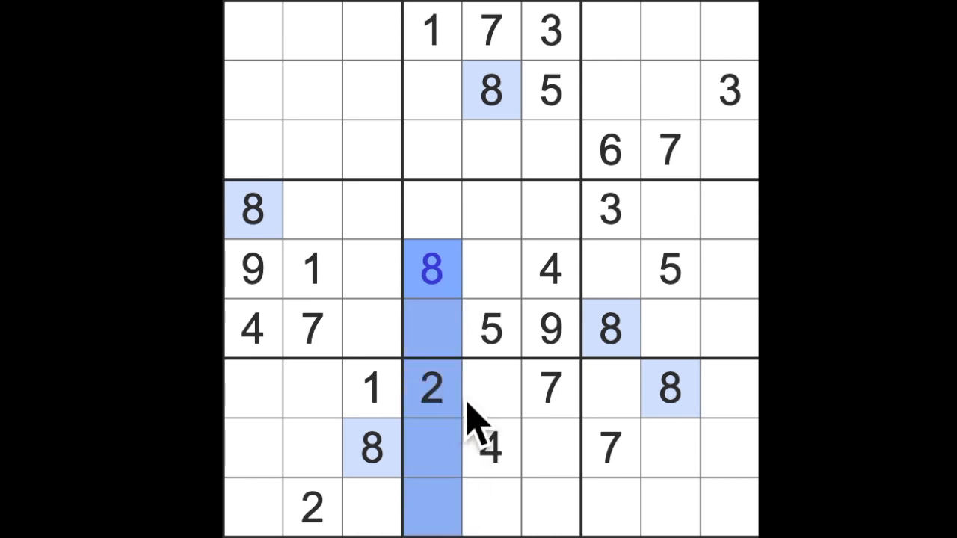
mouse_move(456, 485)
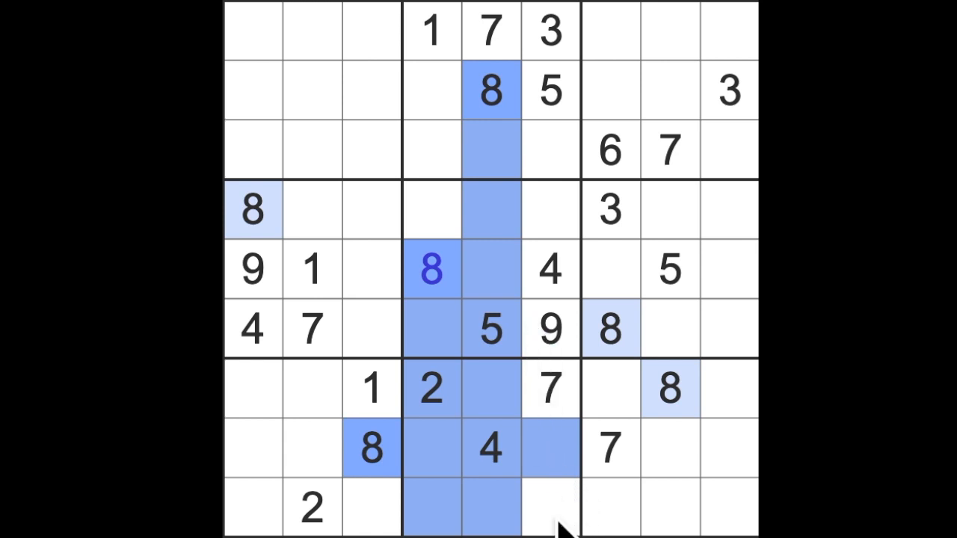
click(549, 507)
text(8)
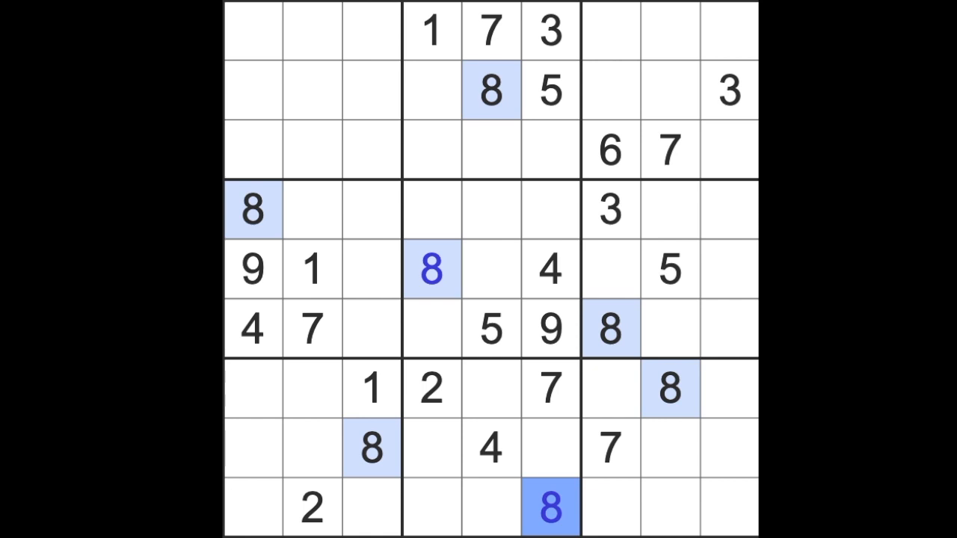
click(311, 30)
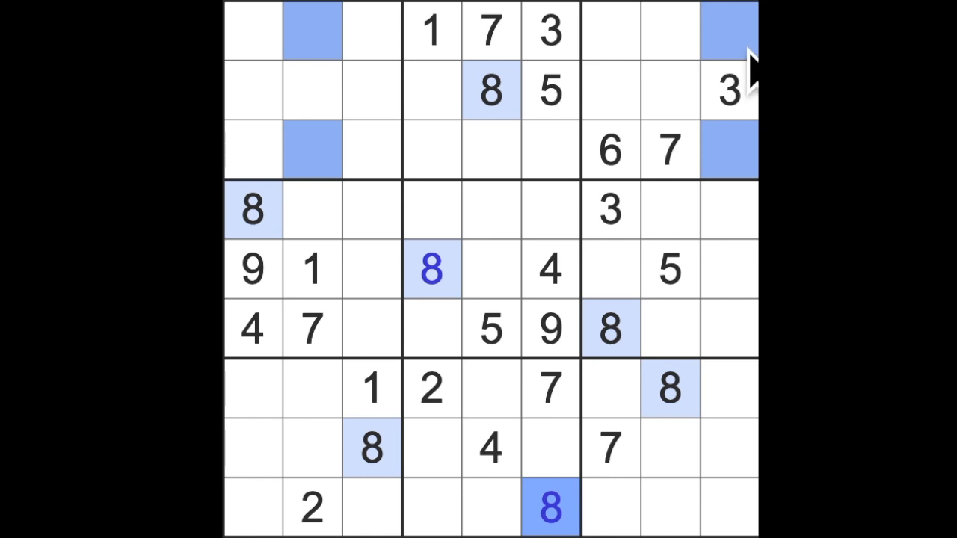
mouse_move(751, 67)
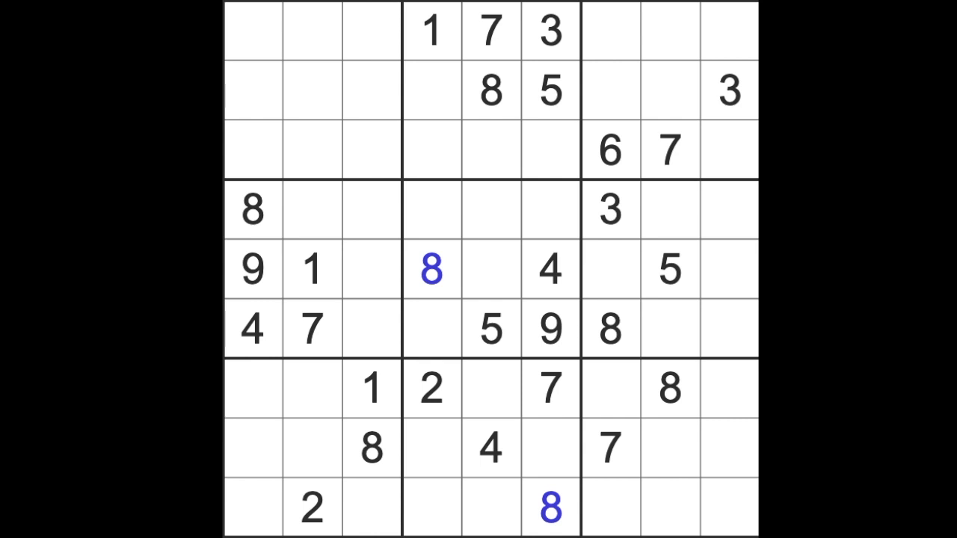
mouse_move(613, 217)
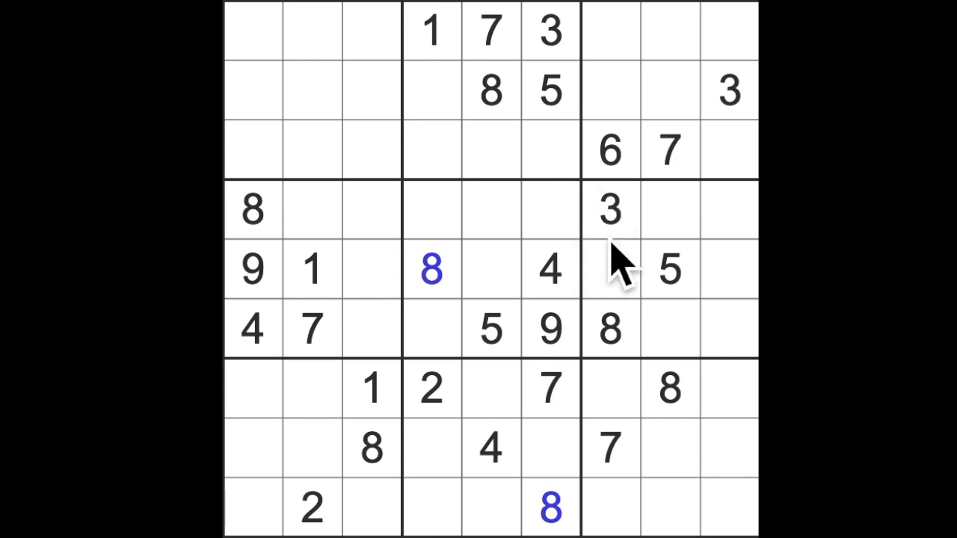
Step: Enter 7 at row 4 column 4, the central box's top-left cell
click(489, 149)
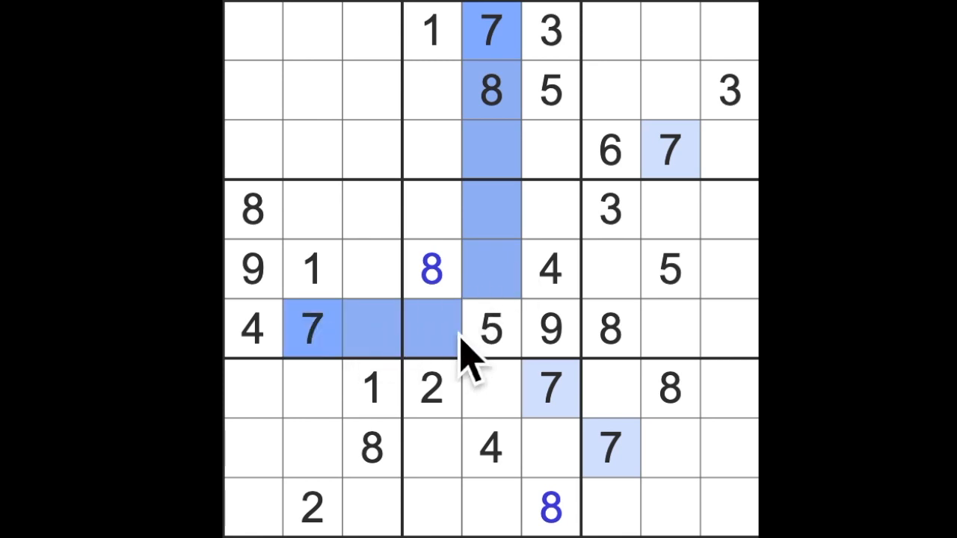
mouse_move(464, 351)
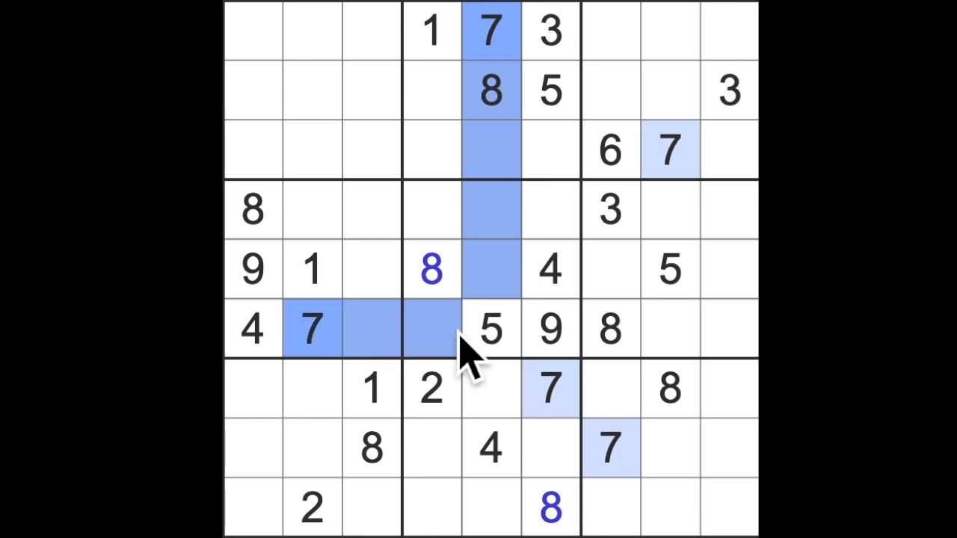
mouse_move(564, 321)
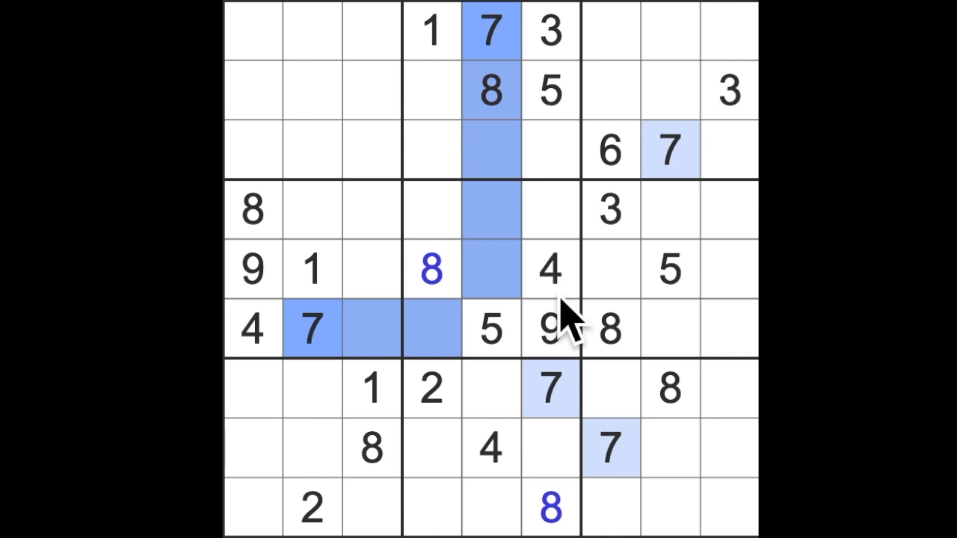
mouse_move(568, 397)
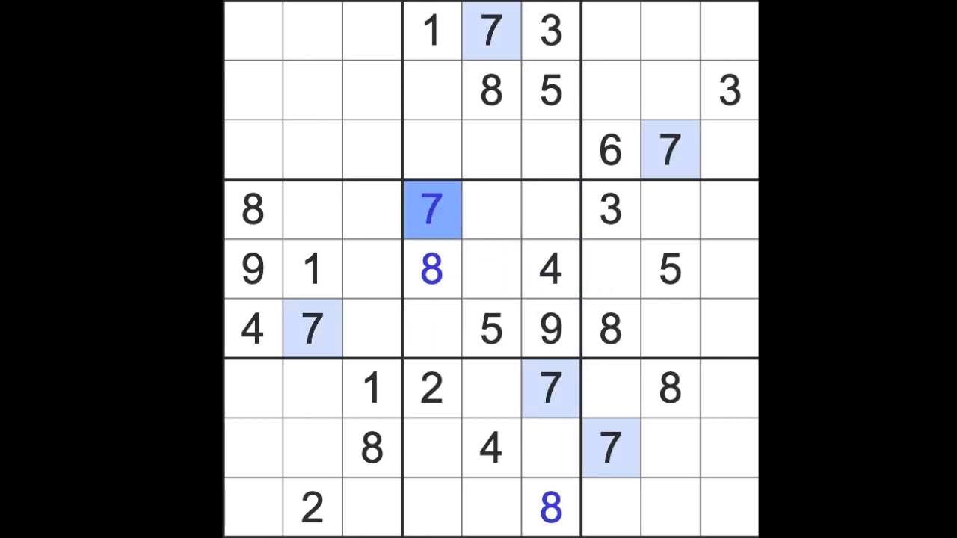
click(490, 209)
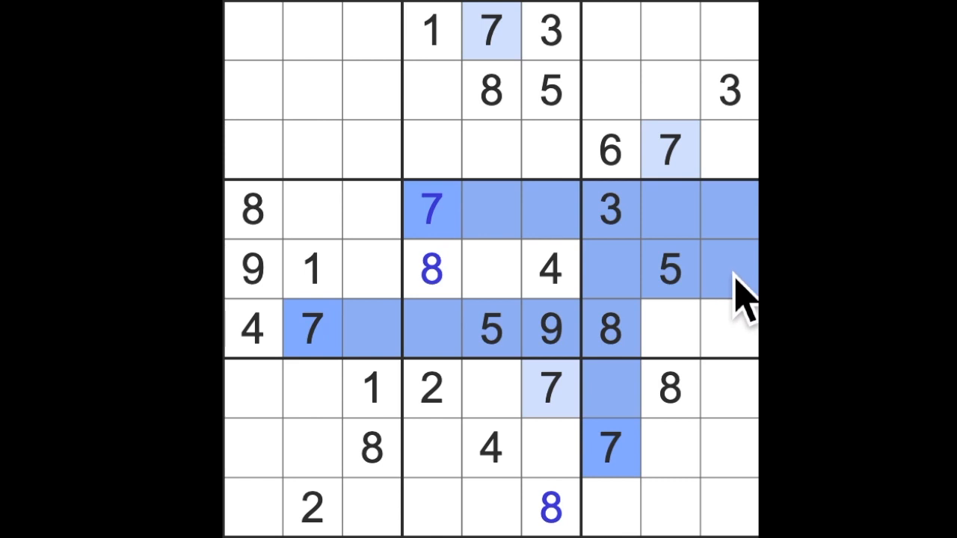
Step: Enter 7 at row 5 column 9, the middle row's rightmost cell
click(729, 269)
text(7)
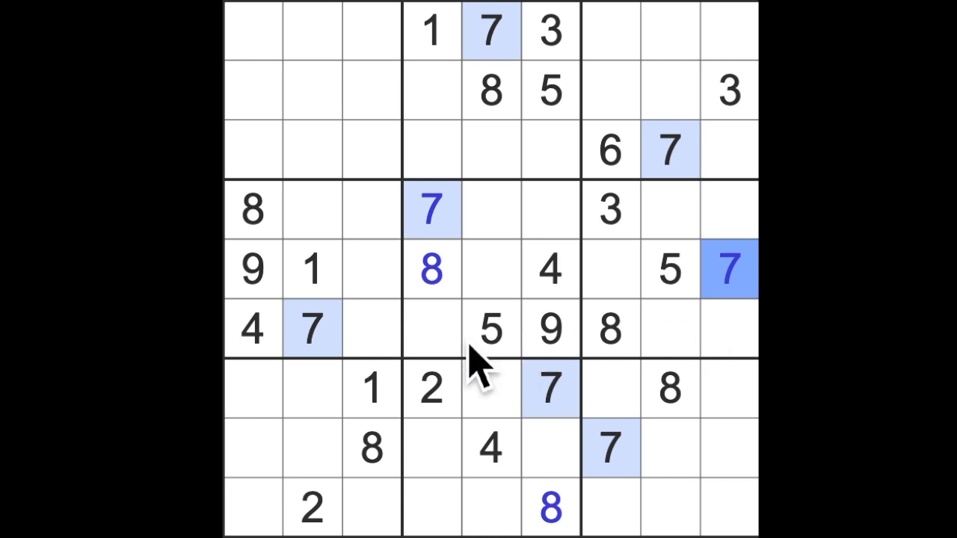
Step: Check the row 5 candidates and enter 2 in the empty cell between the 4 and the 5
click(251, 269)
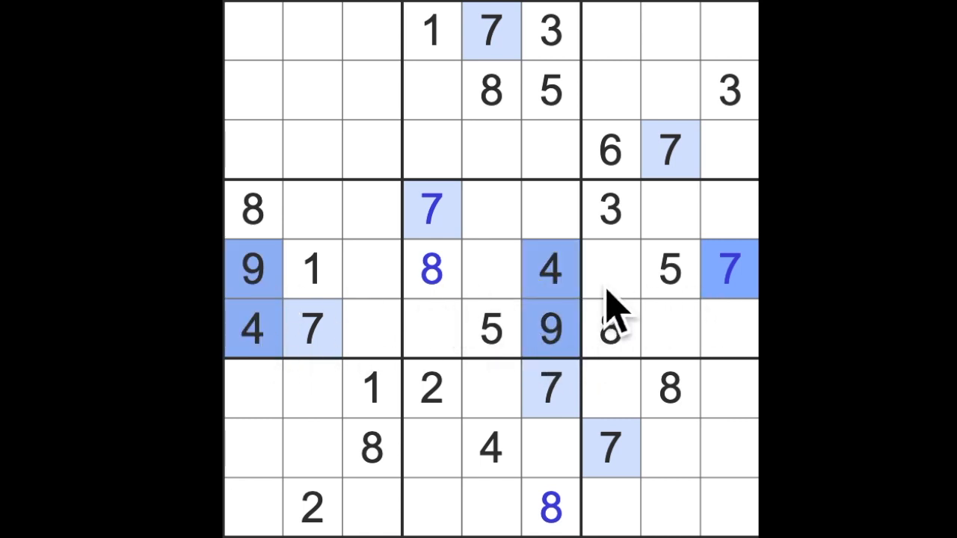
click(610, 328)
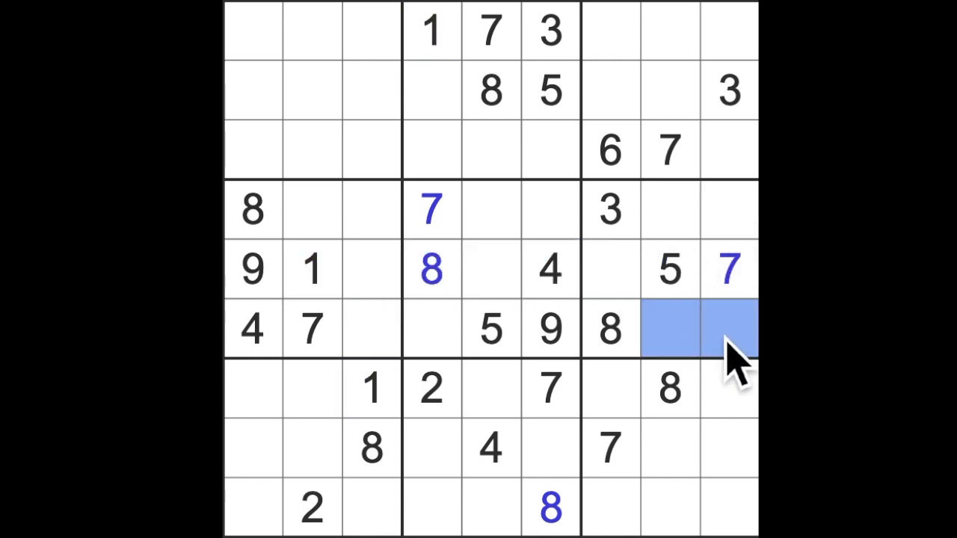
mouse_move(691, 351)
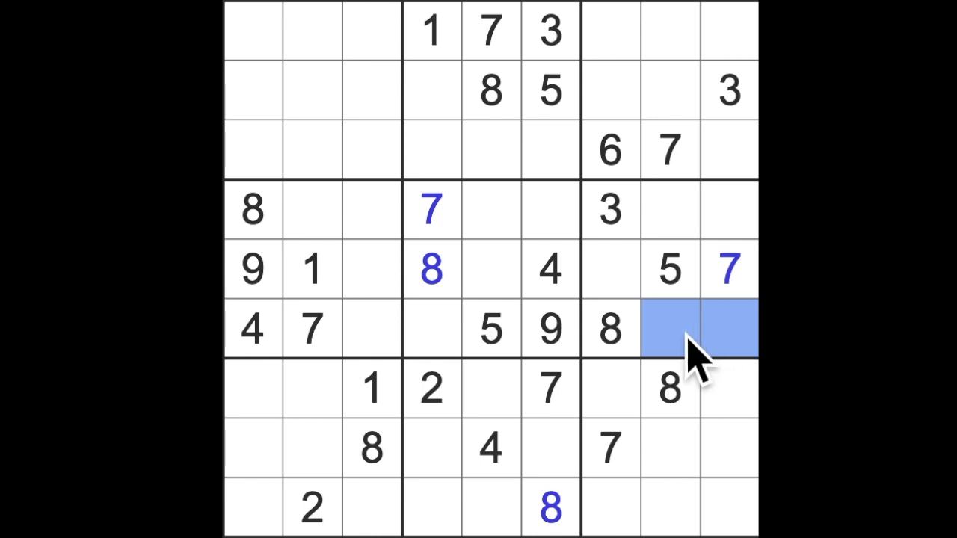
mouse_move(739, 359)
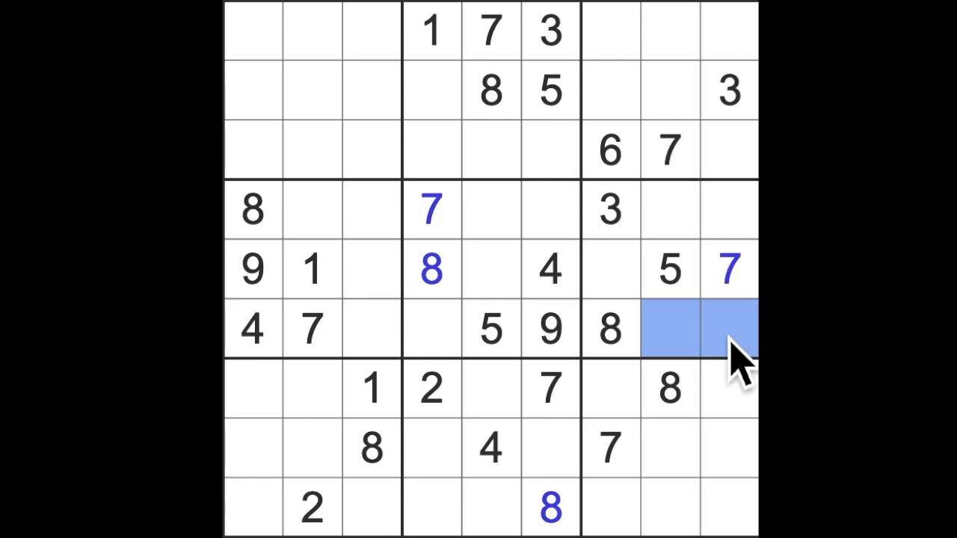
mouse_move(699, 239)
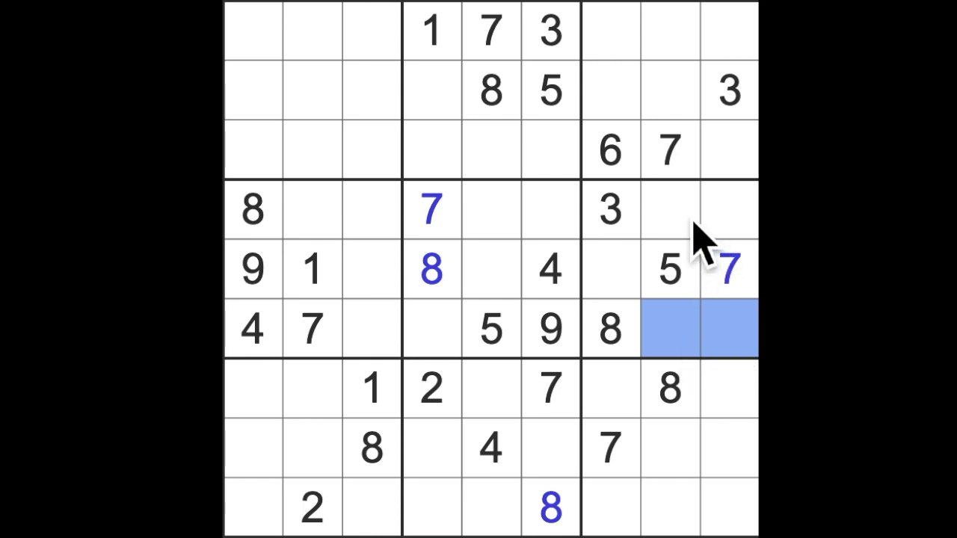
mouse_move(740, 362)
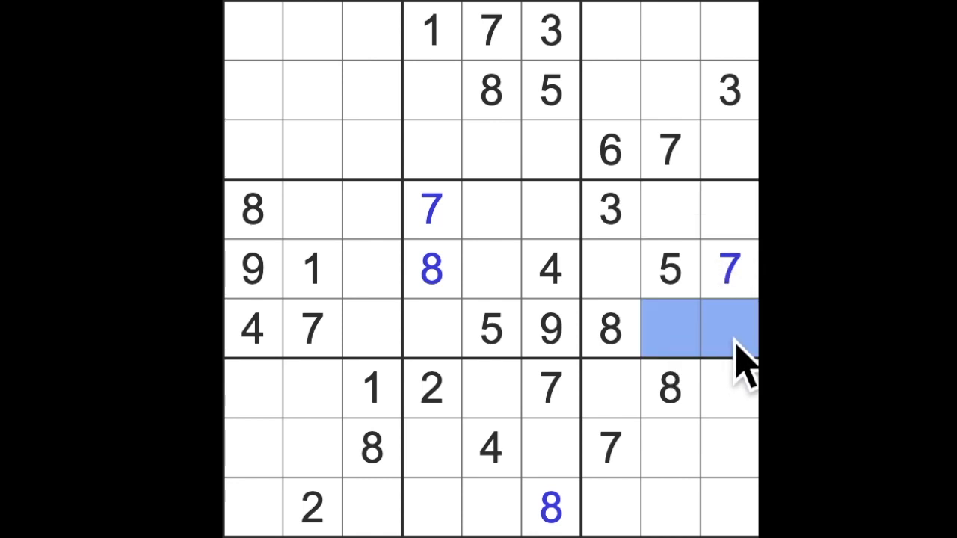
click(609, 269)
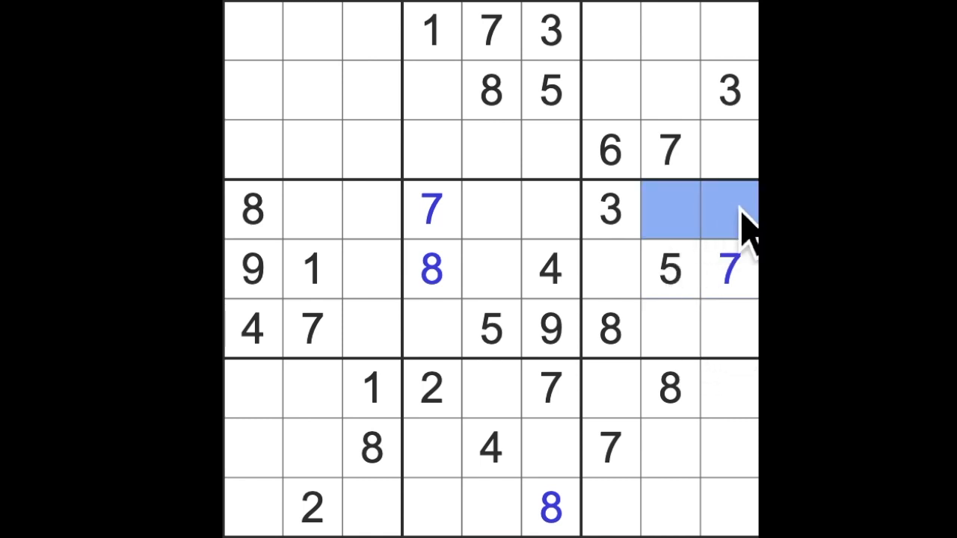
click(609, 269)
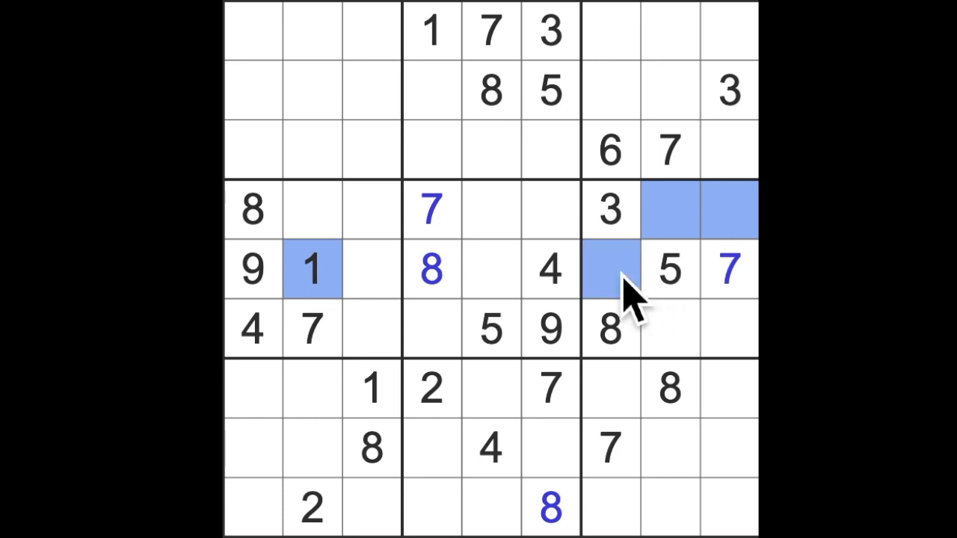
click(609, 149)
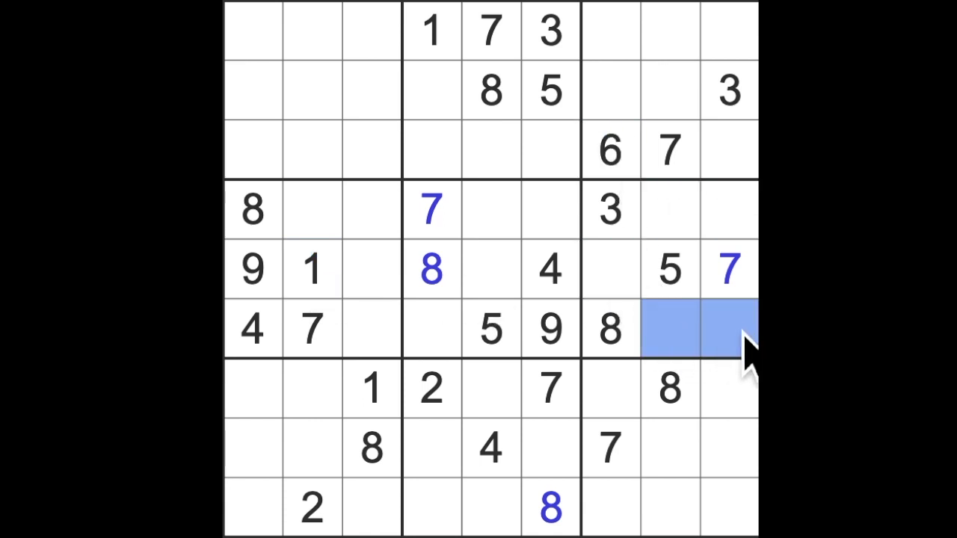
mouse_move(684, 328)
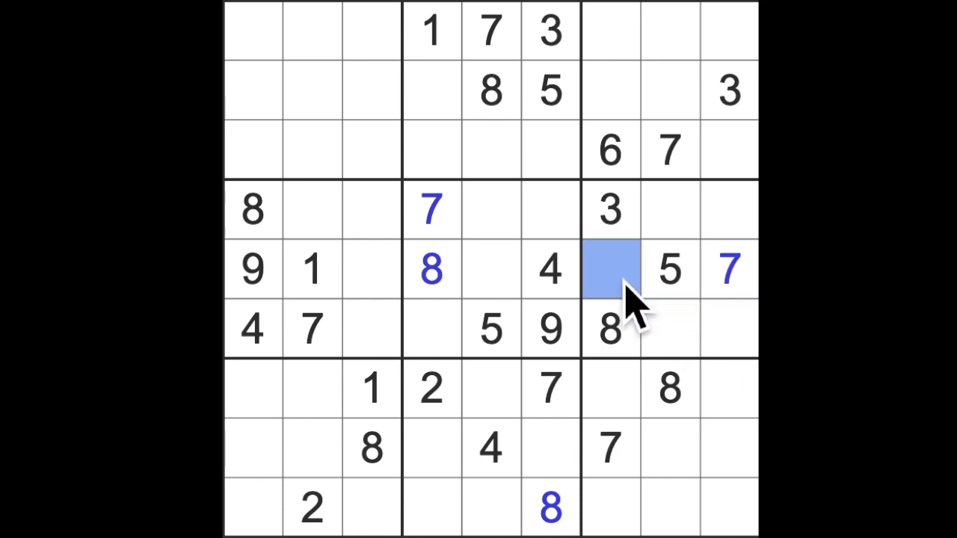
mouse_move(721, 328)
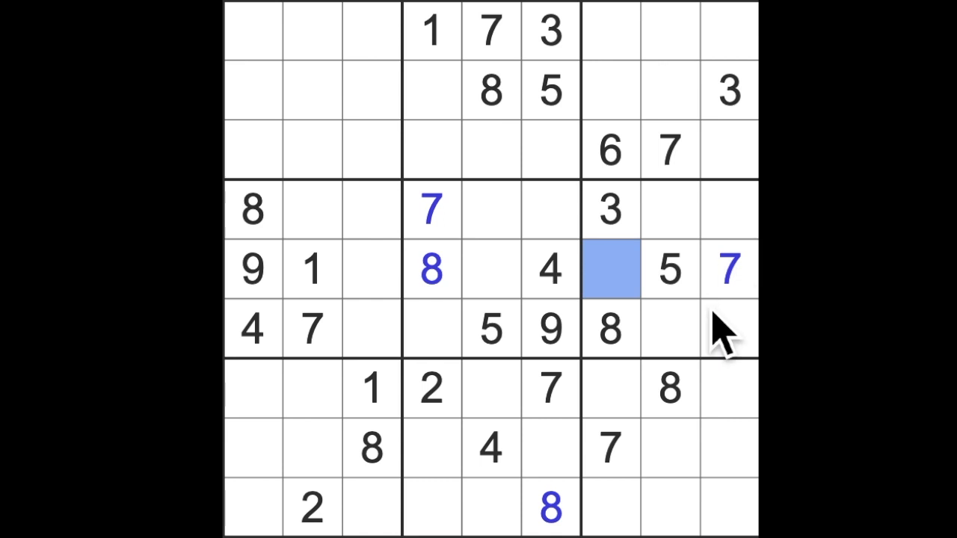
mouse_move(647, 298)
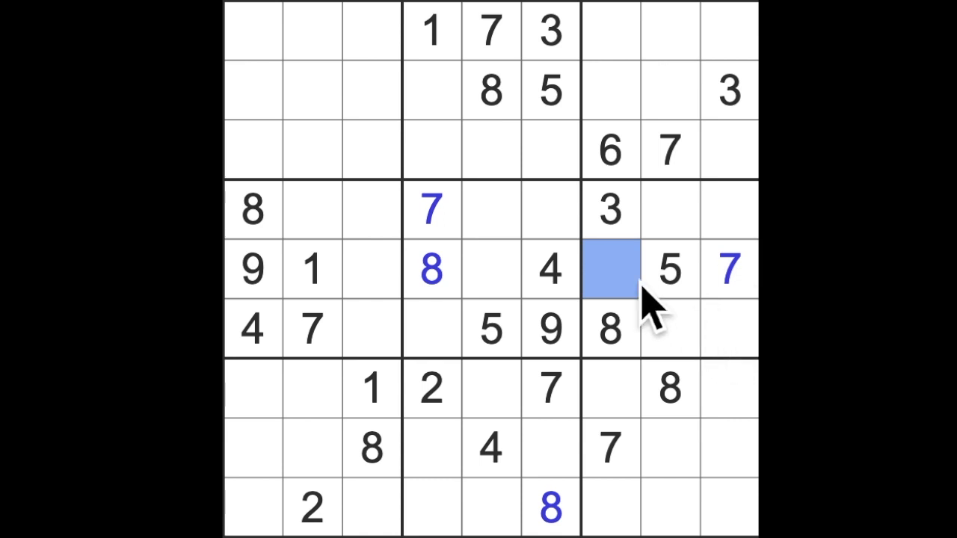
text(2)
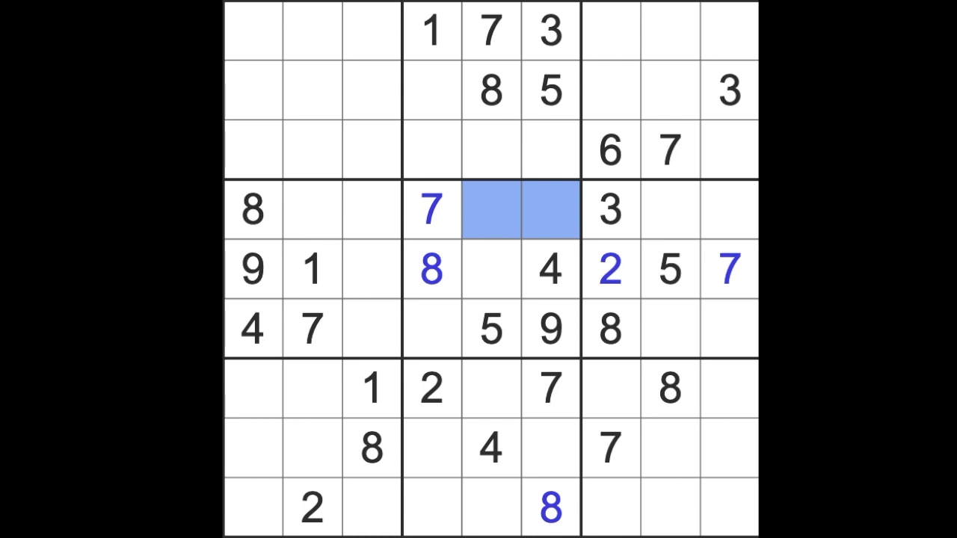
mouse_move(546, 262)
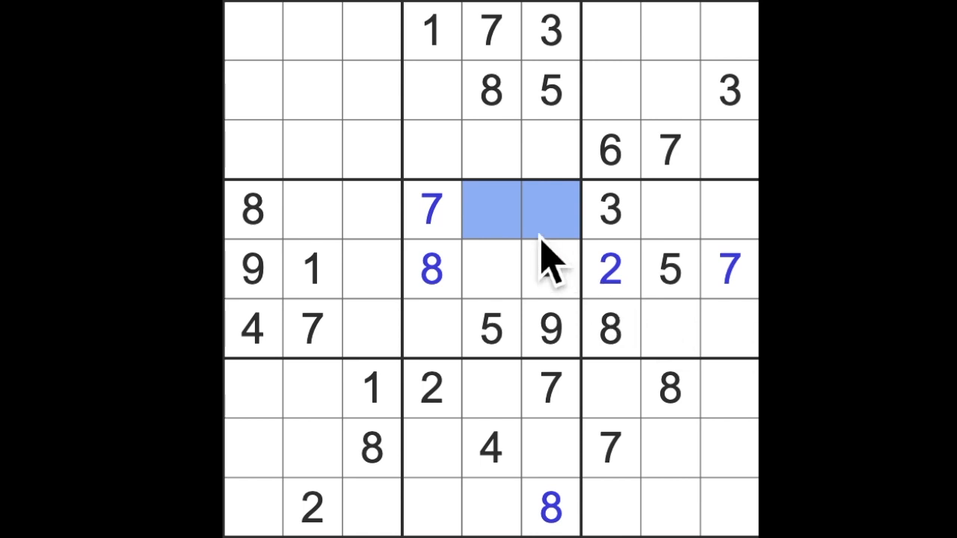
Step: Enter 6 left of the 8 in row 2, 3s beside the central 5 and between 1 and 8, and 2 between 7 and 3 in row 6
click(430, 329)
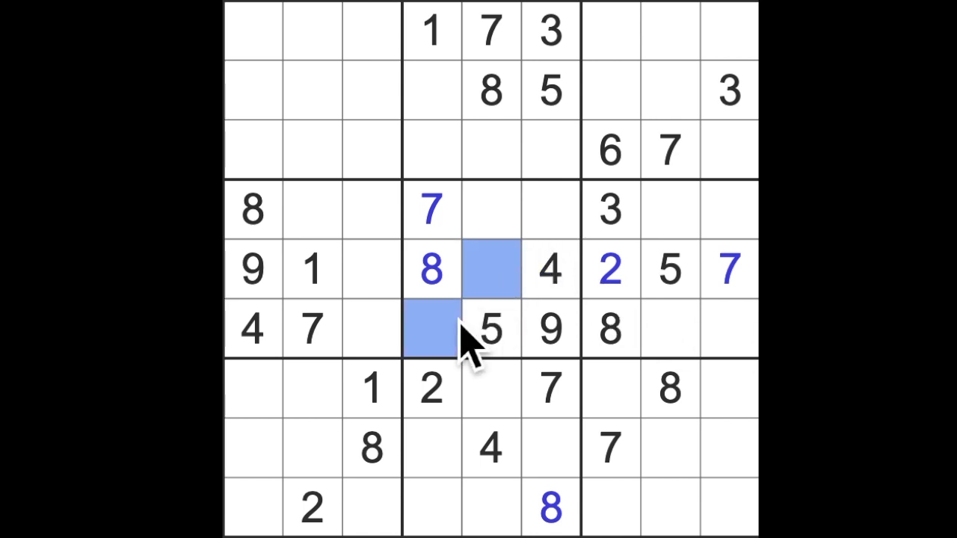
mouse_move(523, 284)
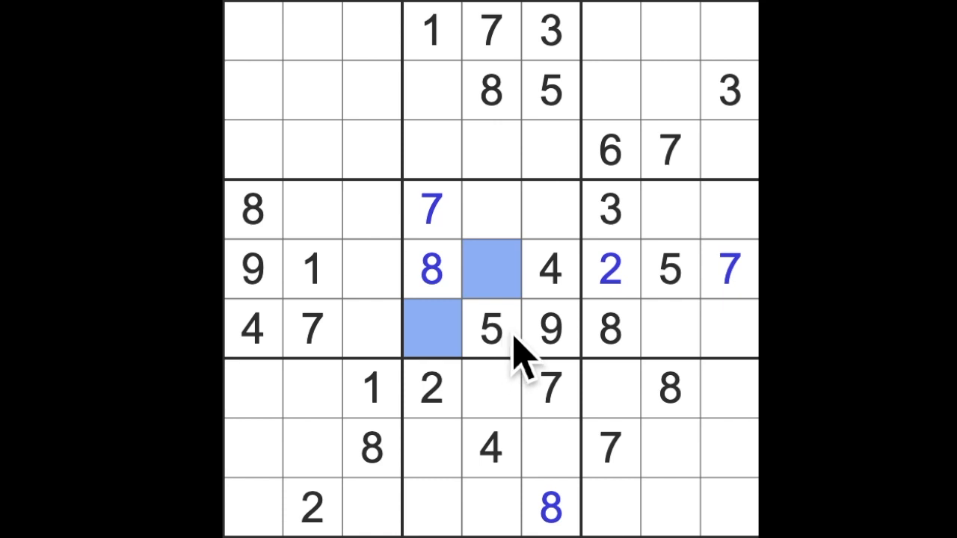
mouse_move(490, 351)
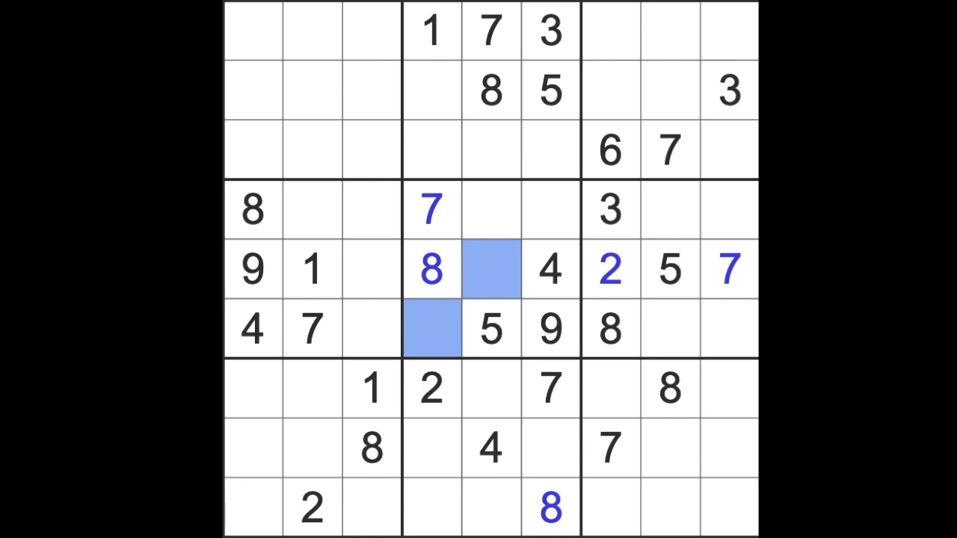
mouse_move(662, 303)
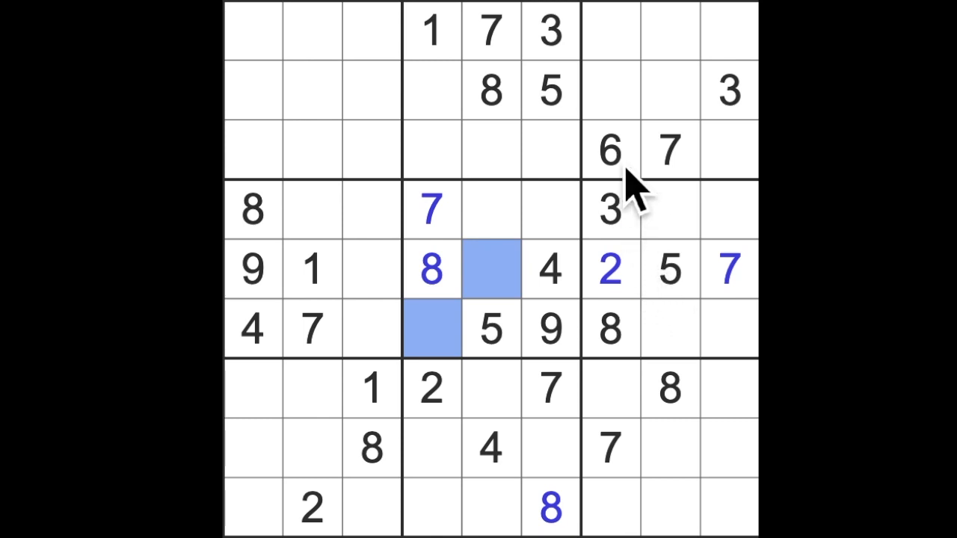
click(430, 89)
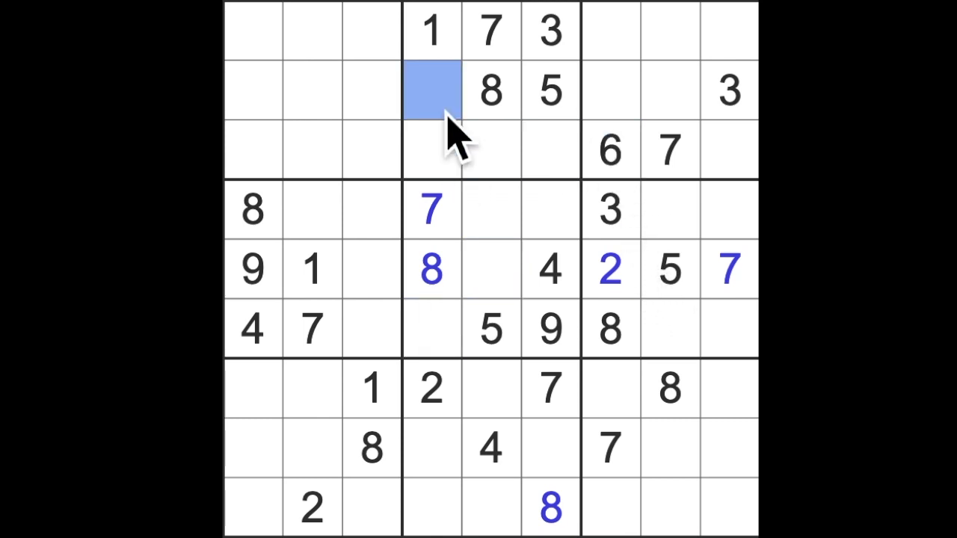
text(6)
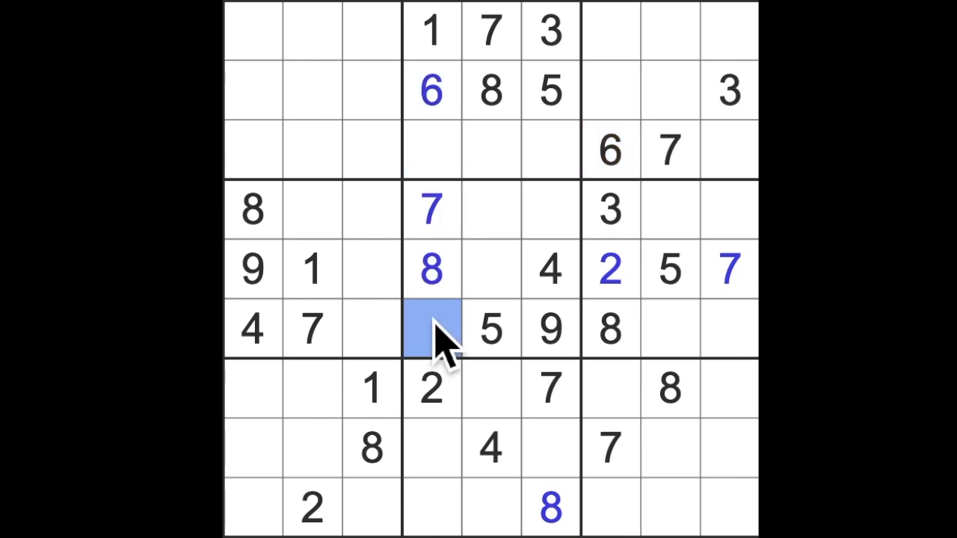
click(489, 269)
text(6)
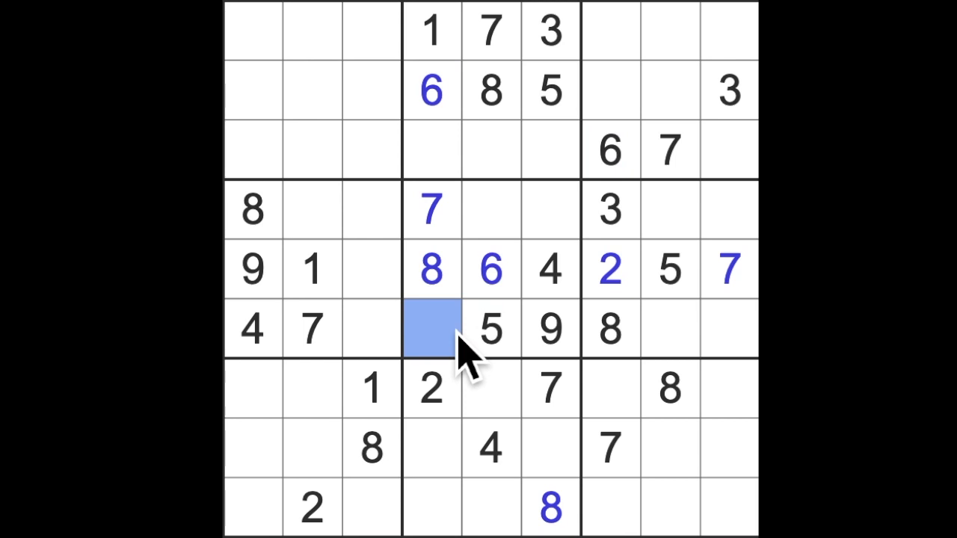
text(3)
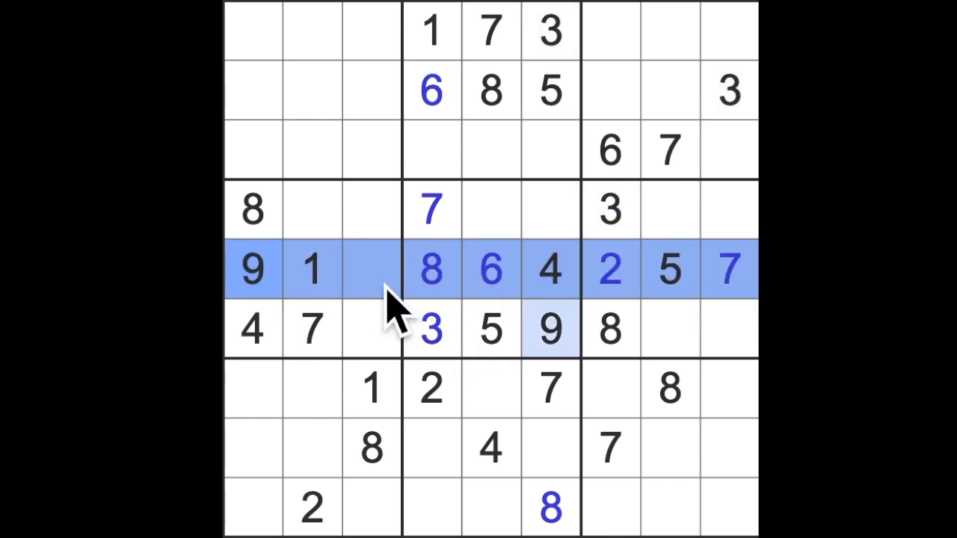
click(372, 269)
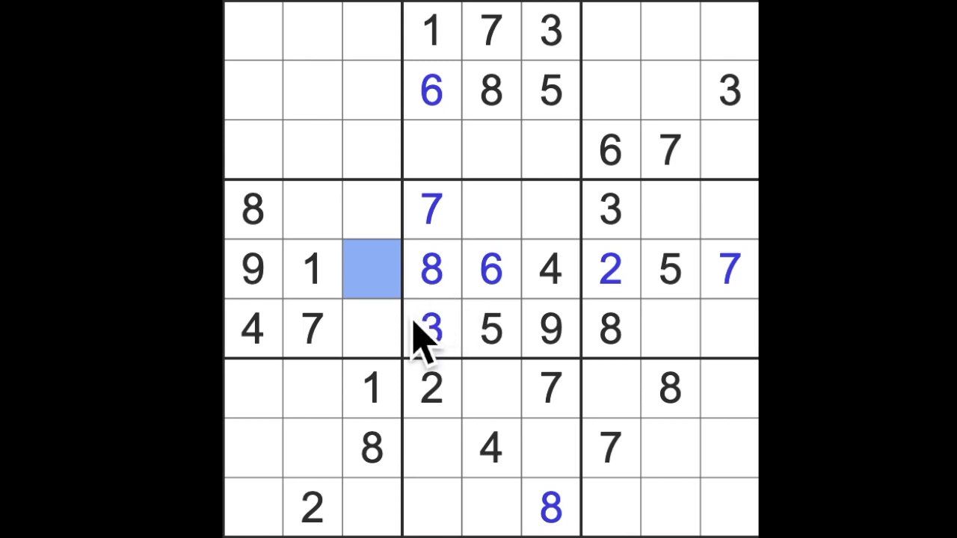
text(3)
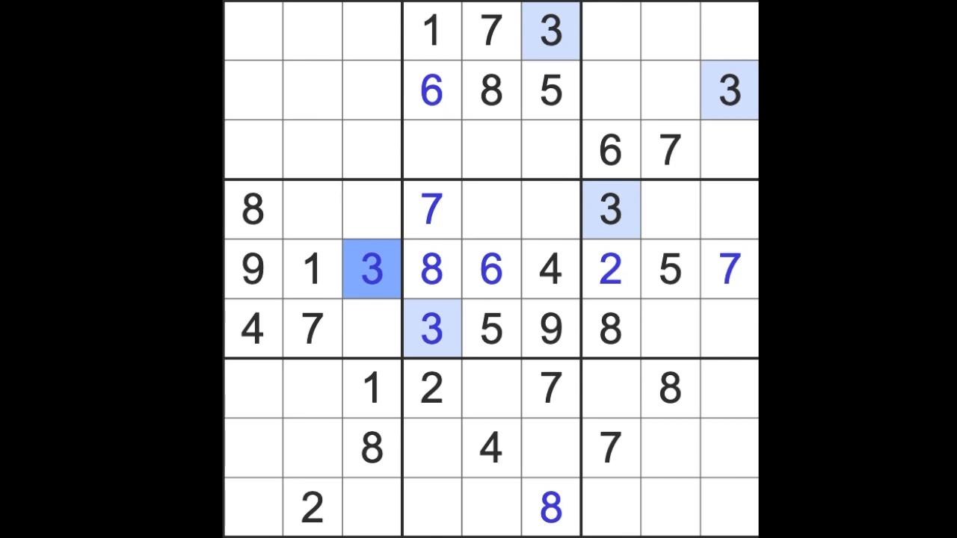
click(371, 328)
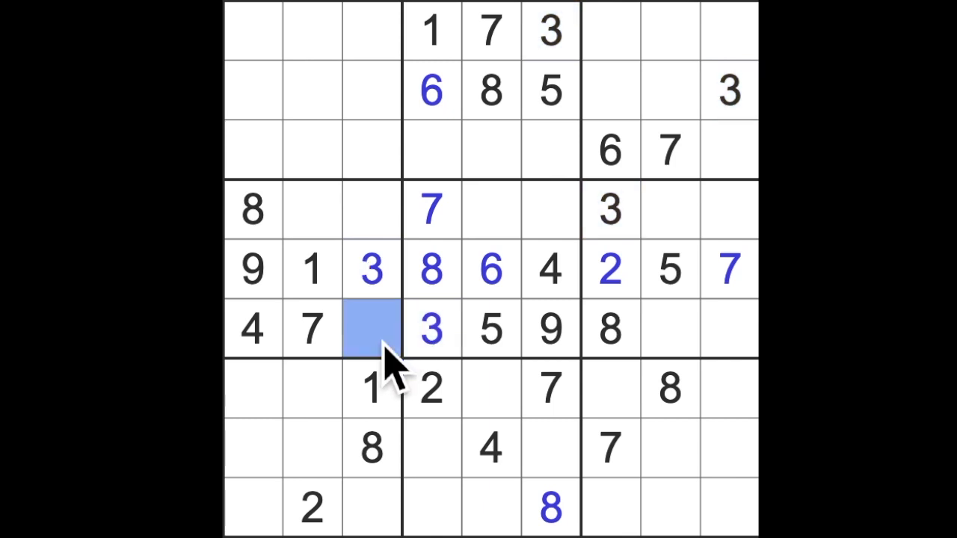
mouse_move(695, 247)
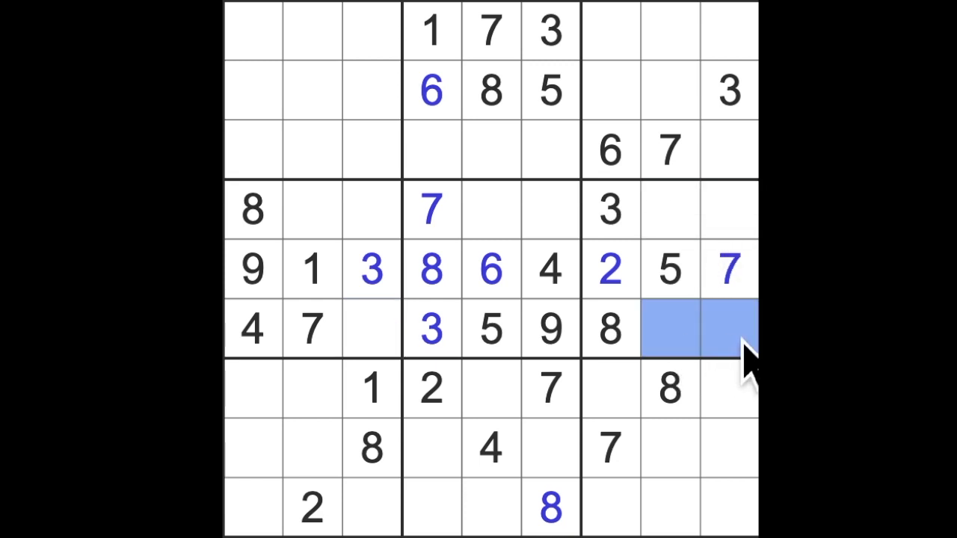
mouse_move(516, 366)
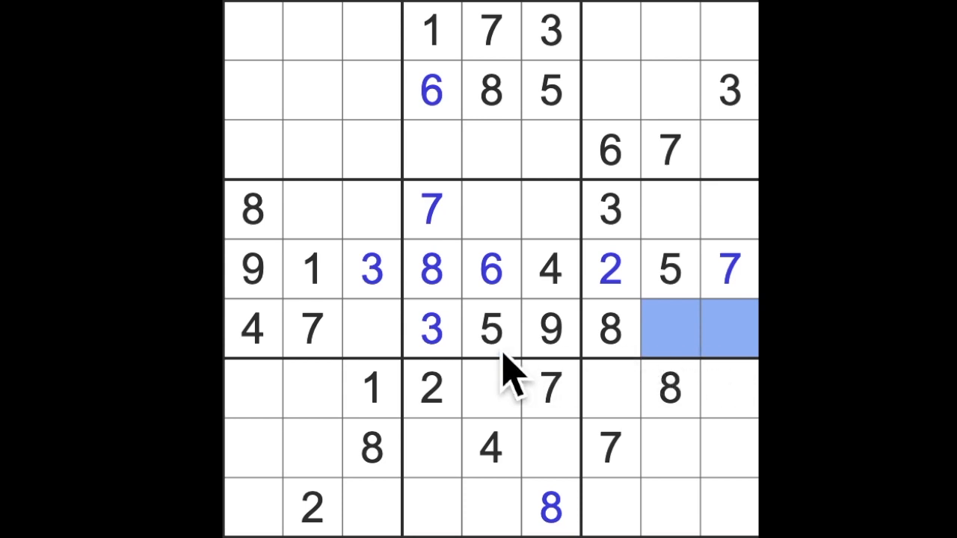
click(371, 328)
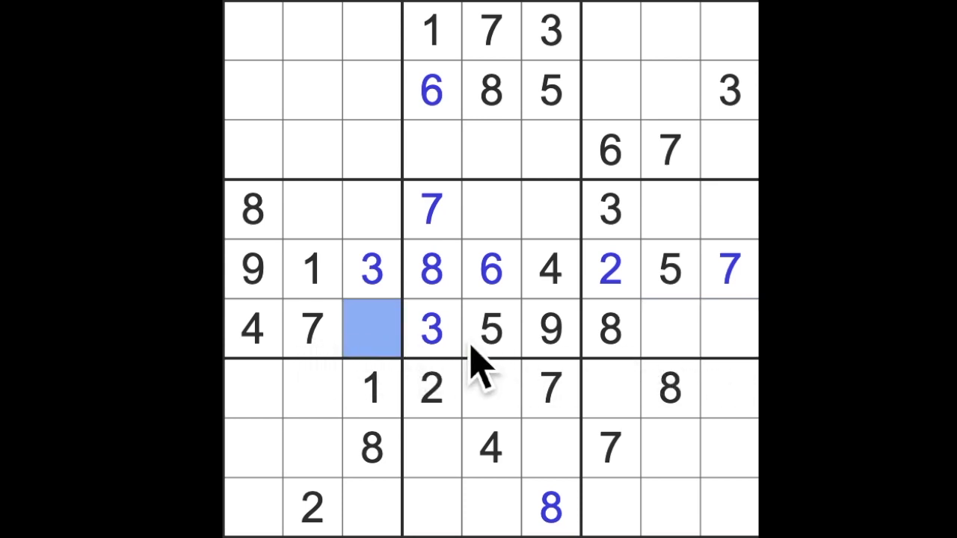
mouse_move(747, 344)
text(2)
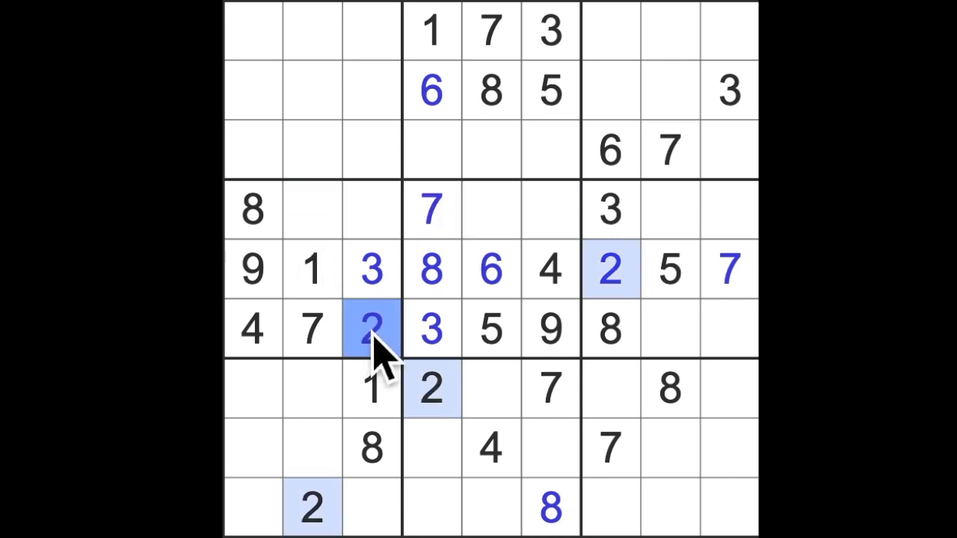
click(371, 329)
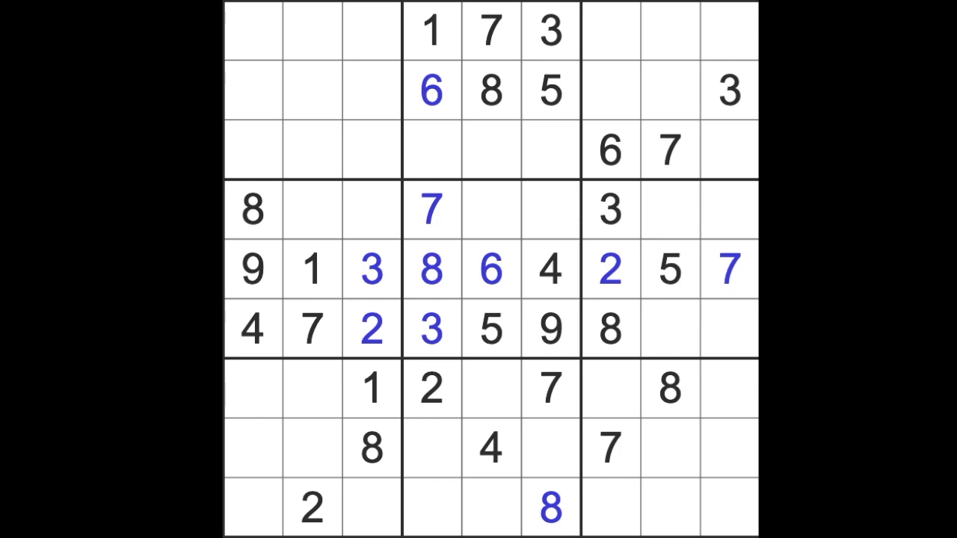
Step: Select the empty row 3 cell above the 7 to fill the top-middle box's 9 and 2
click(549, 269)
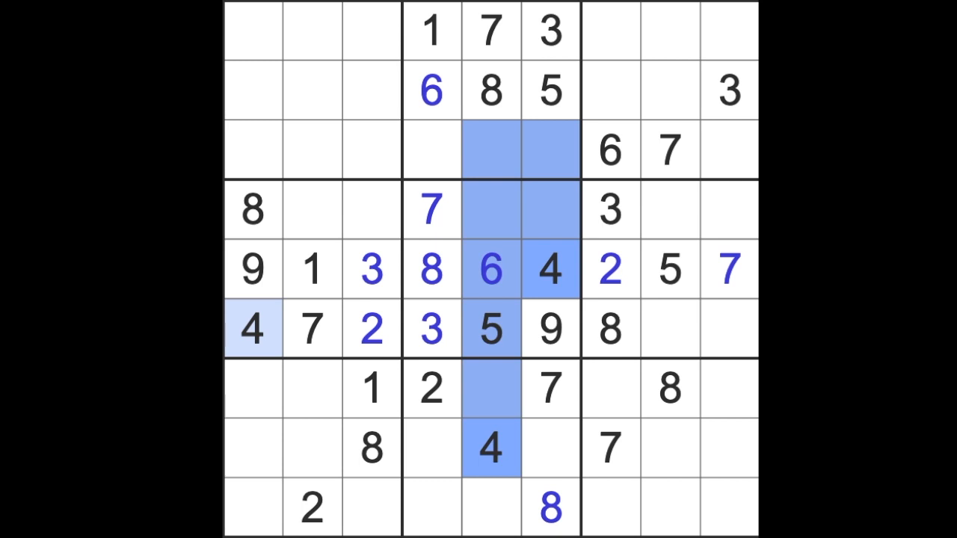
mouse_move(729, 340)
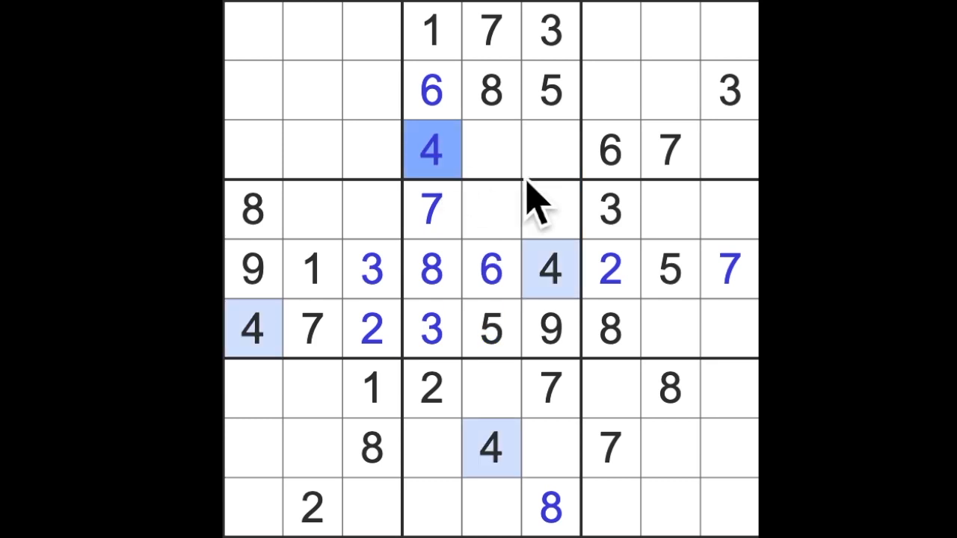
mouse_move(530, 202)
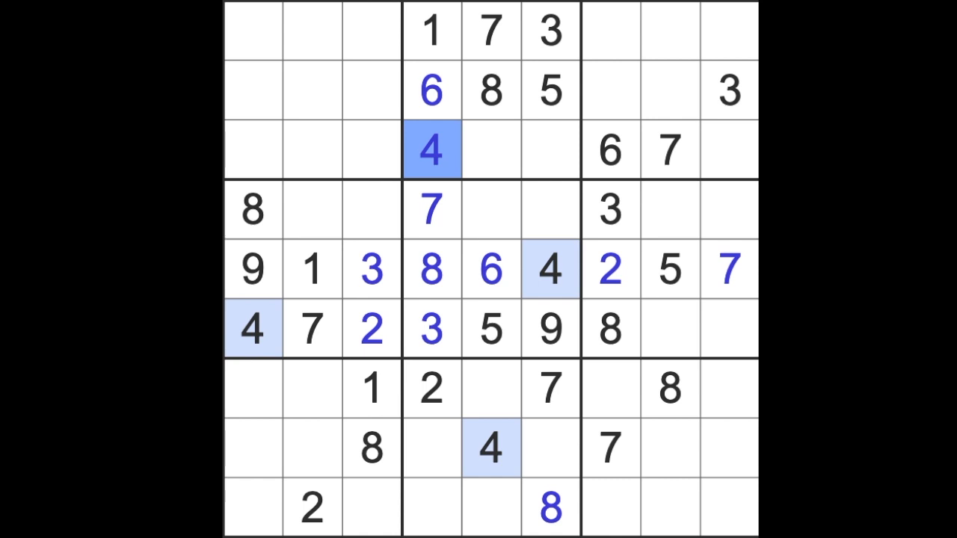
mouse_move(636, 314)
text(9)
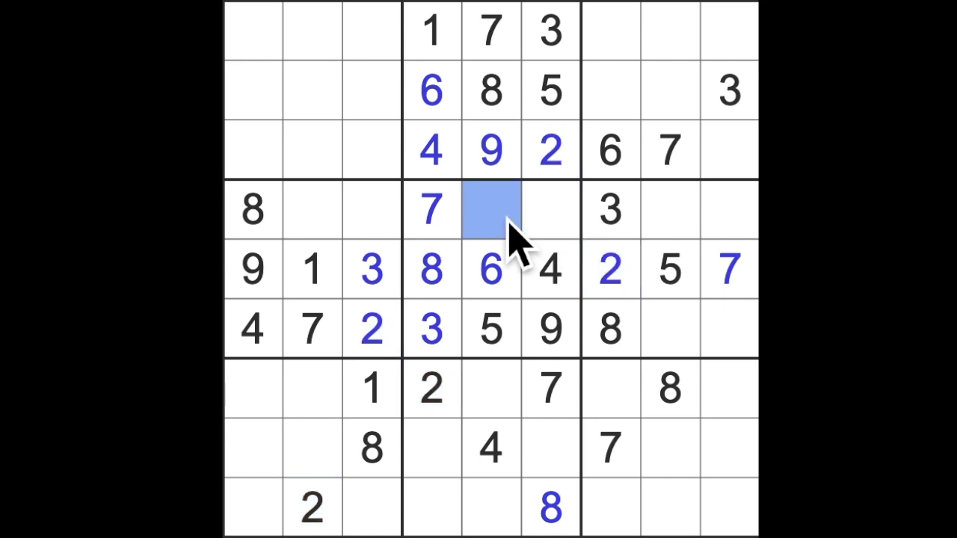
Step: Enter 1 in the middle column and fill the remaining column 5 and 6 cells, including left of the 4 in row 8
text(1)
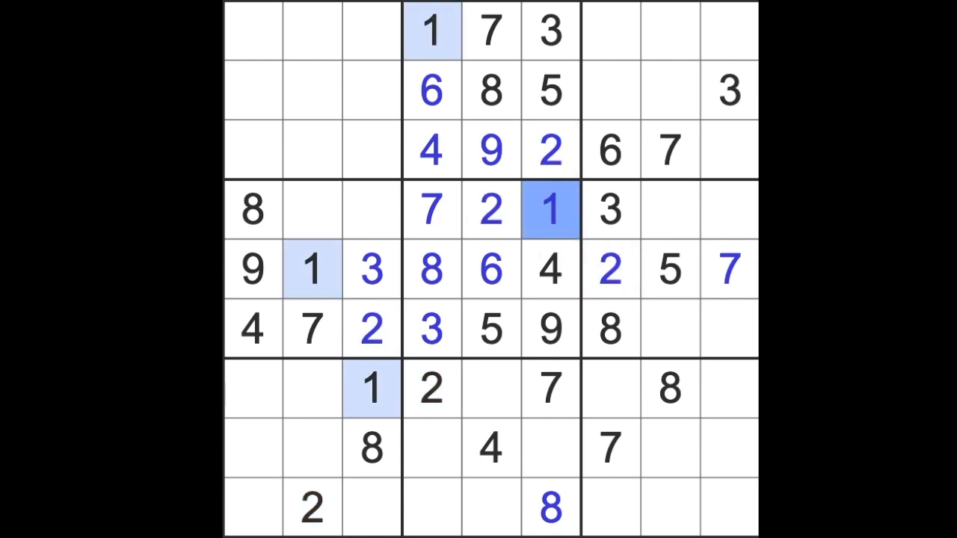
mouse_move(609, 254)
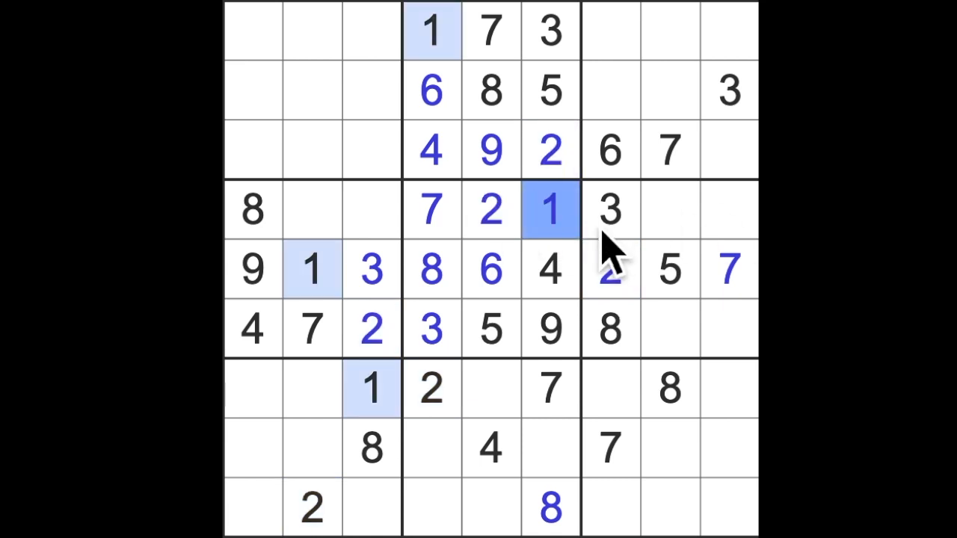
click(429, 31)
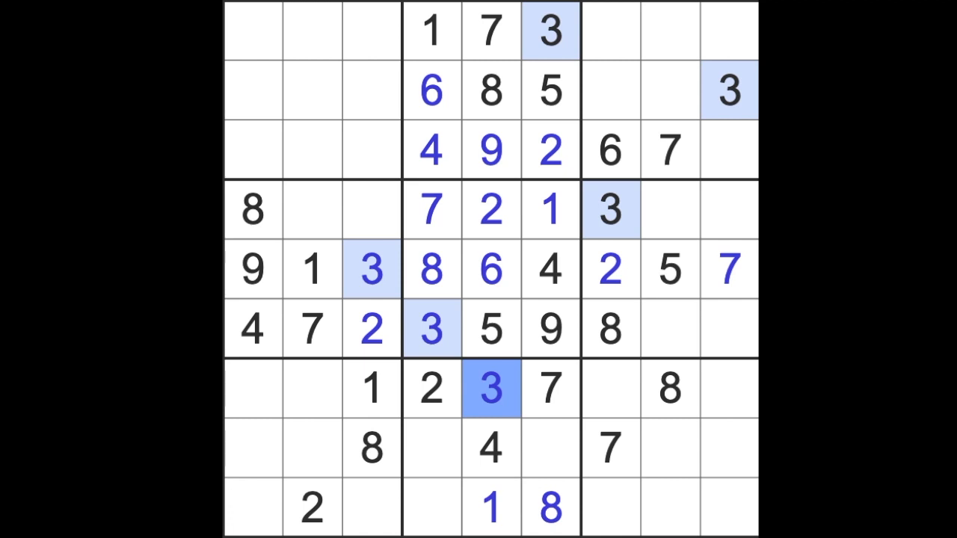
mouse_move(527, 445)
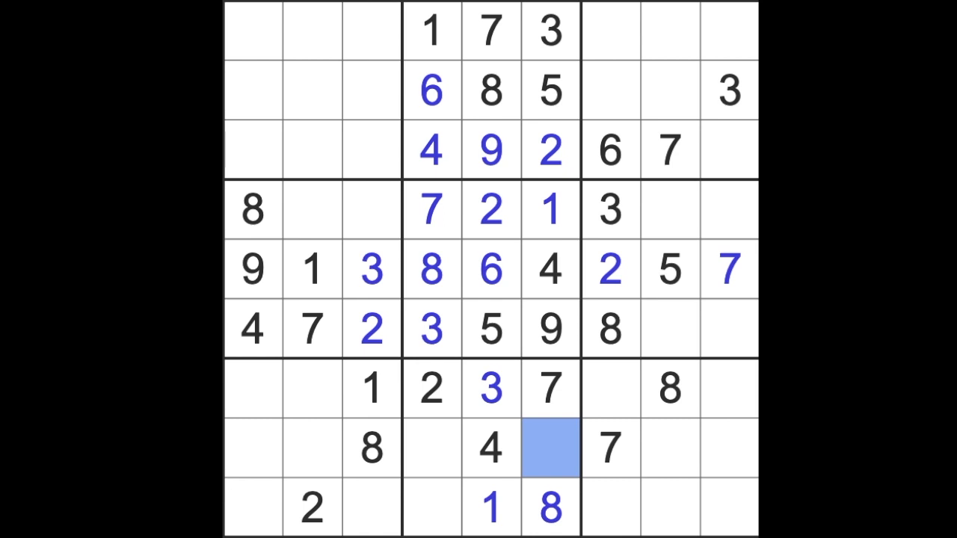
mouse_move(579, 224)
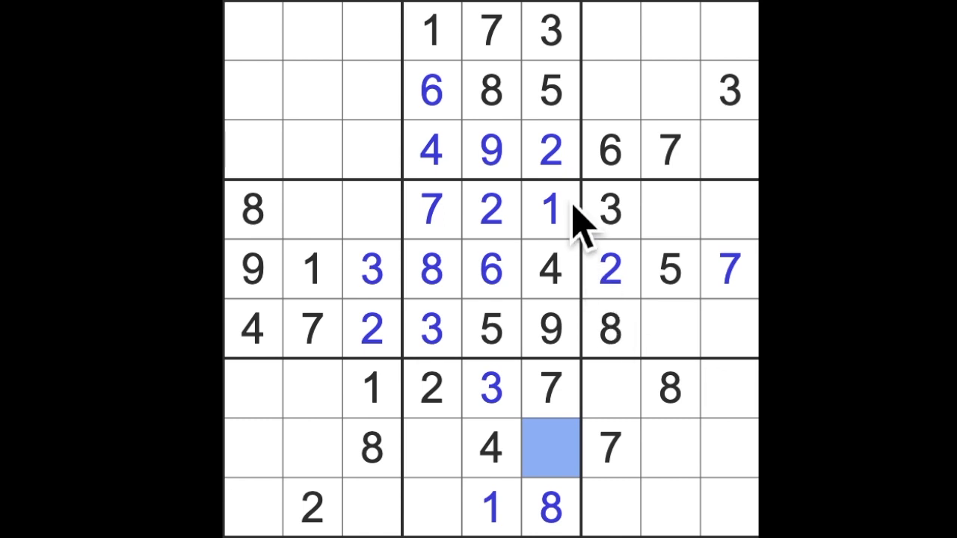
mouse_move(568, 434)
text(6)
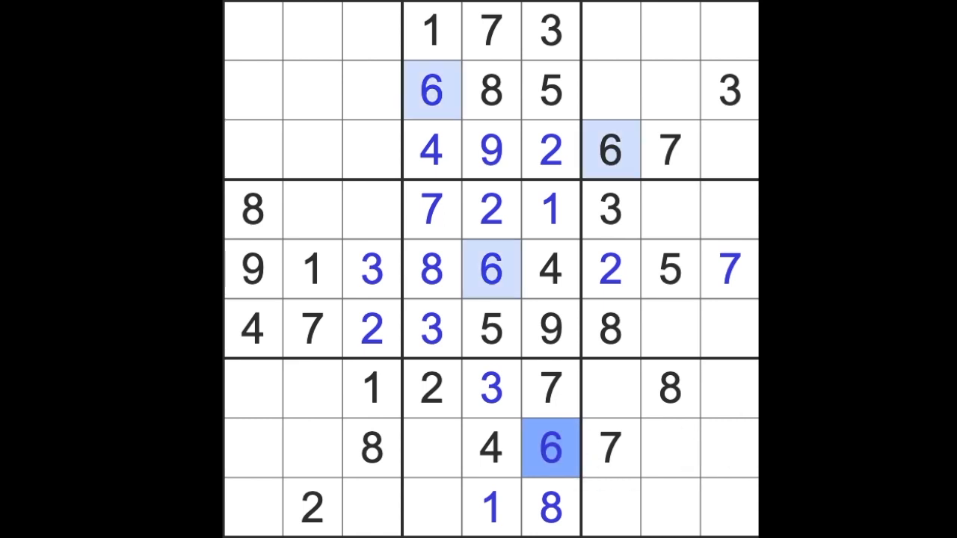
click(432, 449)
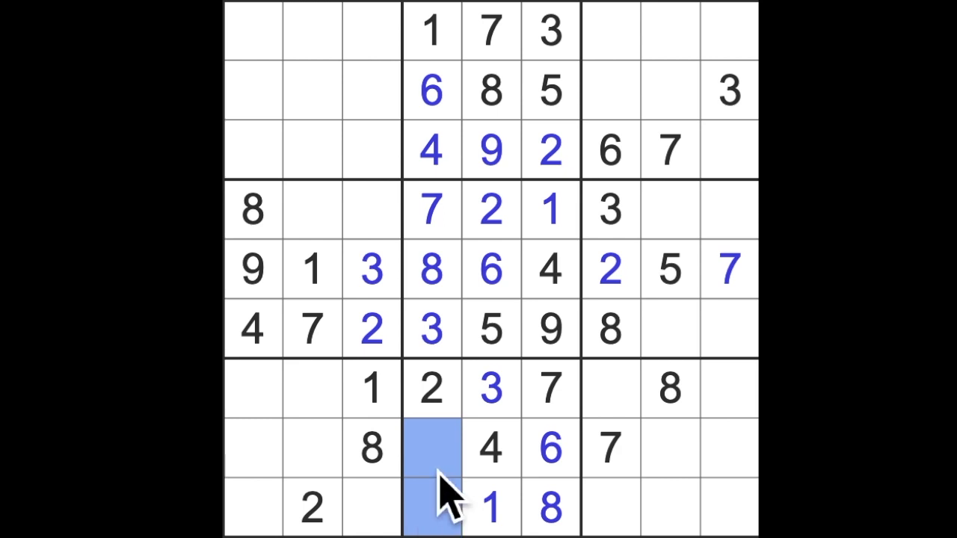
mouse_move(635, 509)
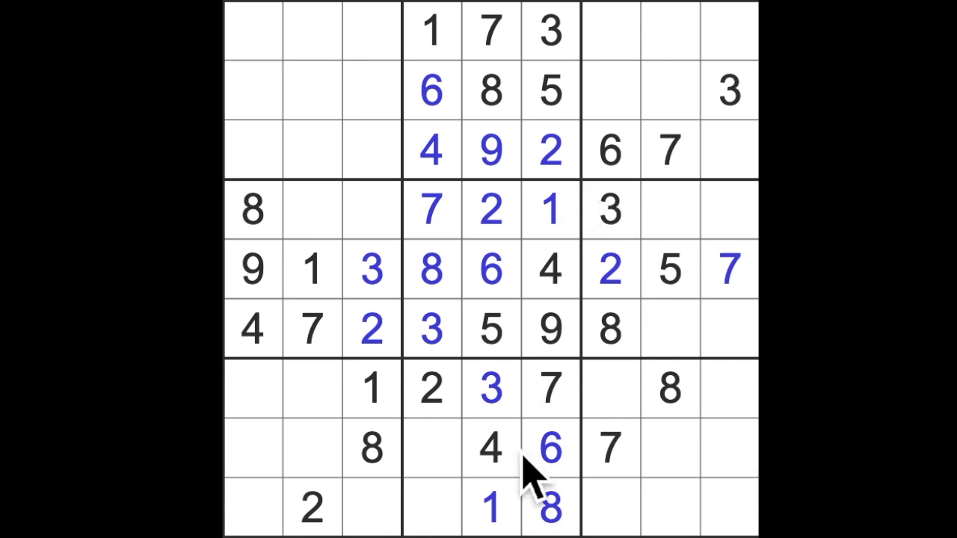
mouse_move(524, 448)
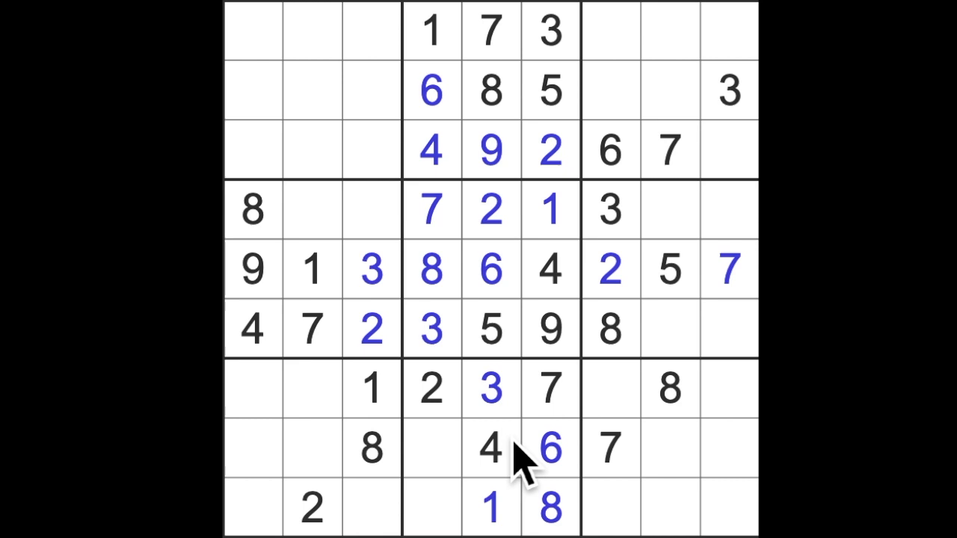
mouse_move(523, 471)
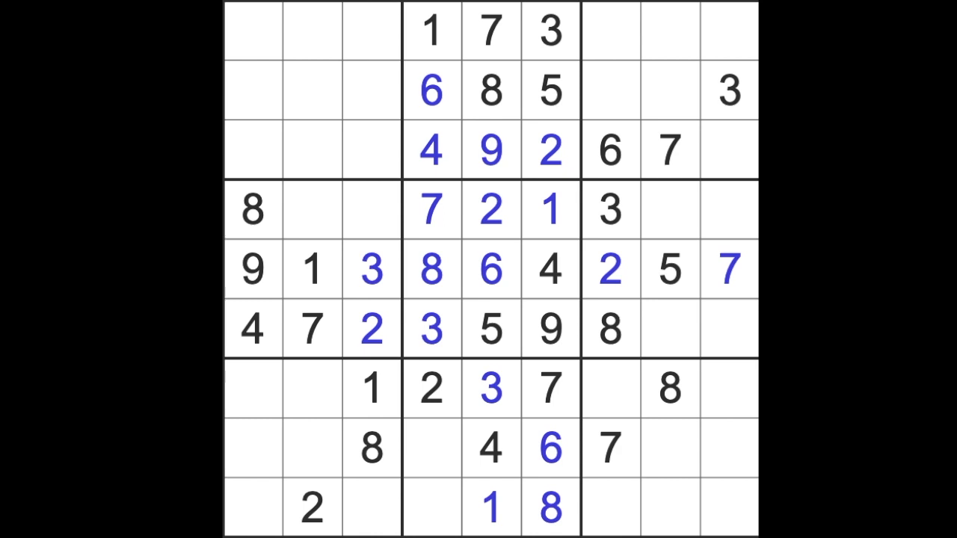
mouse_move(535, 460)
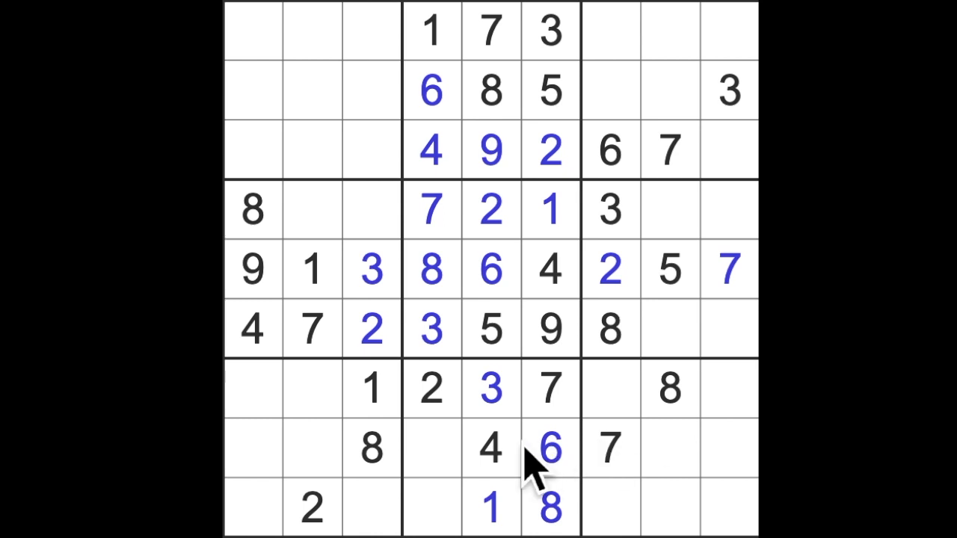
Step: Trace the existing 1s, then enter 1 at row 2 column 7 and at row 3 column 1
click(371, 389)
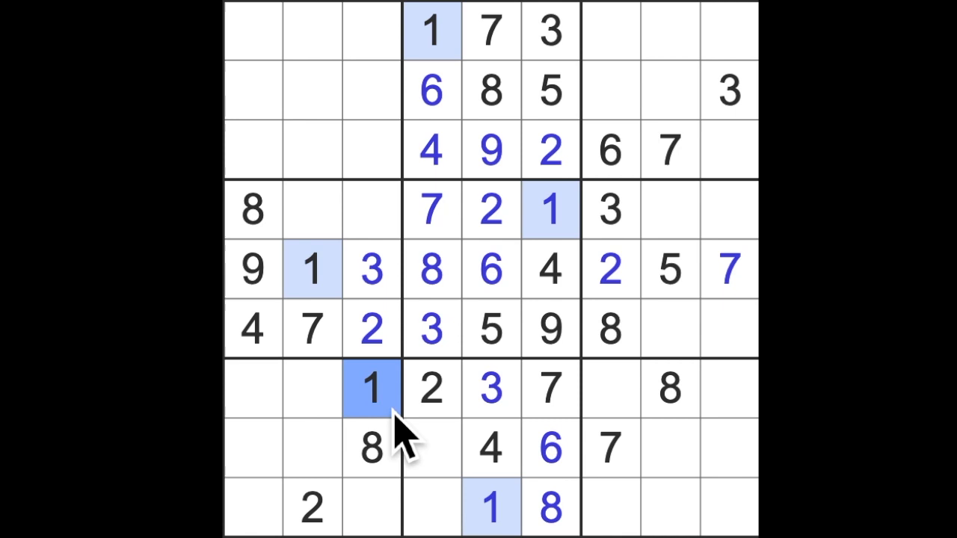
mouse_move(695, 467)
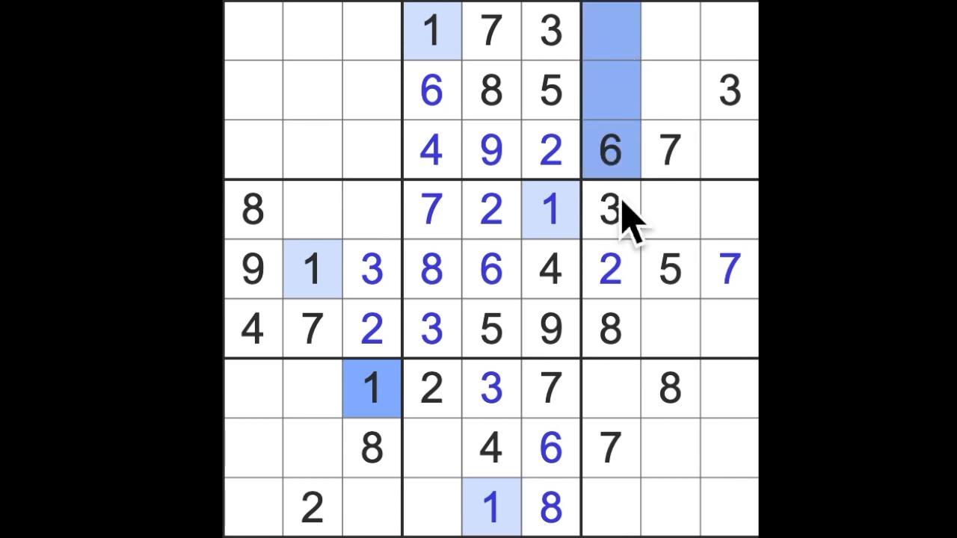
click(610, 210)
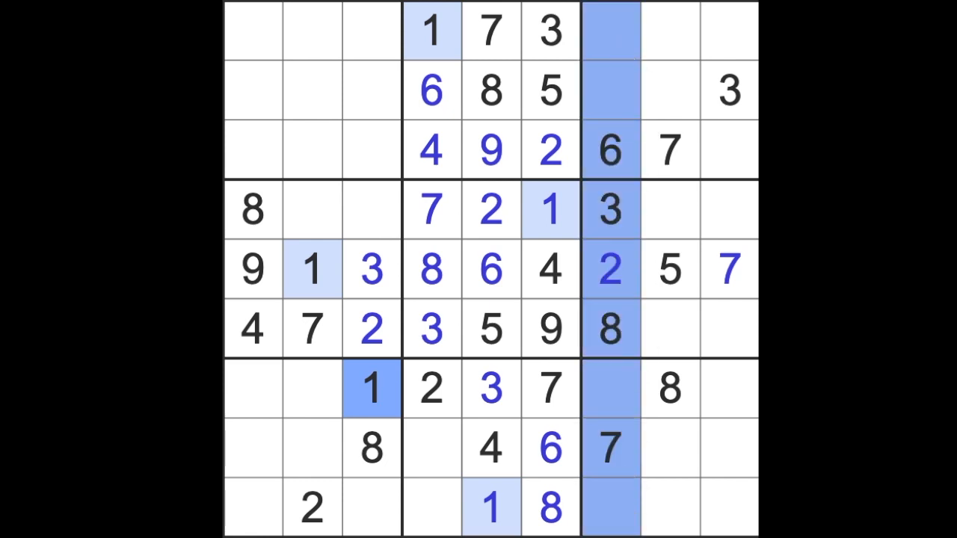
mouse_move(545, 516)
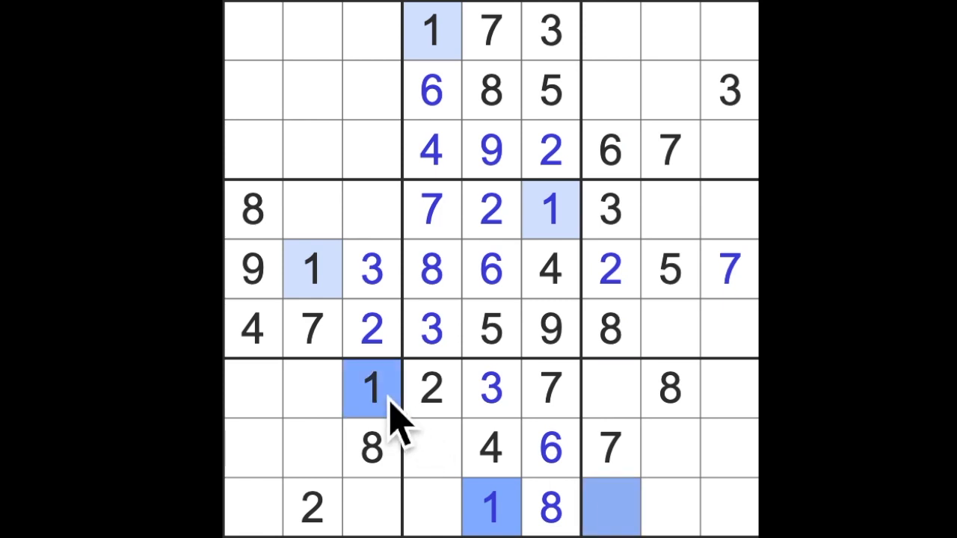
click(430, 31)
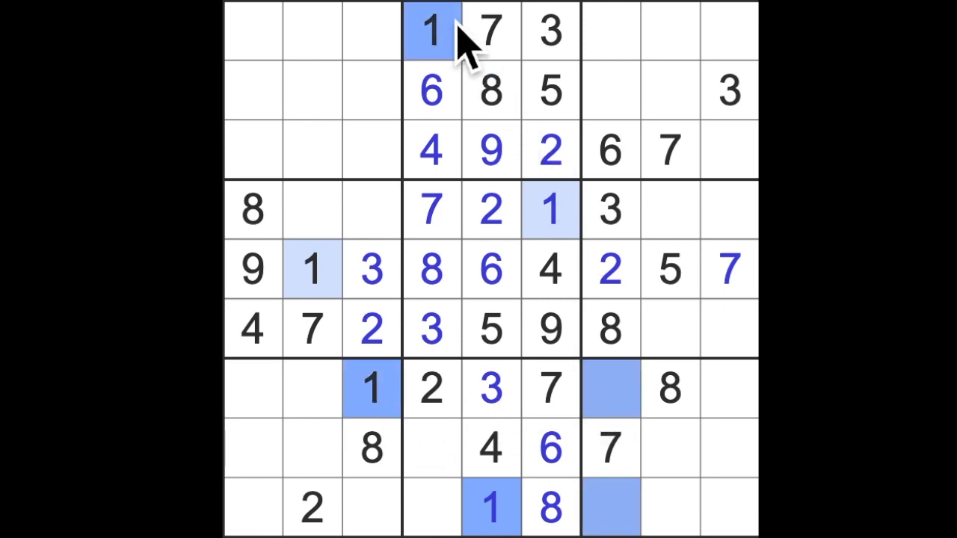
click(612, 30)
text(1)
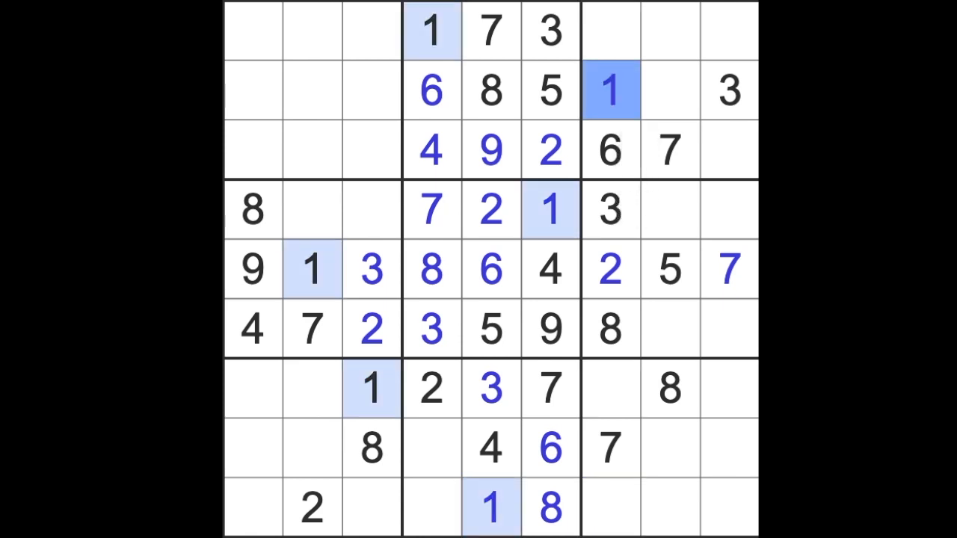
mouse_move(639, 295)
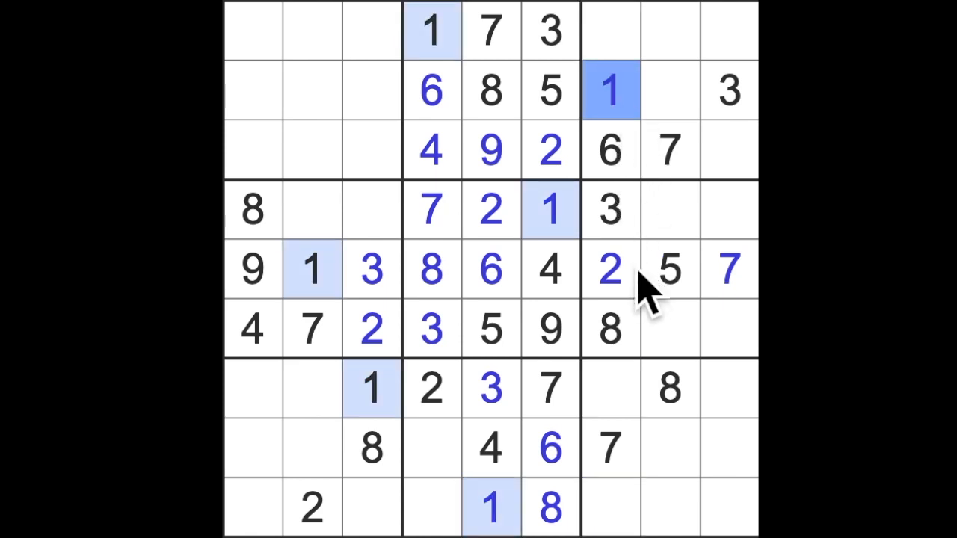
mouse_move(325, 131)
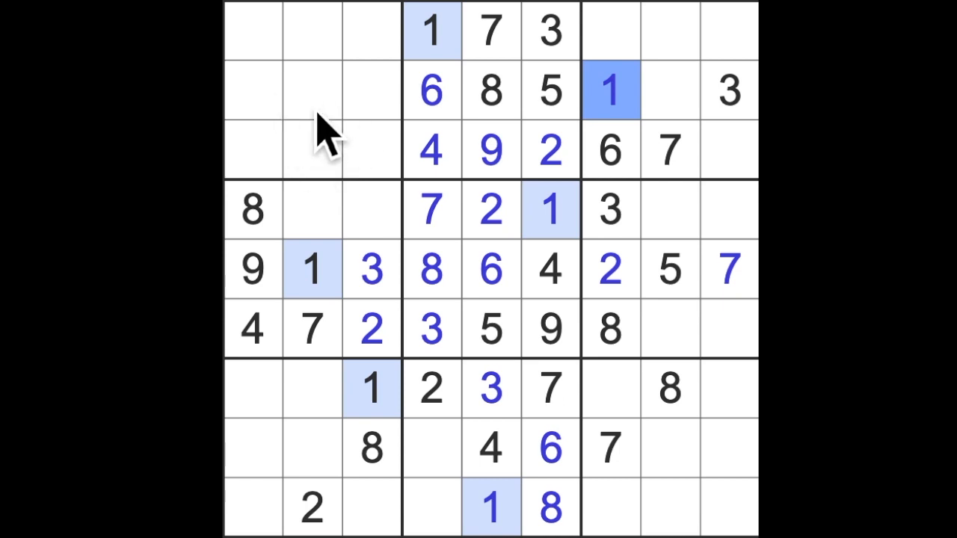
mouse_move(456, 44)
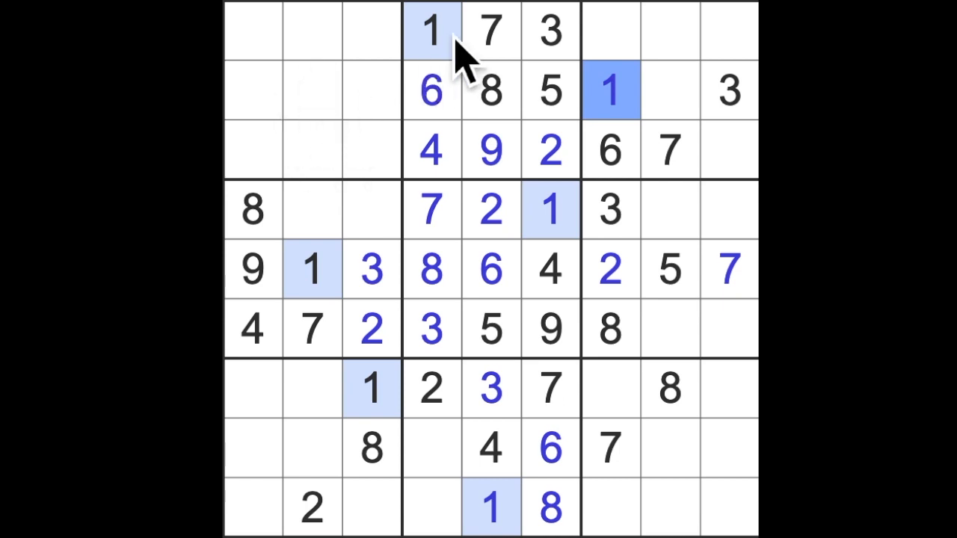
click(550, 92)
text(1)
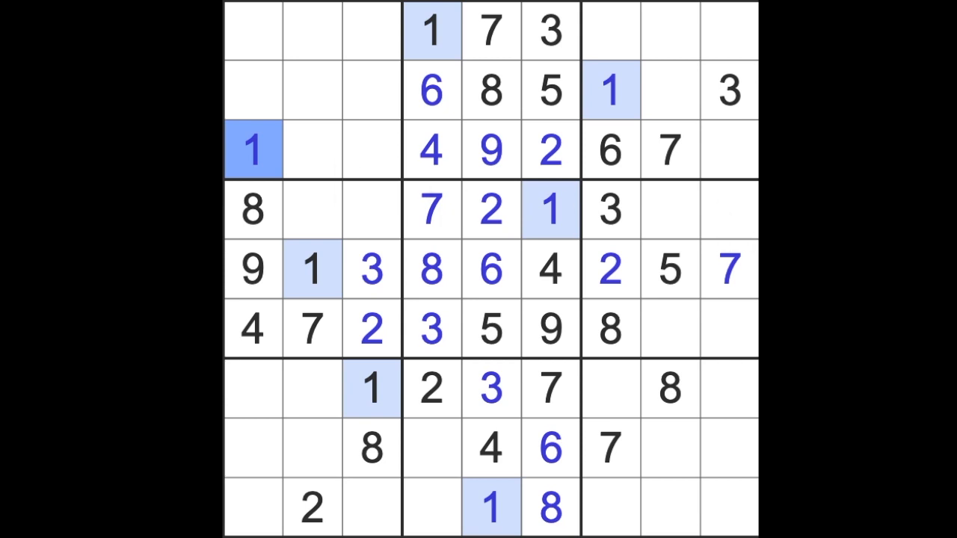
mouse_move(736, 138)
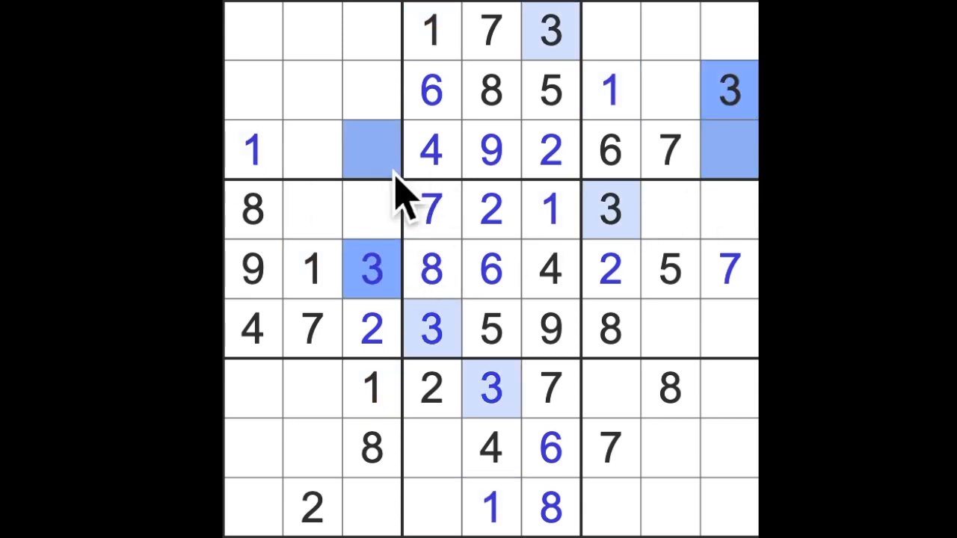
mouse_move(359, 187)
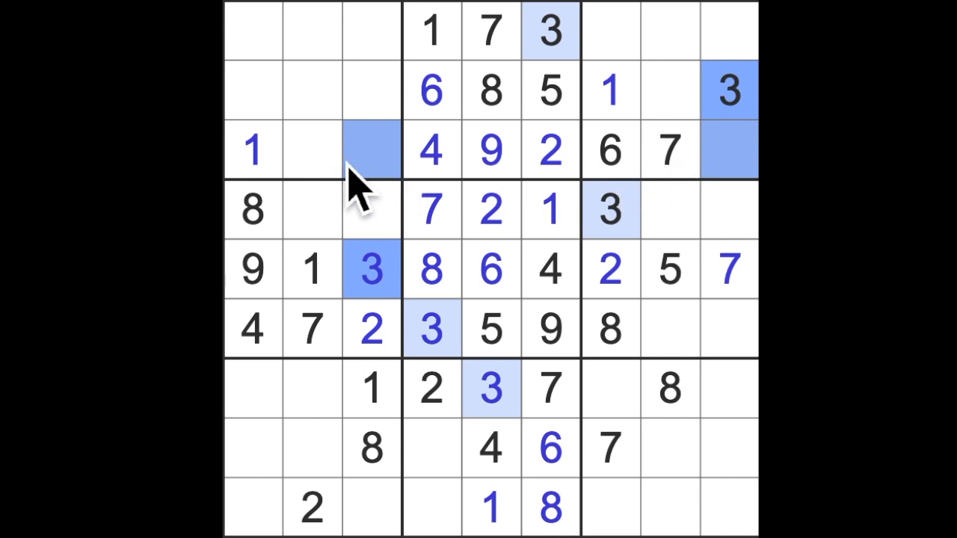
text(3)
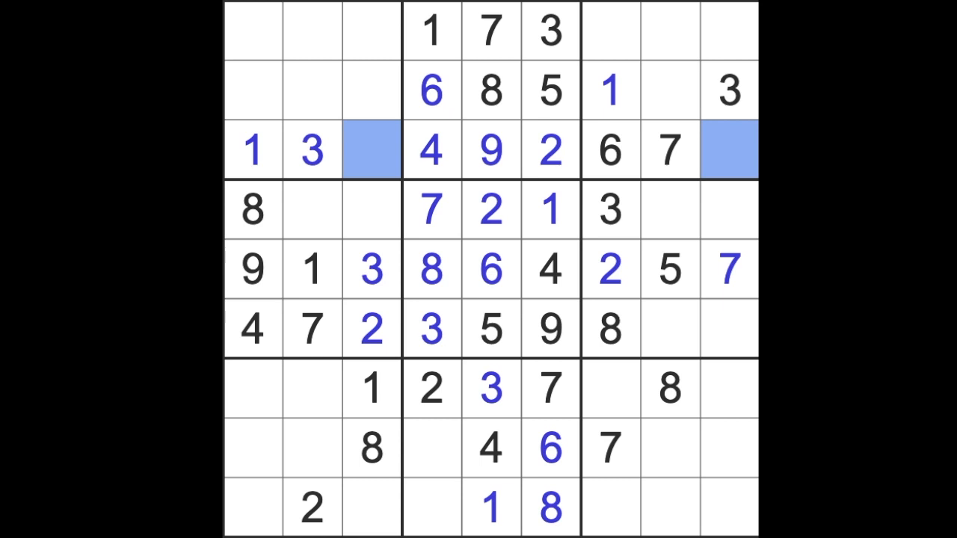
click(372, 448)
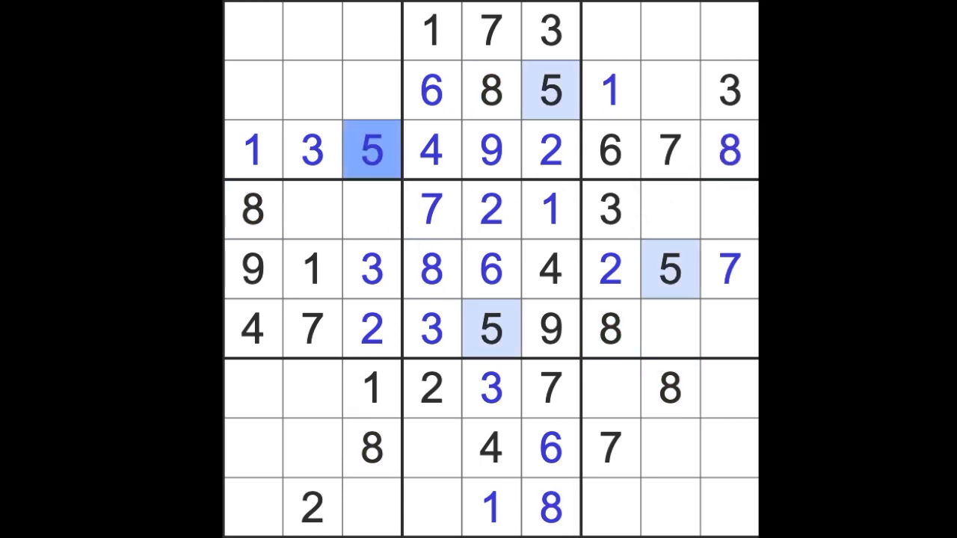
click(370, 209)
text(6)
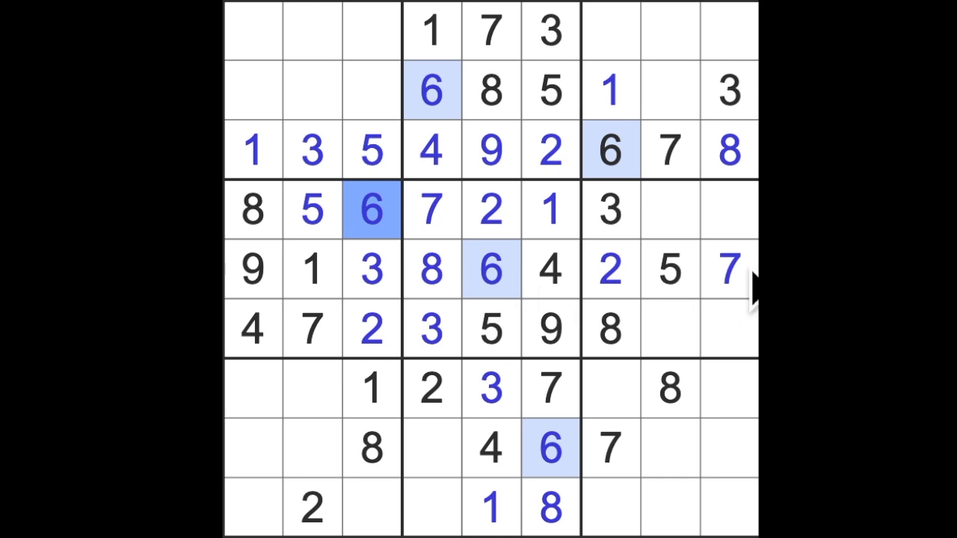
mouse_move(753, 295)
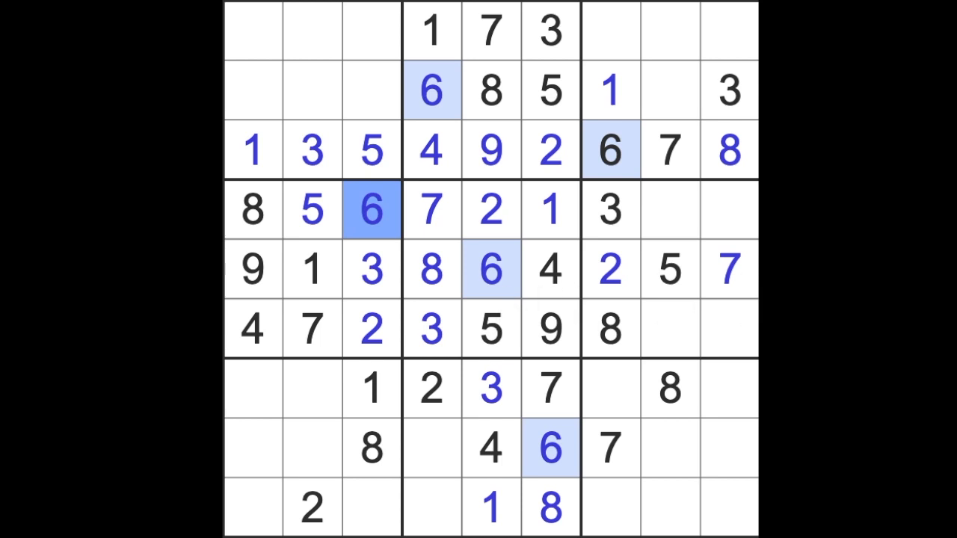
mouse_move(277, 75)
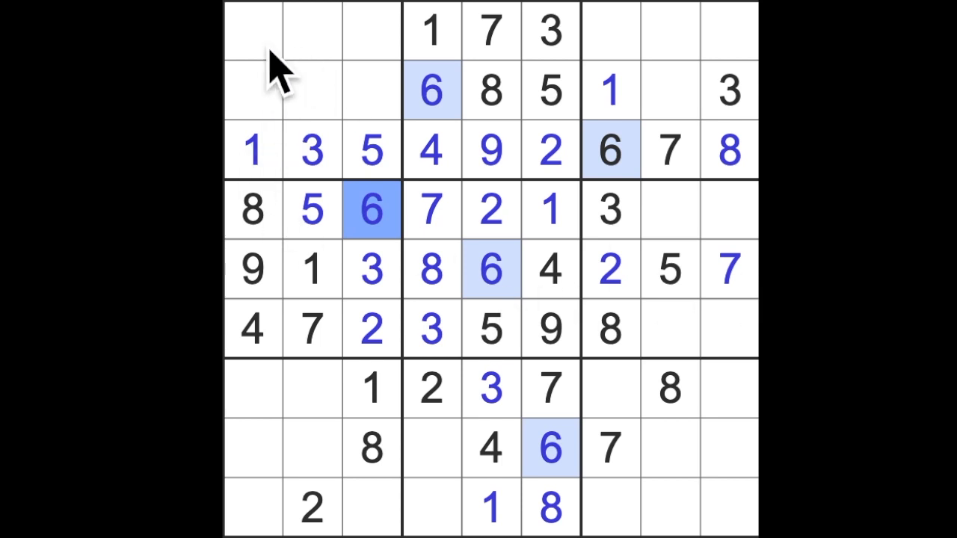
mouse_move(374, 198)
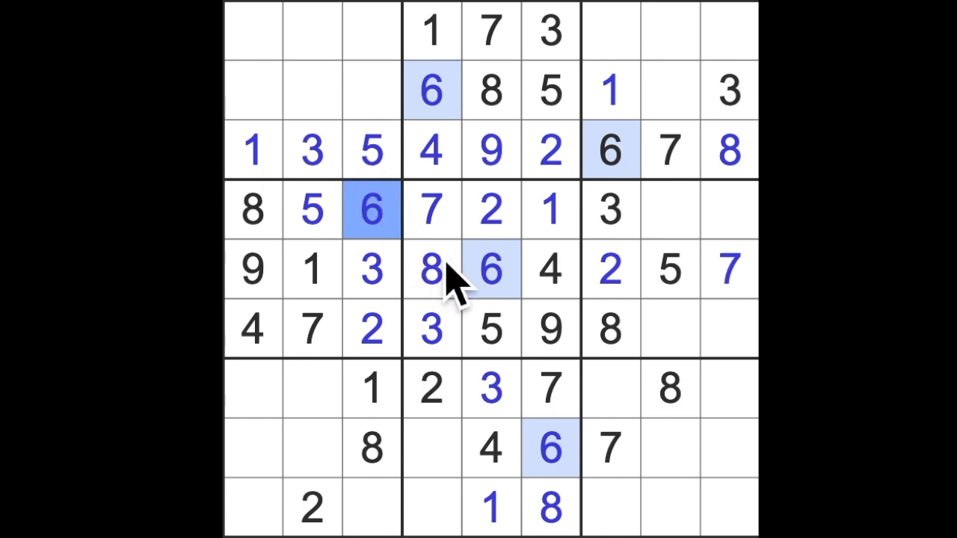
mouse_move(318, 456)
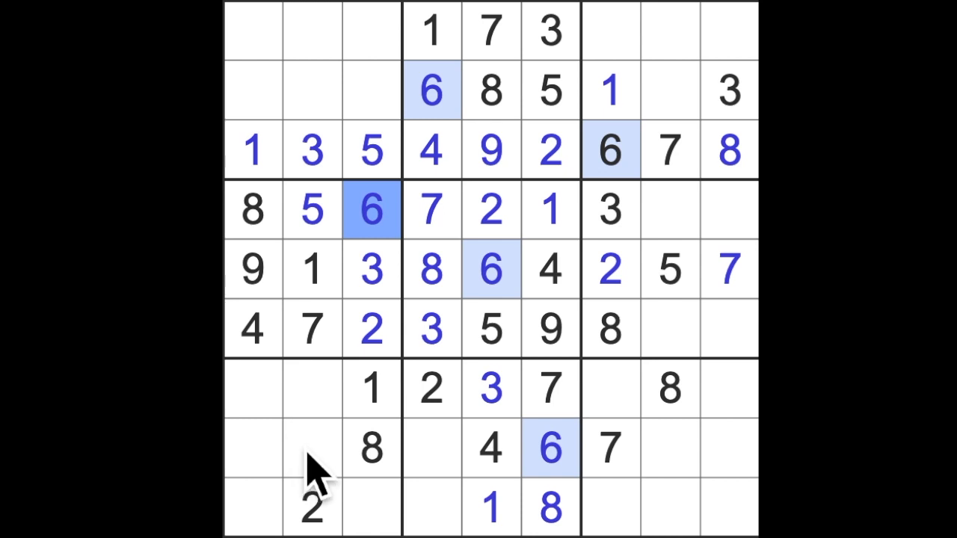
mouse_move(322, 448)
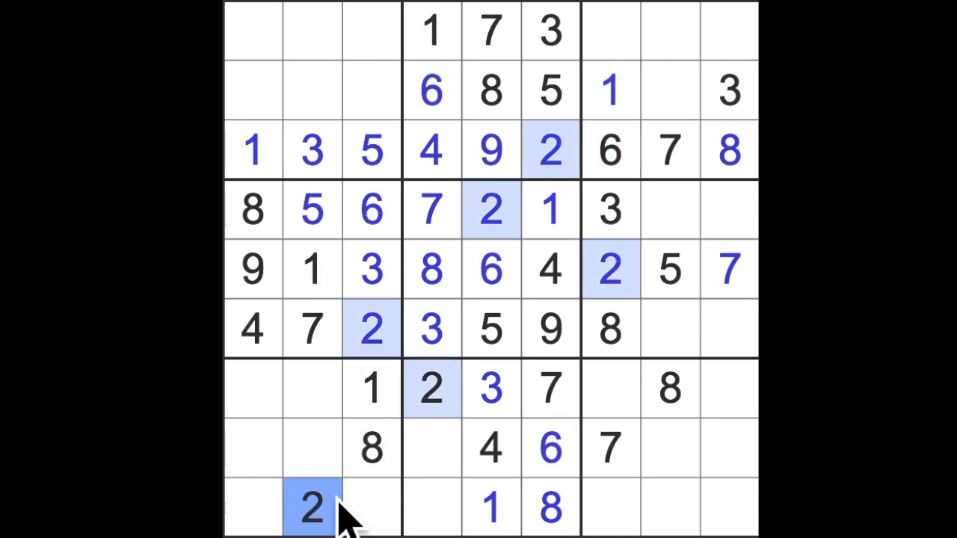
mouse_move(344, 448)
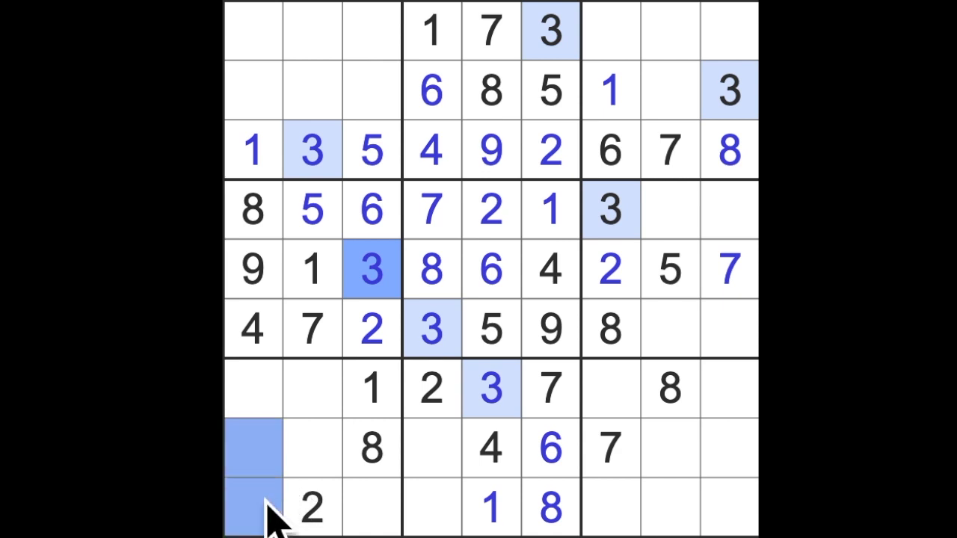
mouse_move(298, 505)
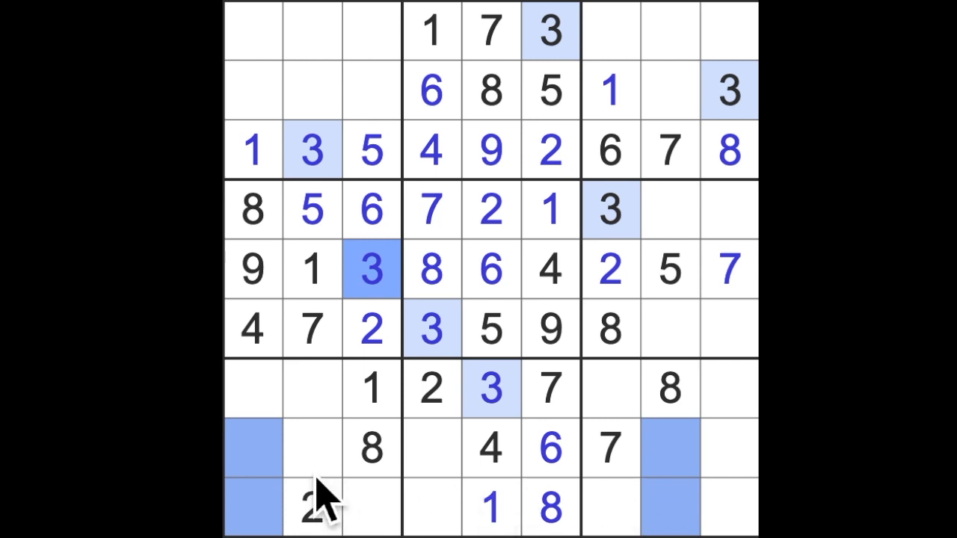
click(371, 269)
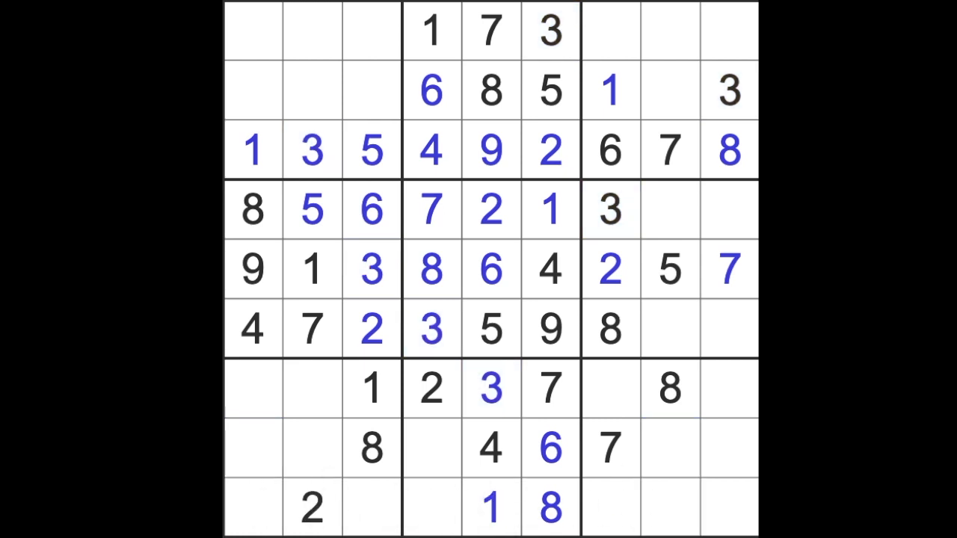
mouse_move(296, 367)
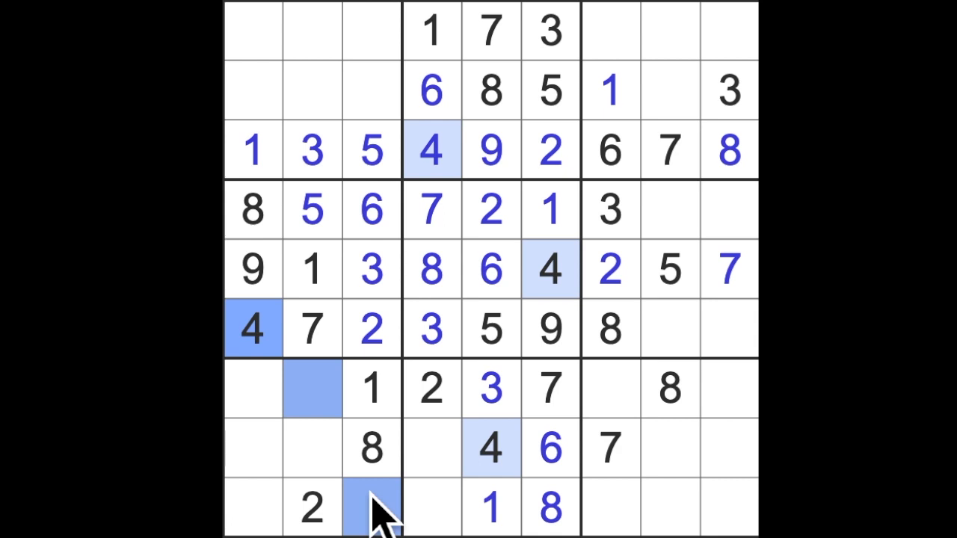
mouse_move(613, 433)
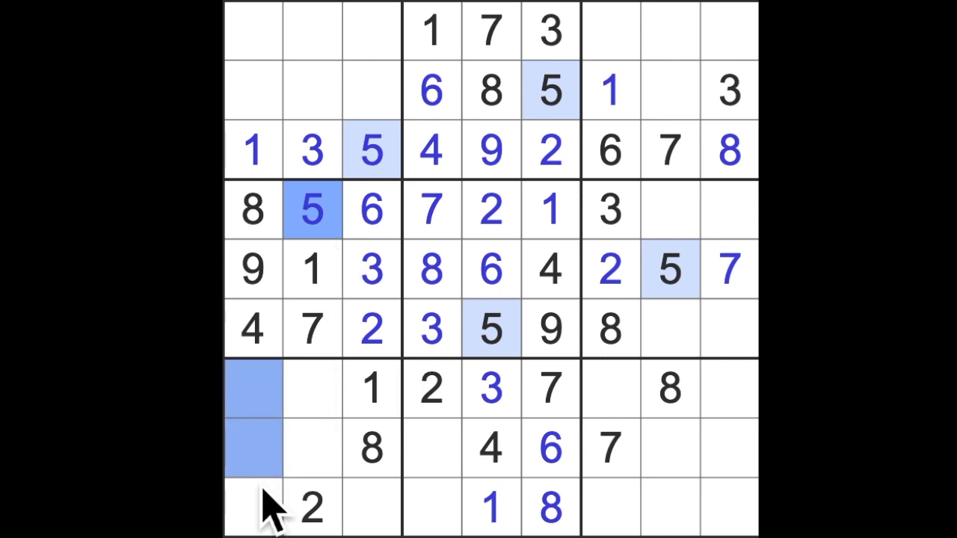
Step: Mark the bottom-left candidate, enter 8 at row 1 column 2, and highlight the 9s
click(252, 508)
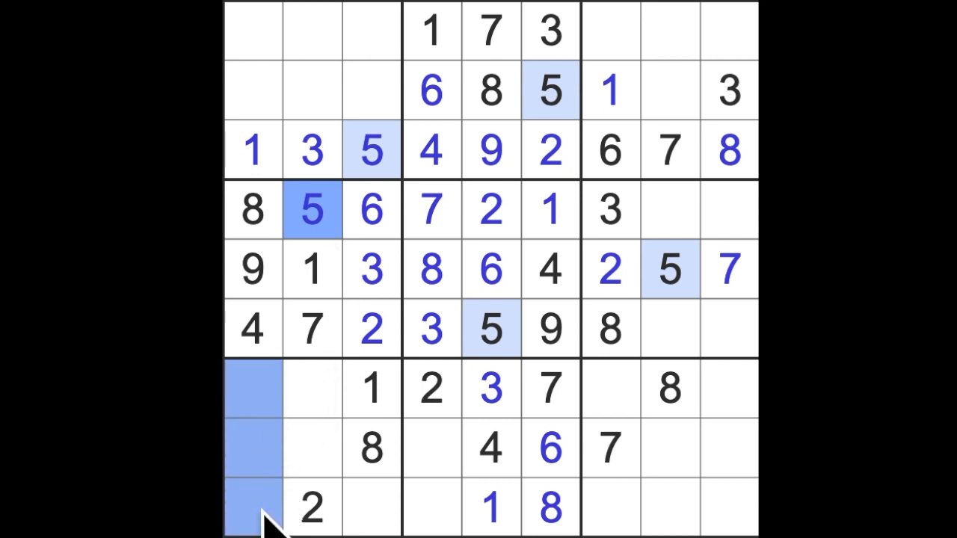
mouse_move(459, 467)
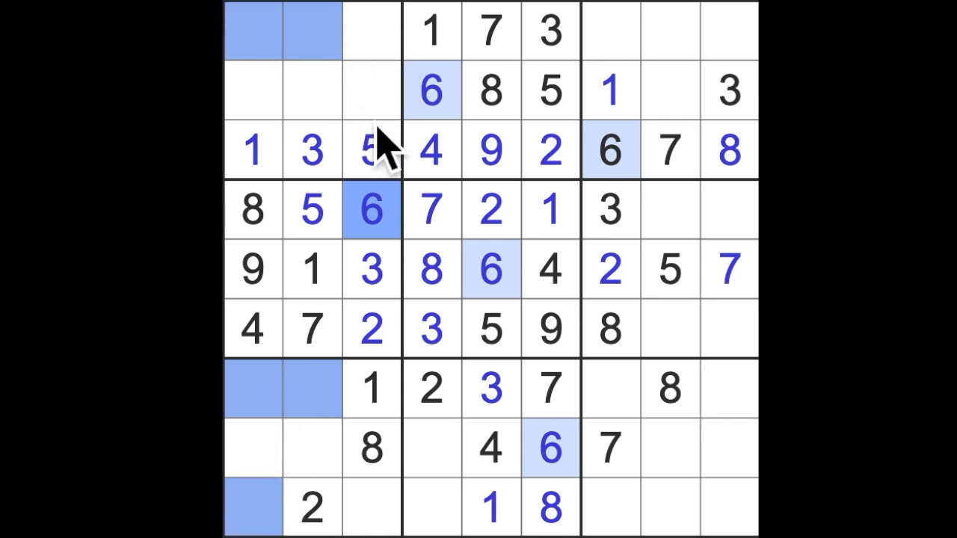
mouse_move(673, 500)
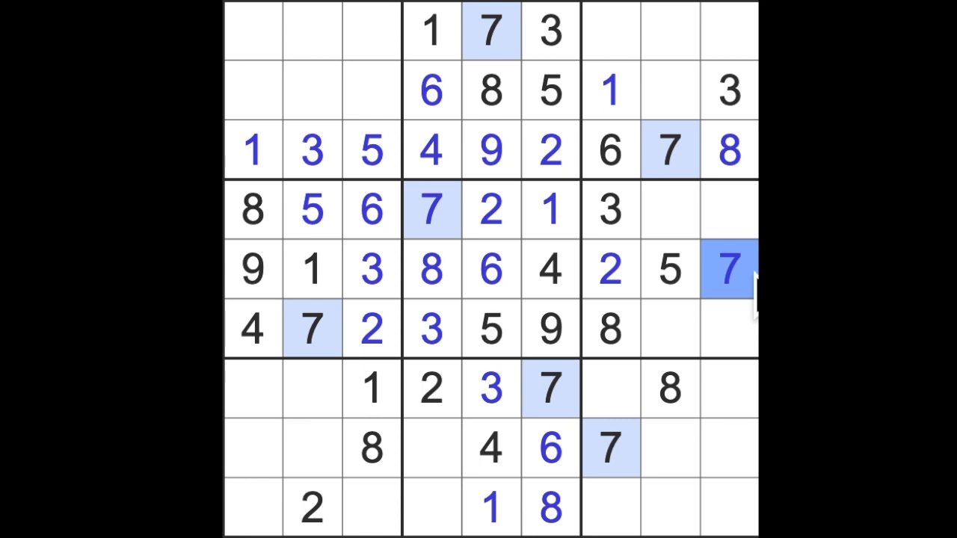
click(252, 507)
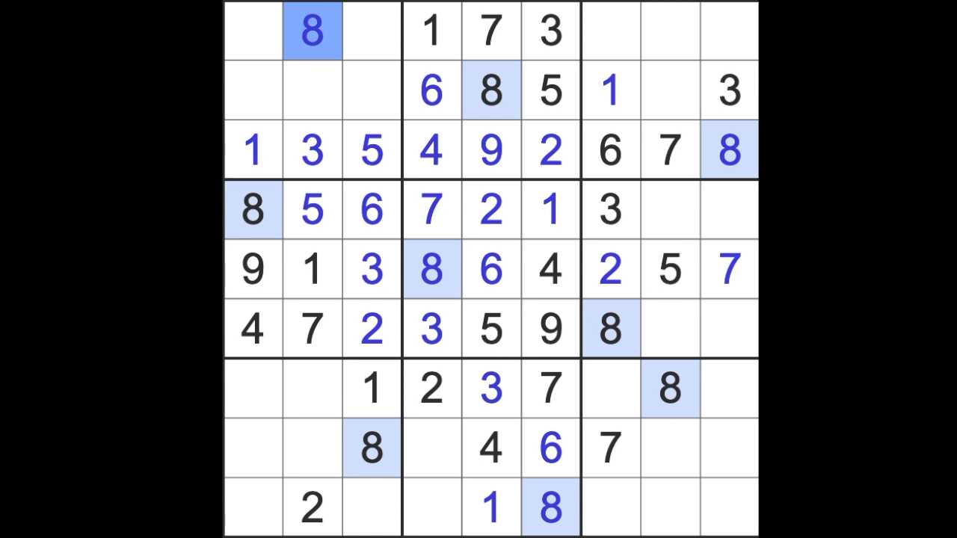
mouse_move(429, 138)
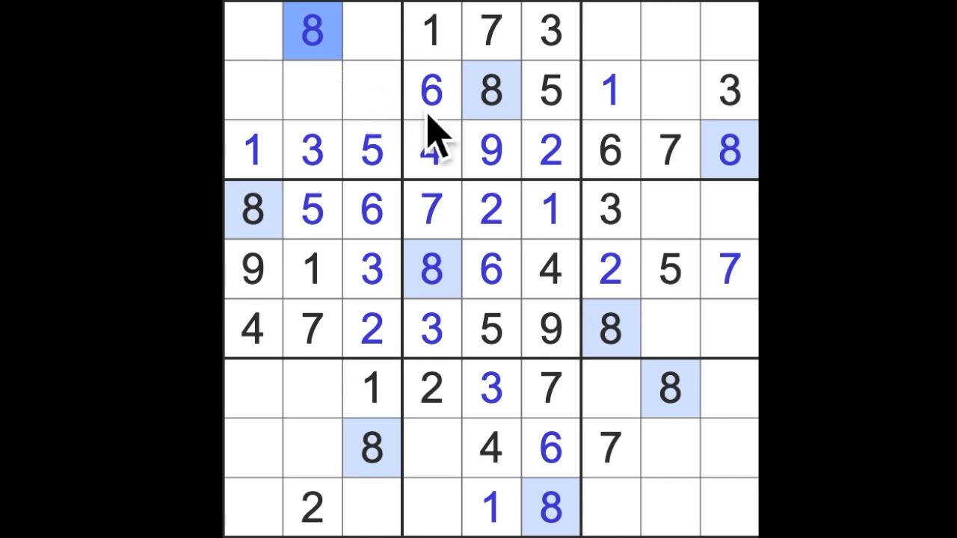
click(489, 150)
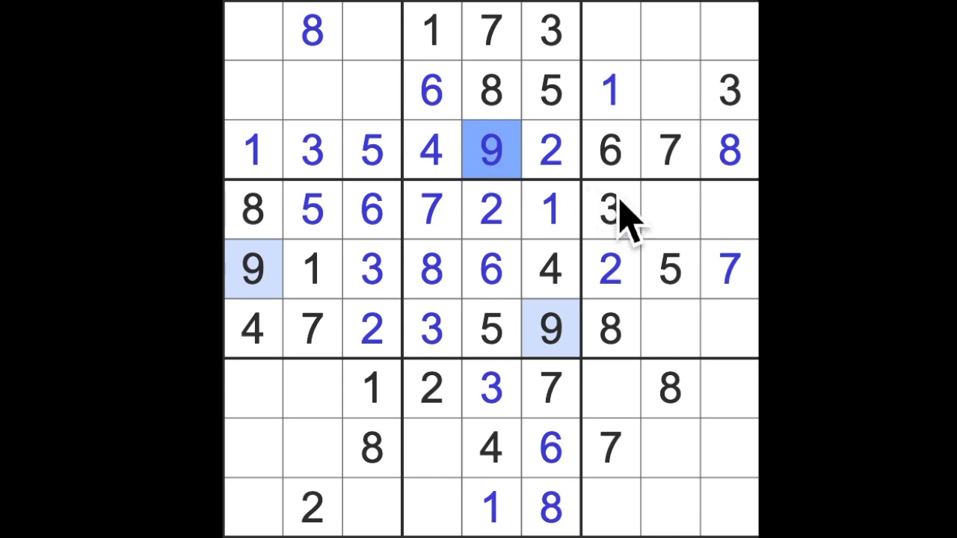
mouse_move(523, 239)
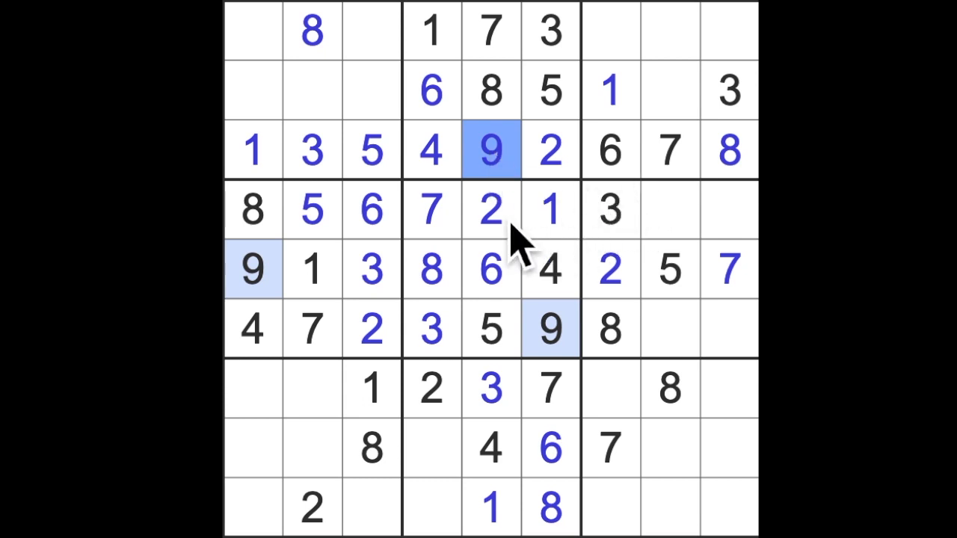
mouse_move(482, 329)
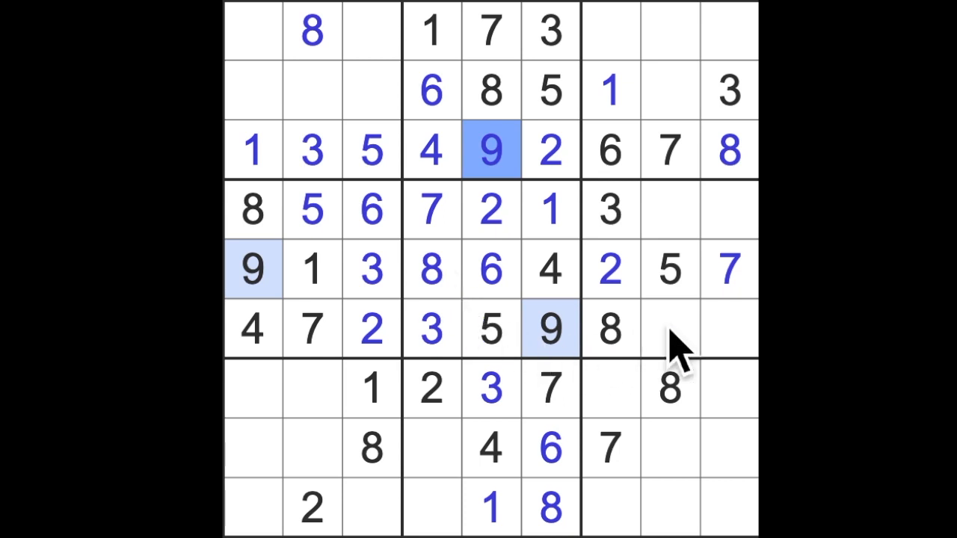
mouse_move(676, 355)
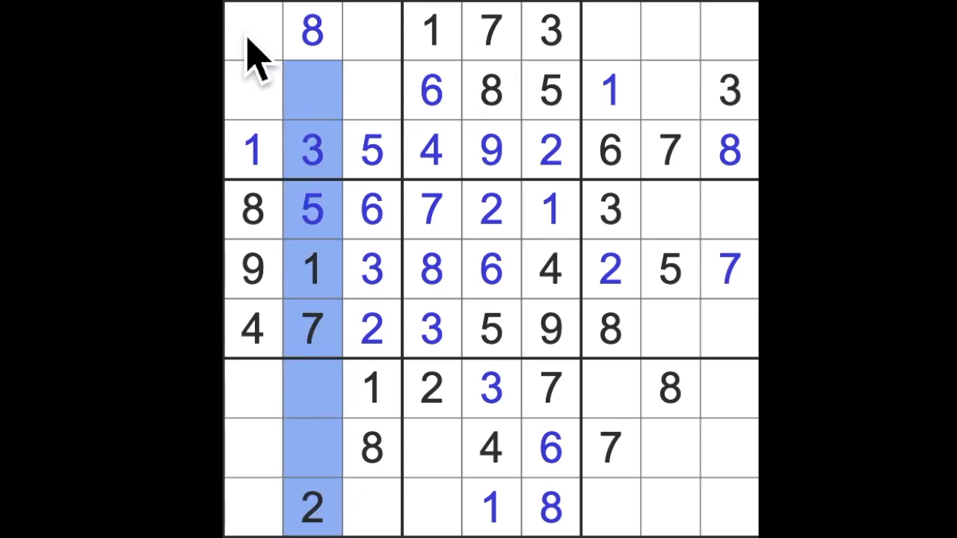
mouse_move(366, 202)
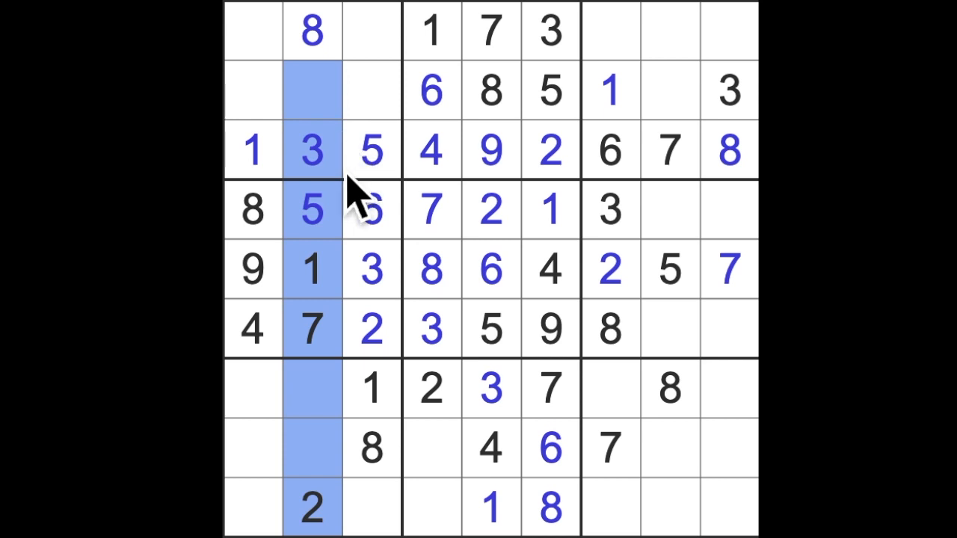
mouse_move(366, 329)
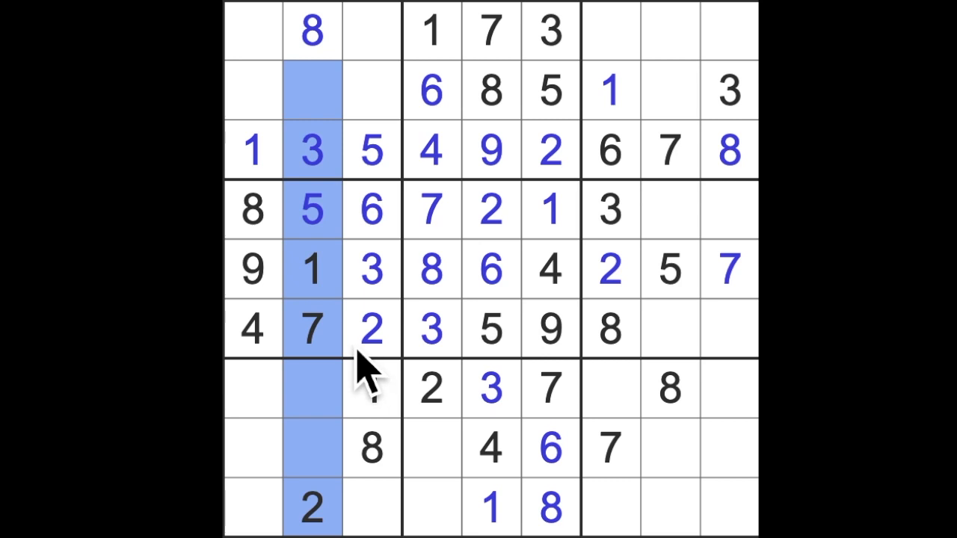
mouse_move(366, 370)
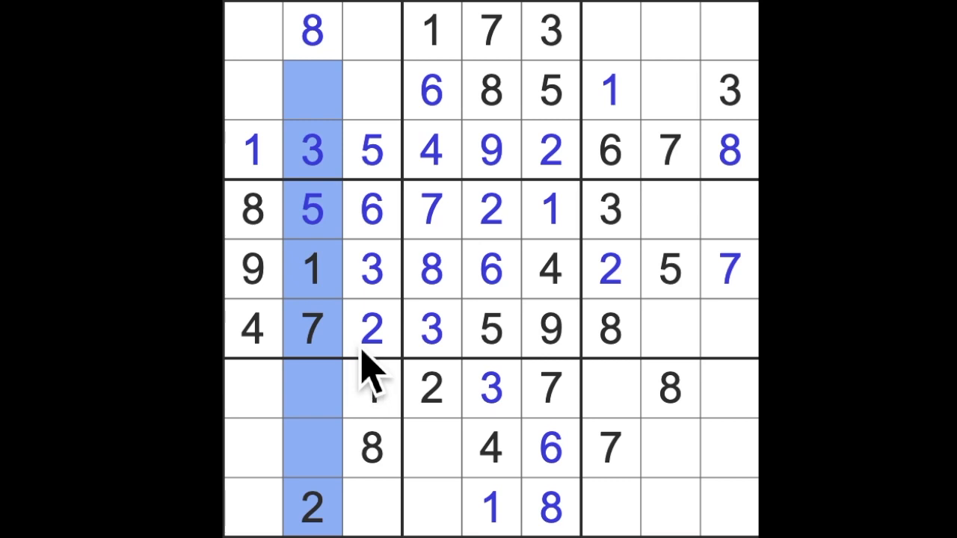
Step: Highlight the 6s and fill column 2's empty cells with 4, 6 and 9
click(431, 89)
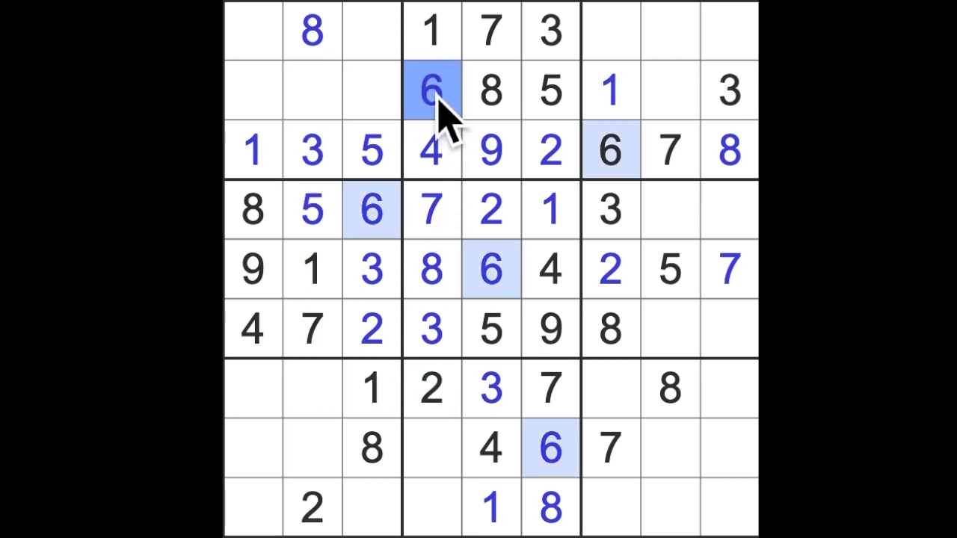
click(312, 90)
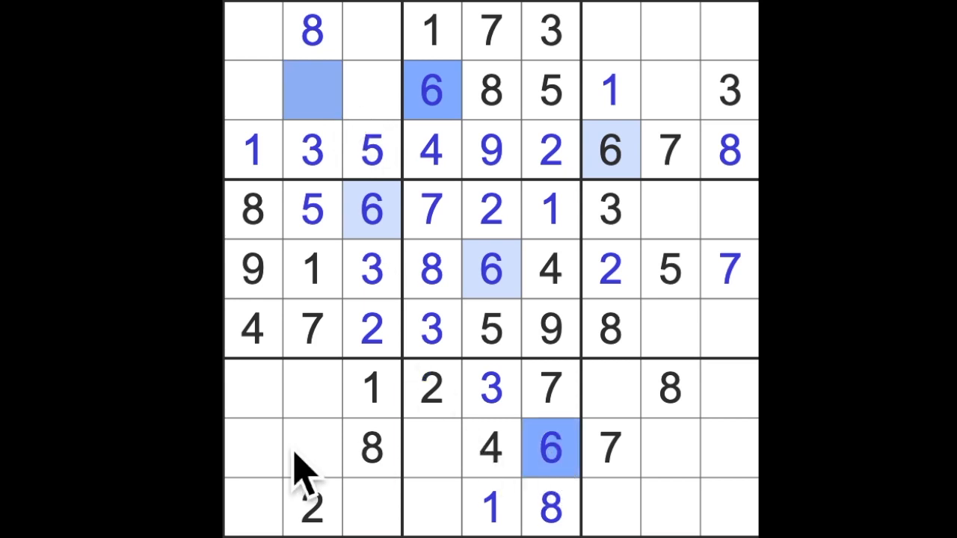
click(312, 448)
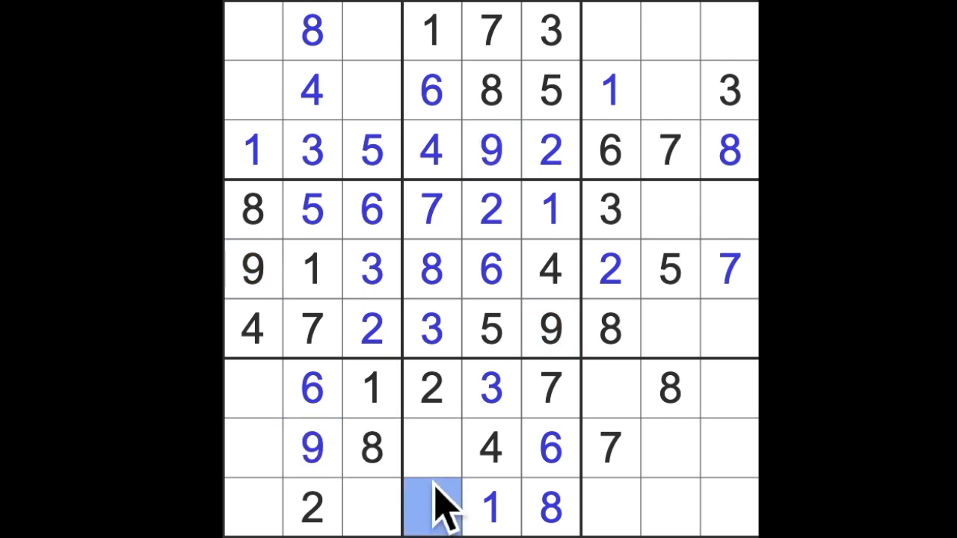
text(9)
click(431, 448)
text(5)
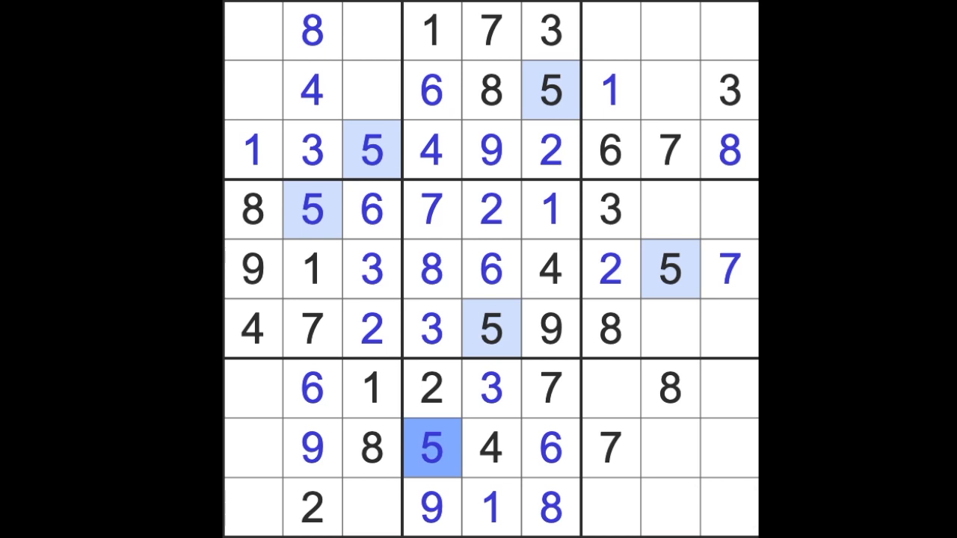
click(371, 90)
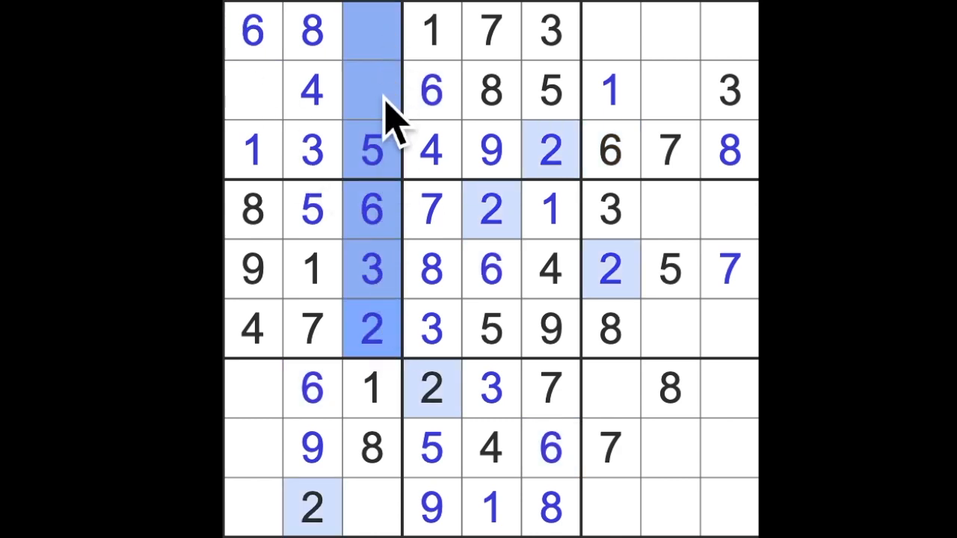
mouse_move(281, 112)
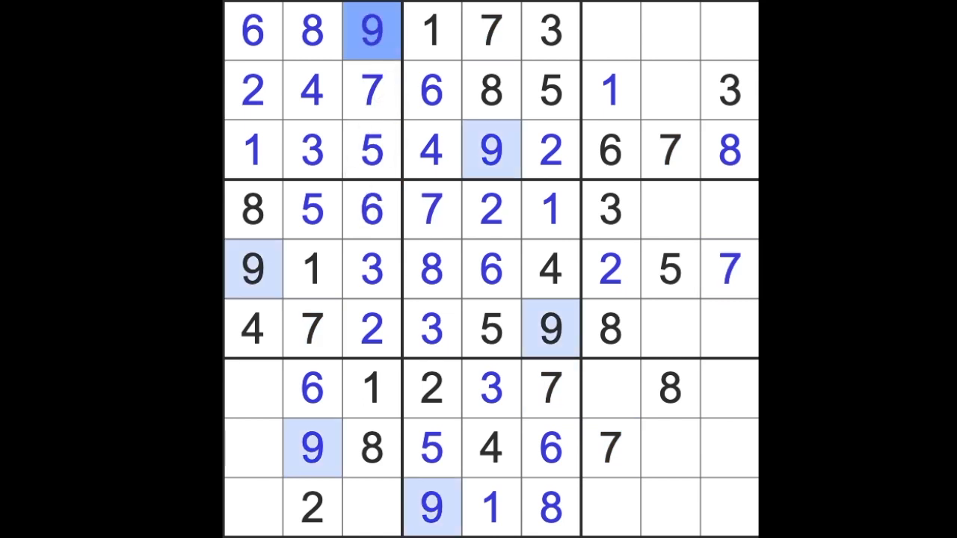
Step: Place a 9 in the upper-right box and a 4 in row 4 on the right side
click(669, 90)
text(9)
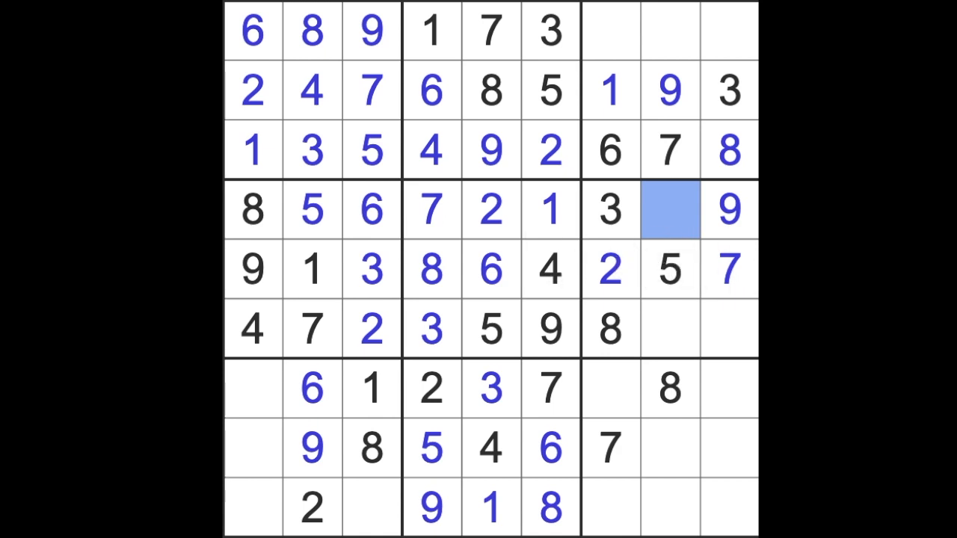
click(668, 209)
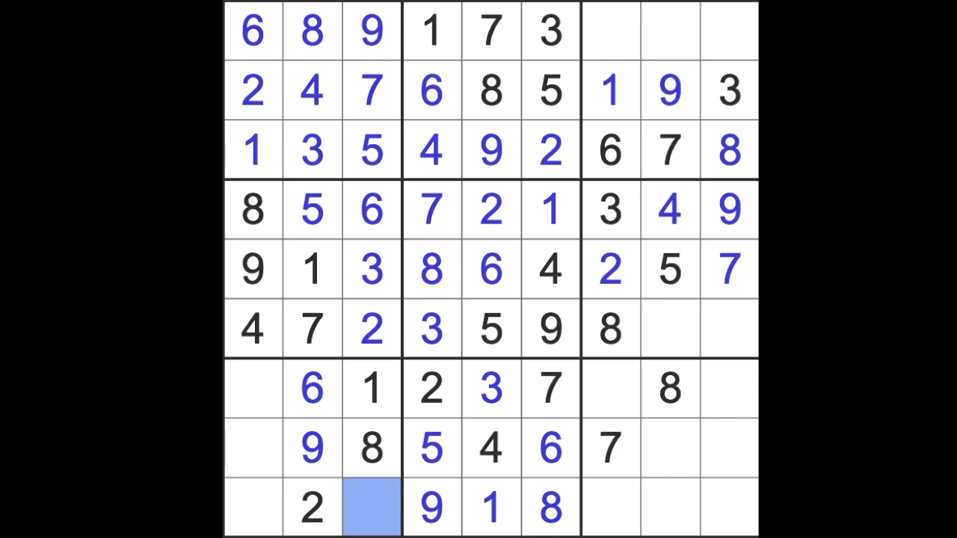
Step: Enter a 4 in the bottom-left box and a 2 in row 1's right-side gap
text(4)
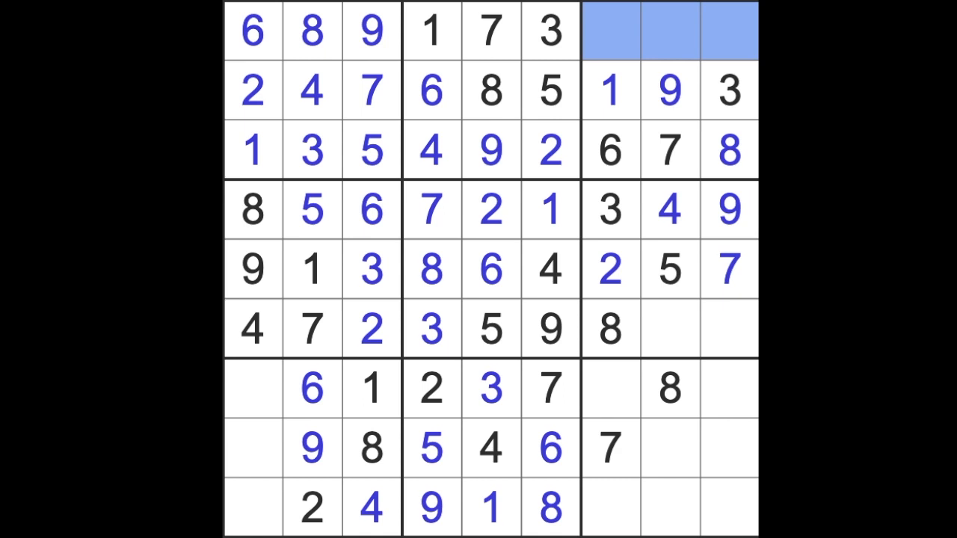
click(669, 269)
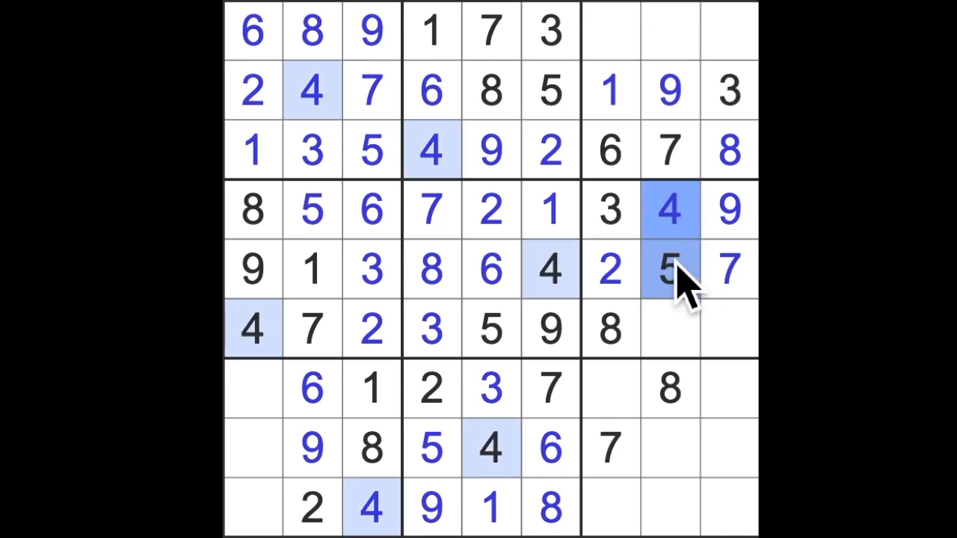
click(668, 30)
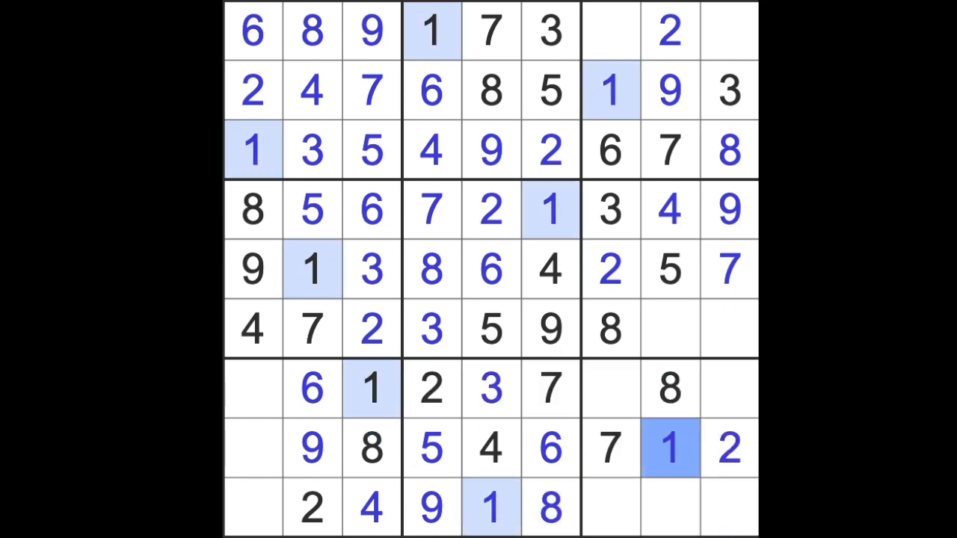
Step: Complete row 6 with 1 in column 9 and 6 in column 8, then move to row 8
click(729, 329)
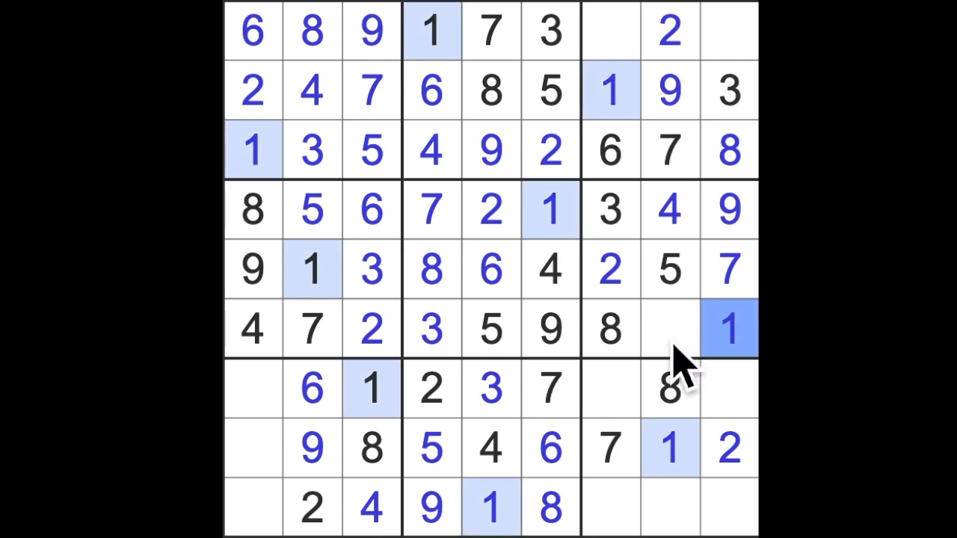
click(668, 329)
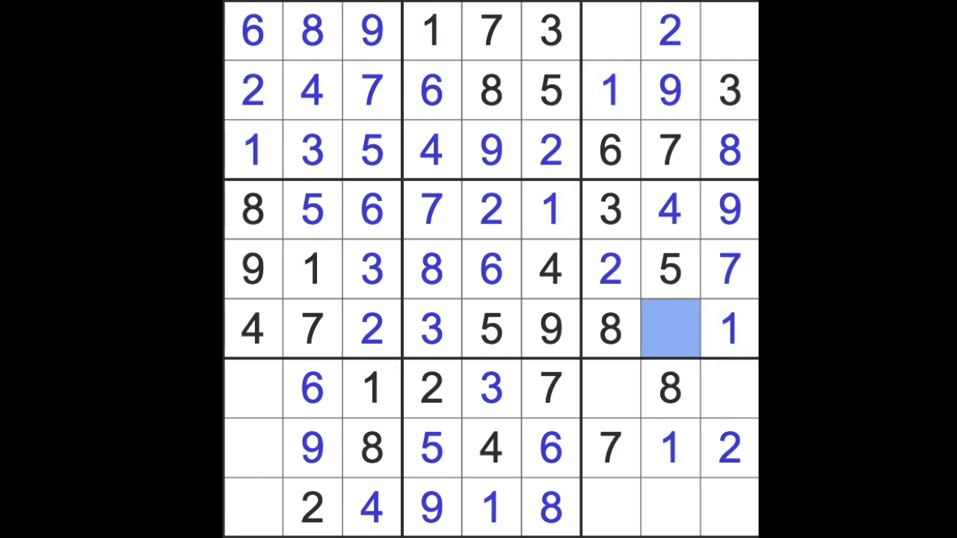
click(669, 329)
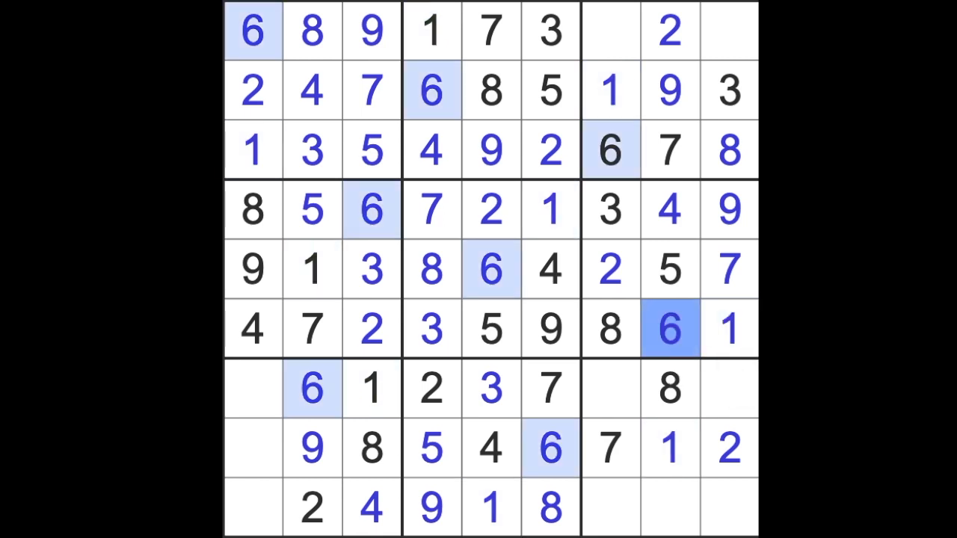
click(252, 449)
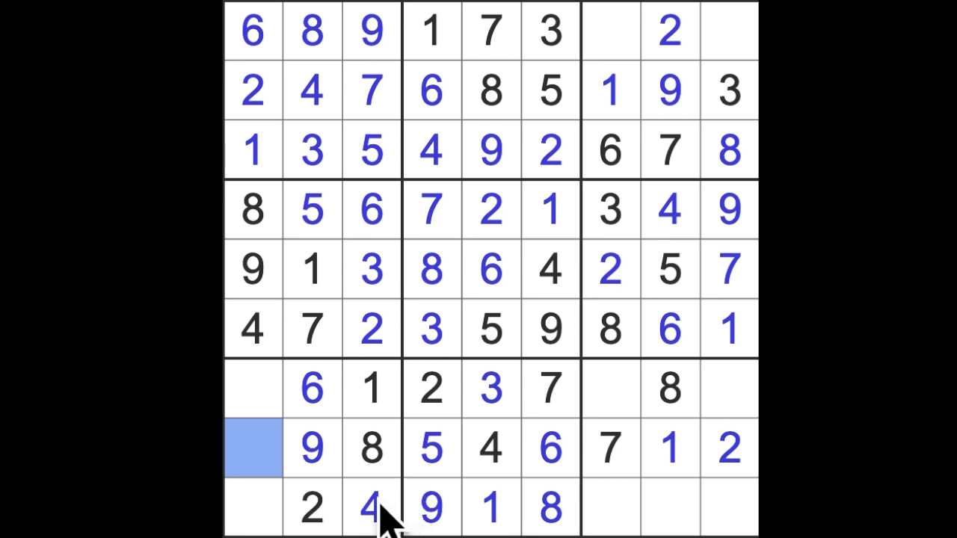
Step: Fill column 1's empty cells with 5 and 3
click(252, 449)
text(3)
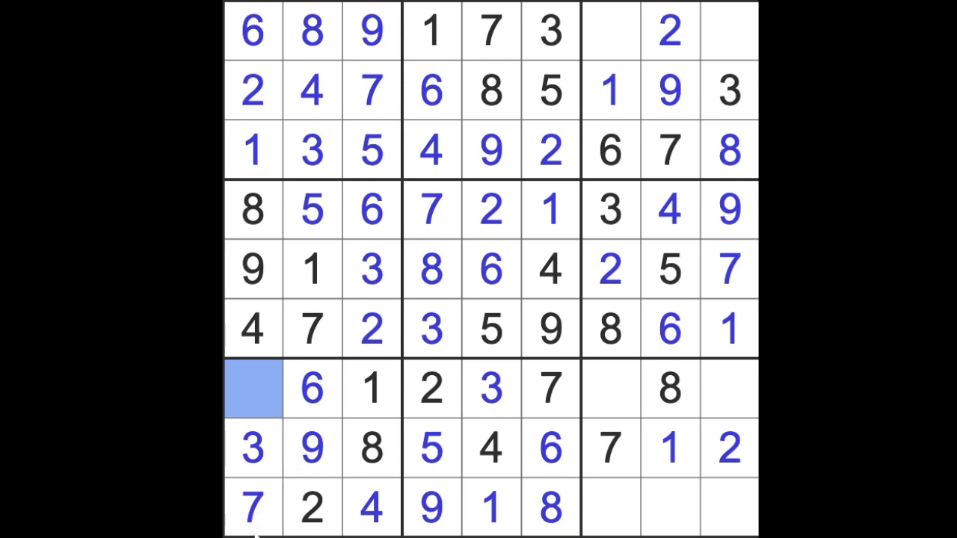
text(5)
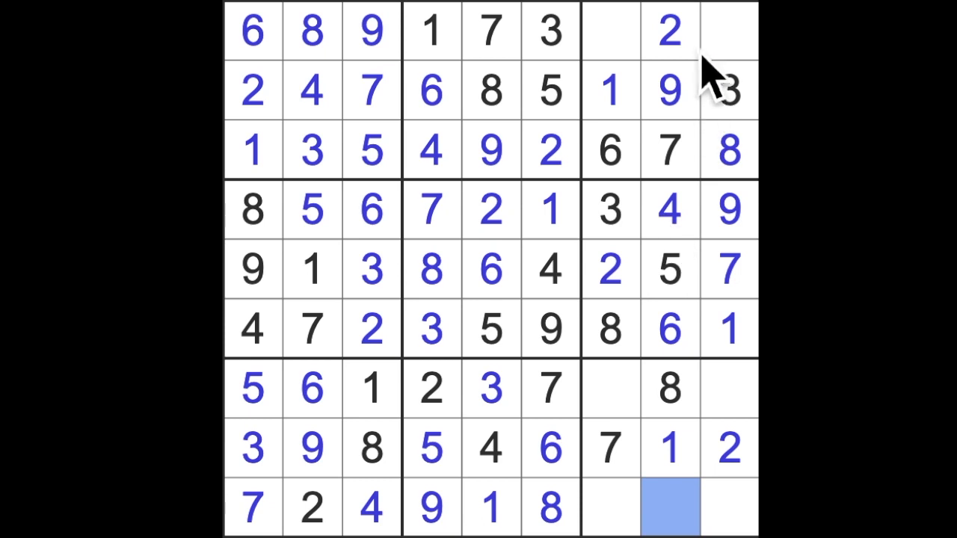
mouse_move(707, 75)
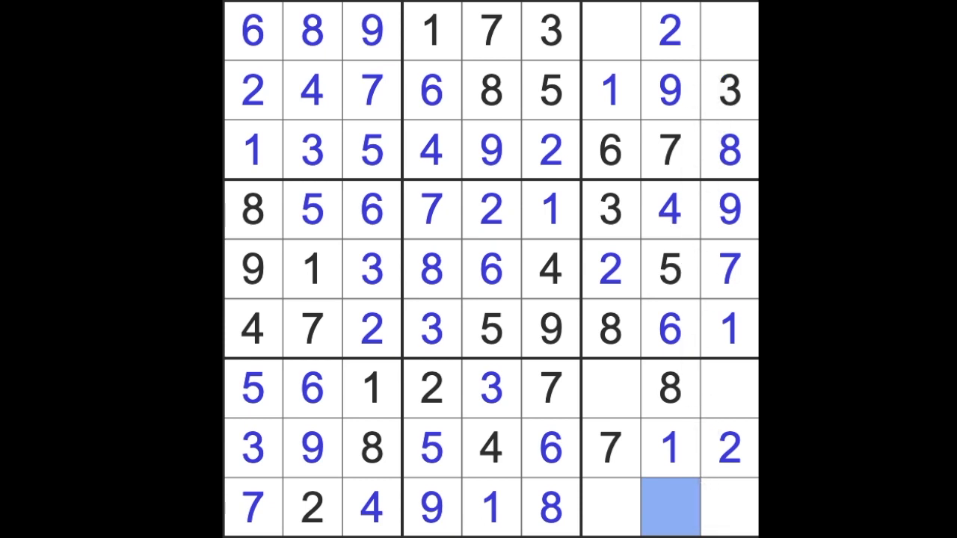
text(3)
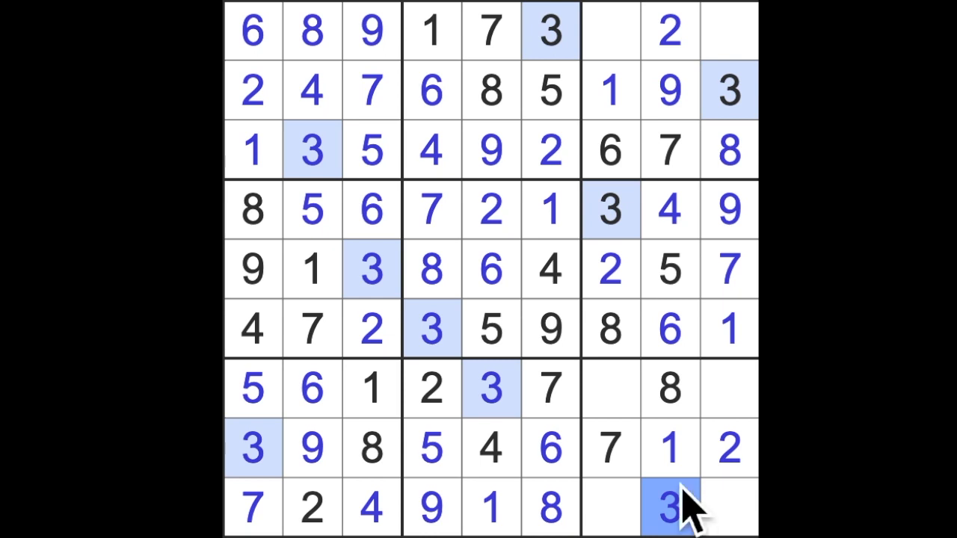
mouse_move(706, 441)
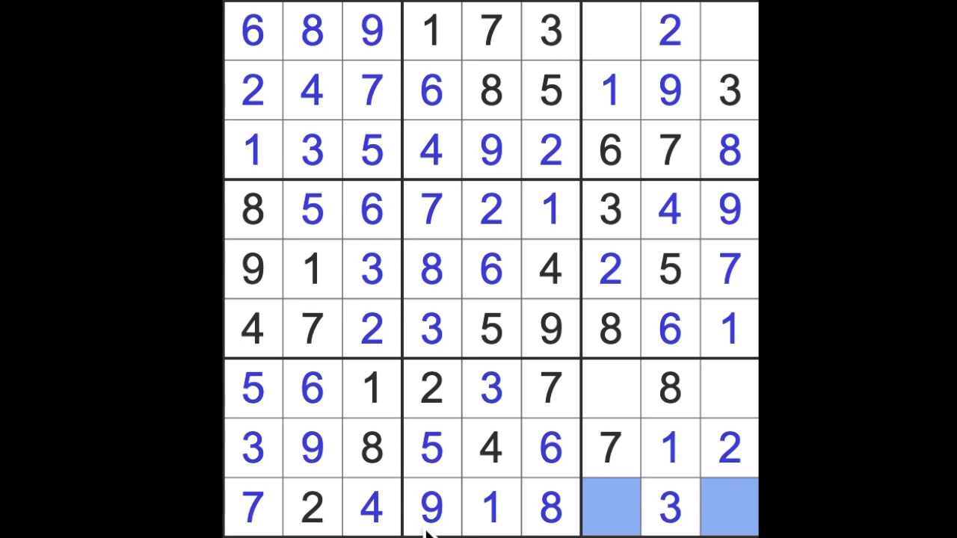
mouse_move(459, 530)
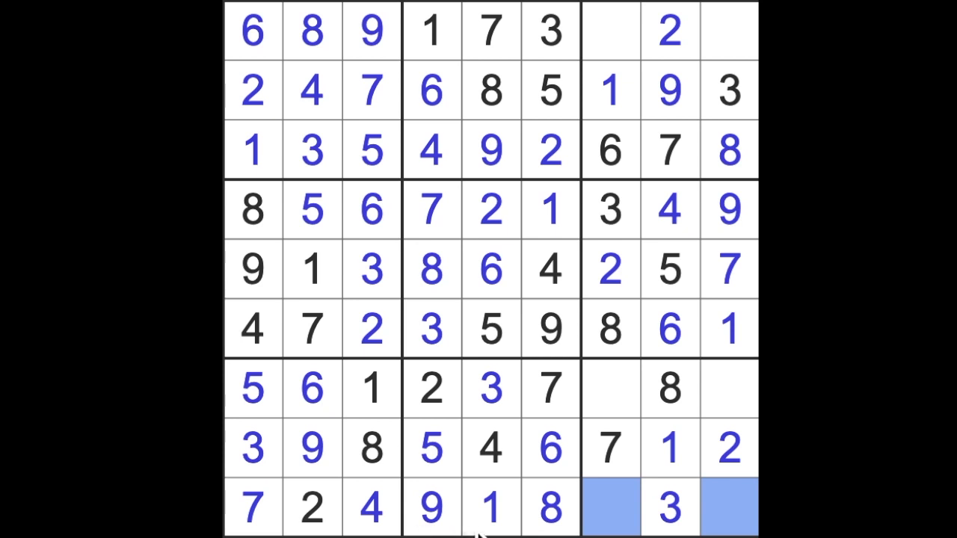
mouse_move(687, 303)
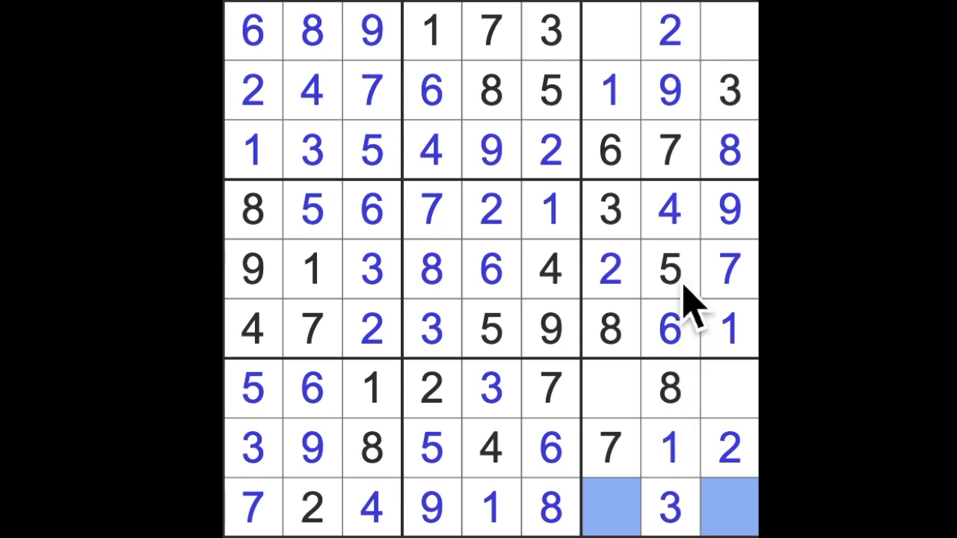
Step: Complete the bottom row with 5 and 6 in its last two cells
click(669, 269)
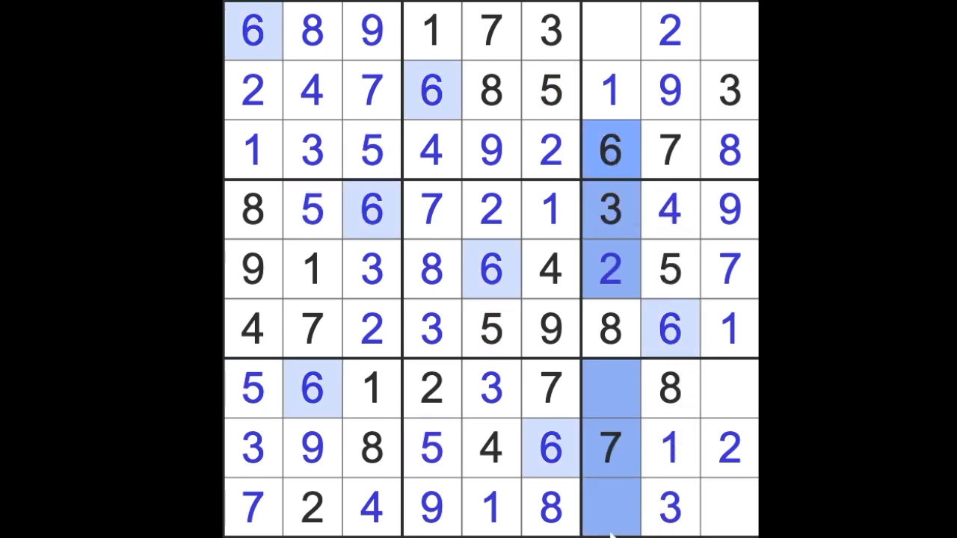
click(729, 507)
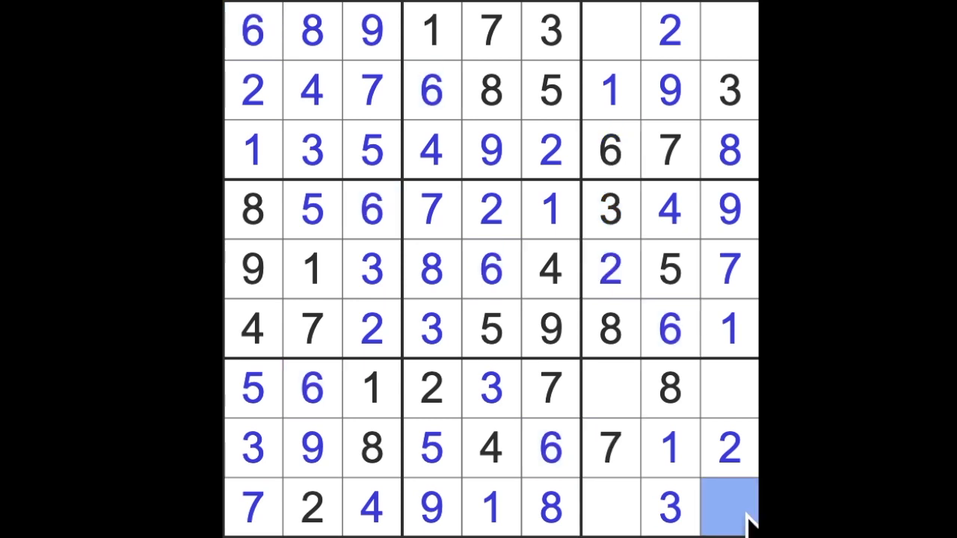
click(610, 507)
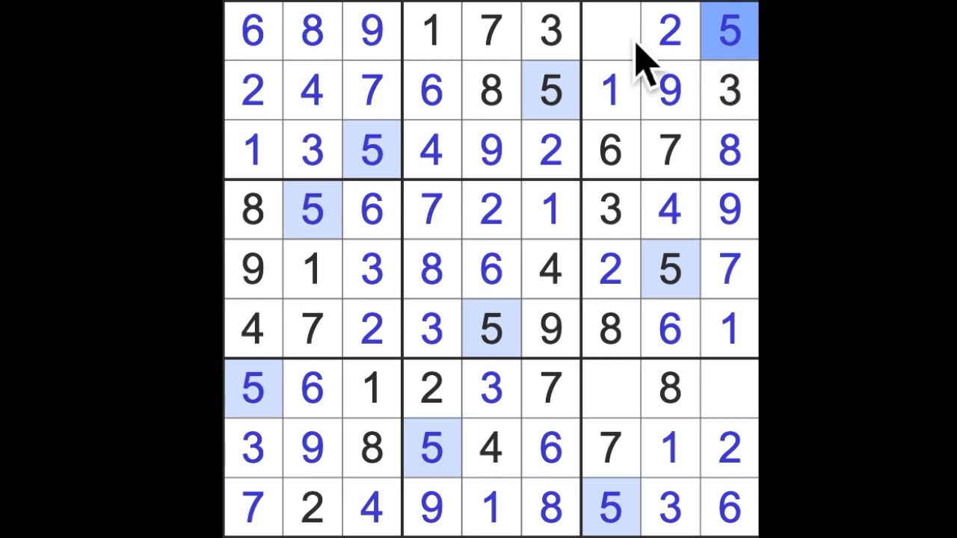
Step: Place a 4 in row 1 column 7 and a 4 in row 7 column 9
click(610, 31)
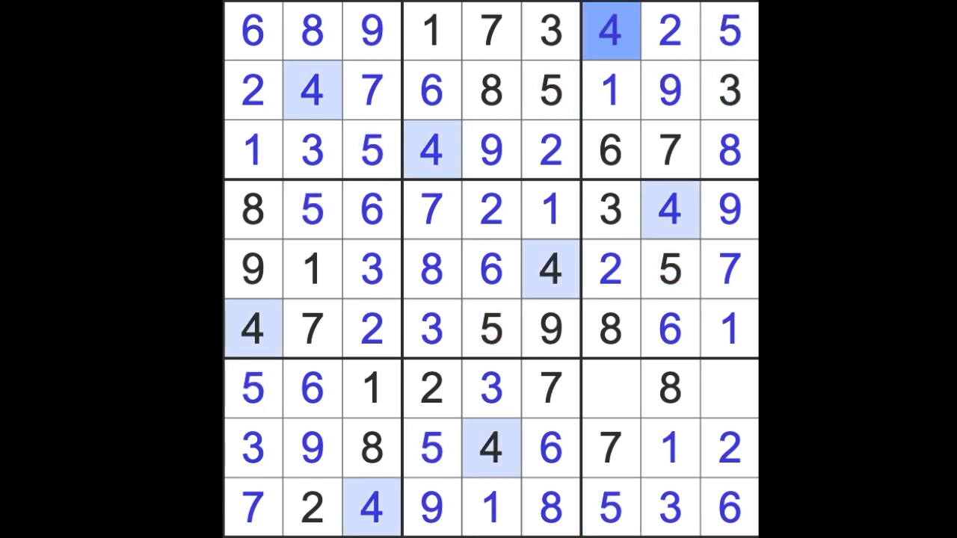
mouse_move(639, 82)
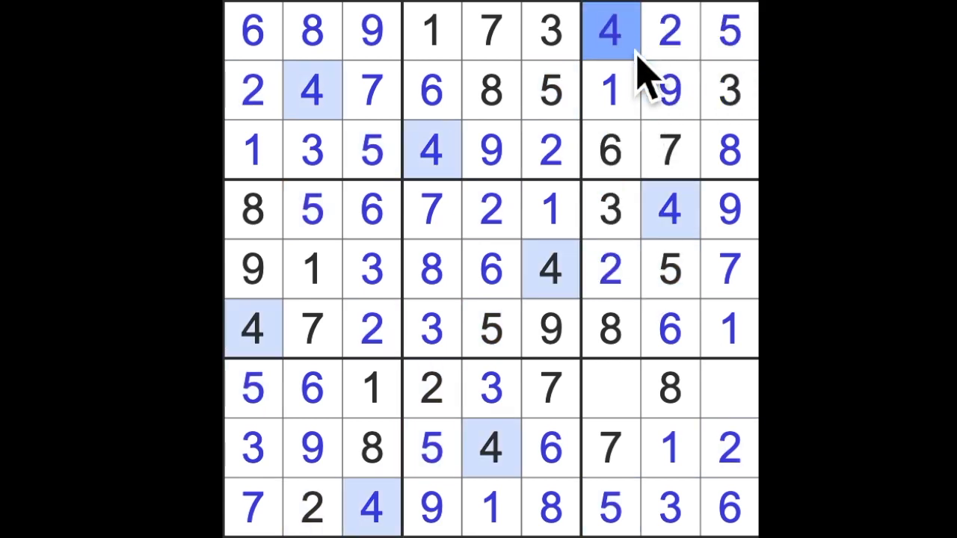
click(729, 389)
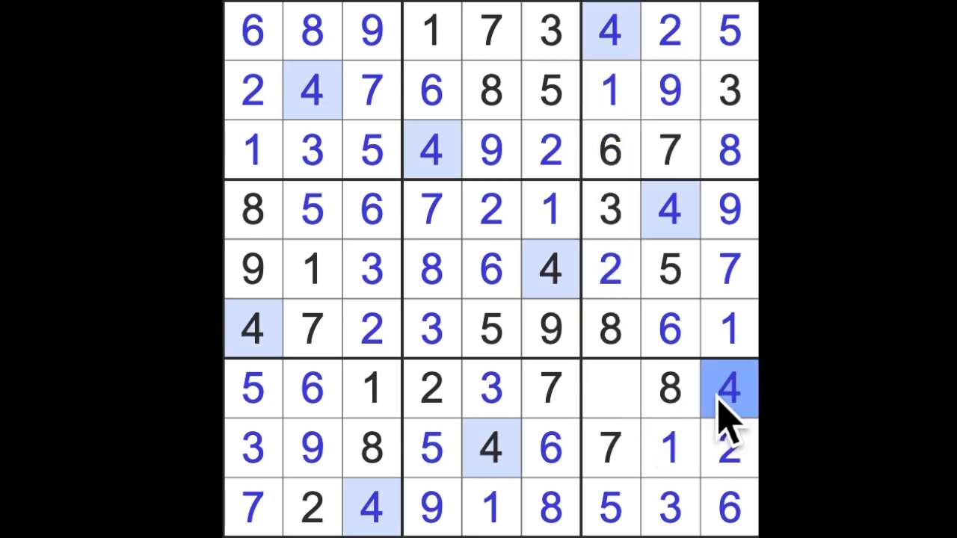